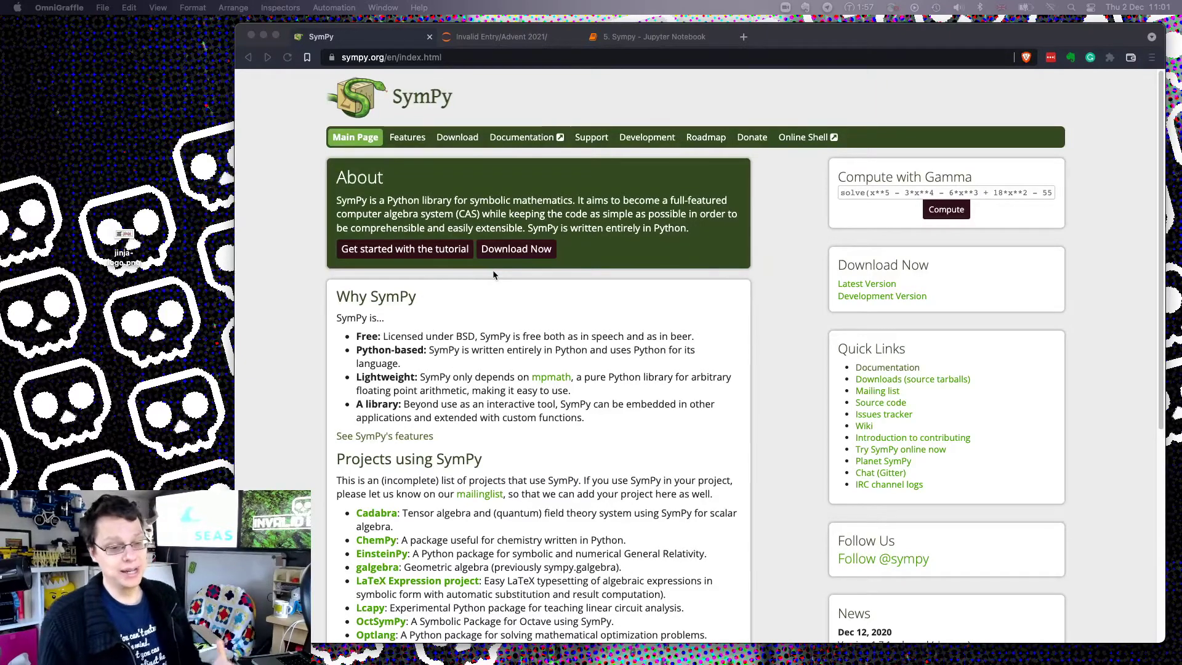
mouse_move(516, 233)
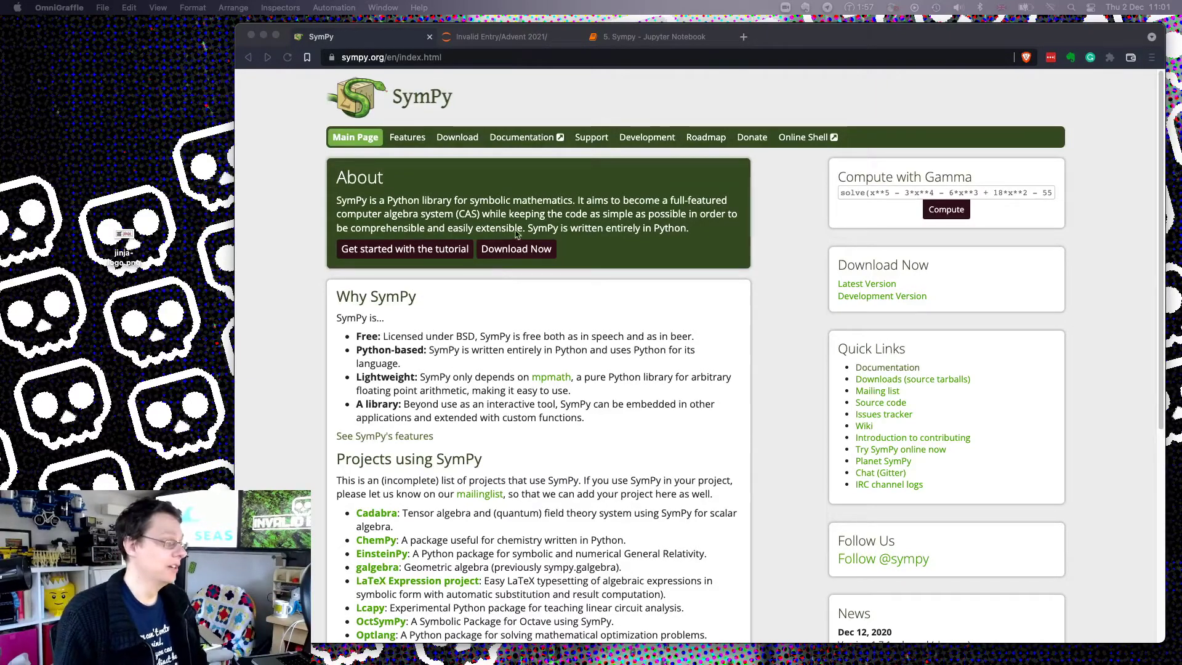
mouse_move(521, 137)
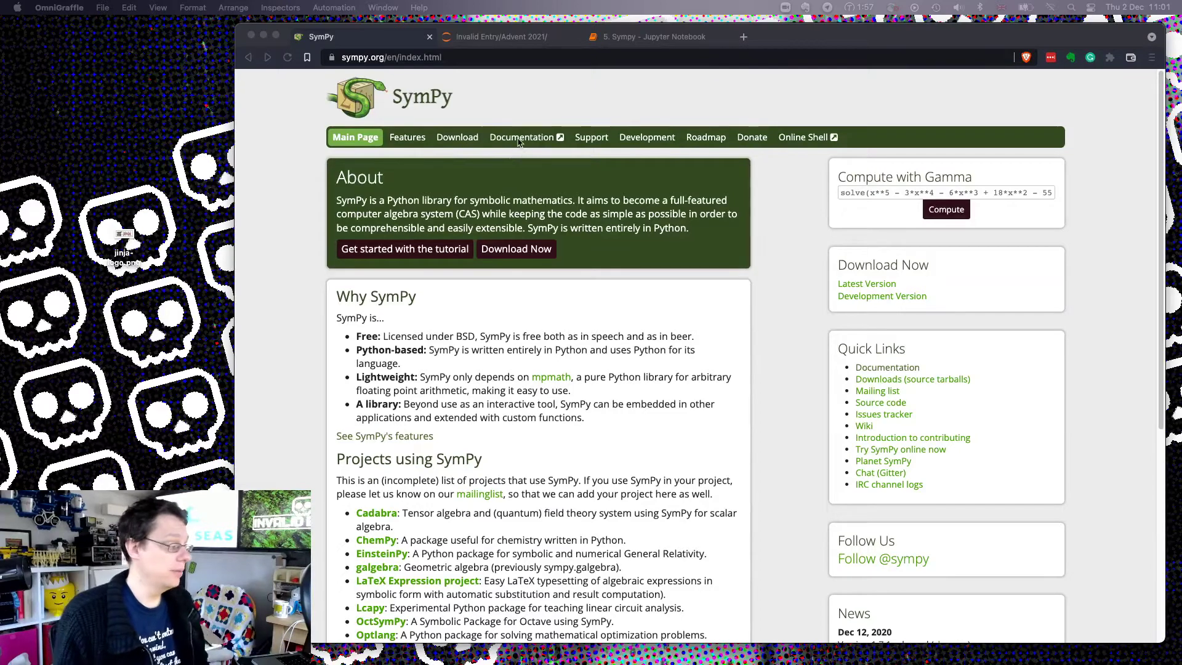
- Open the SymPy documentation index and browse down to the Modules Reference list
left_click(521, 138)
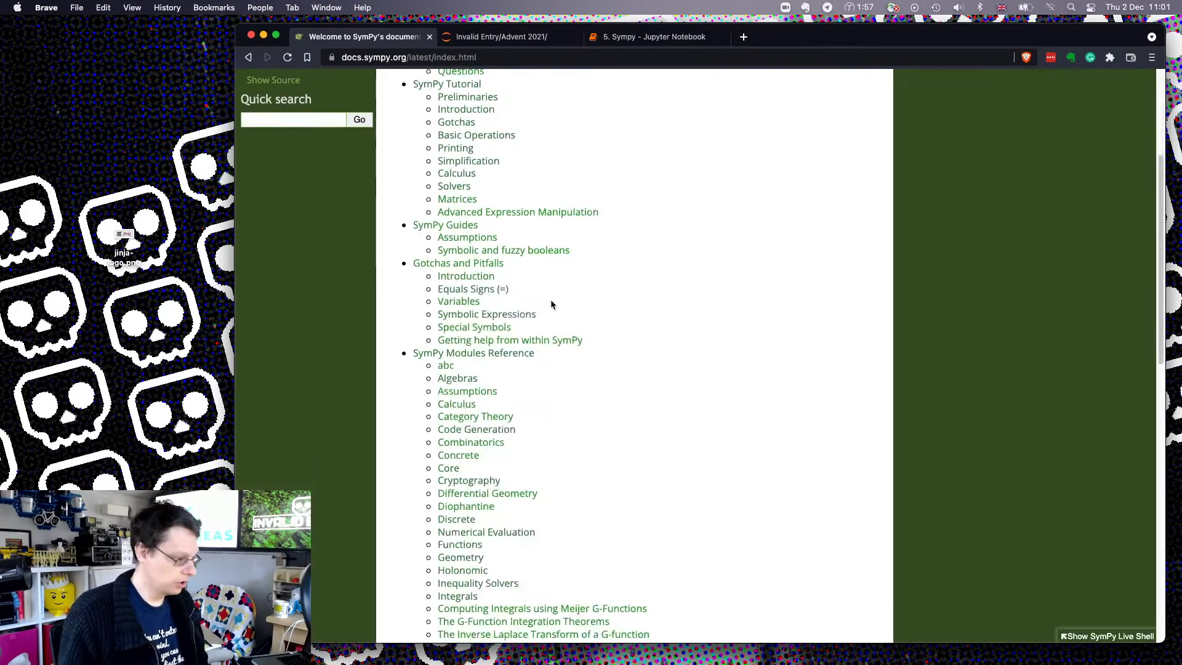
scroll("down", 3)
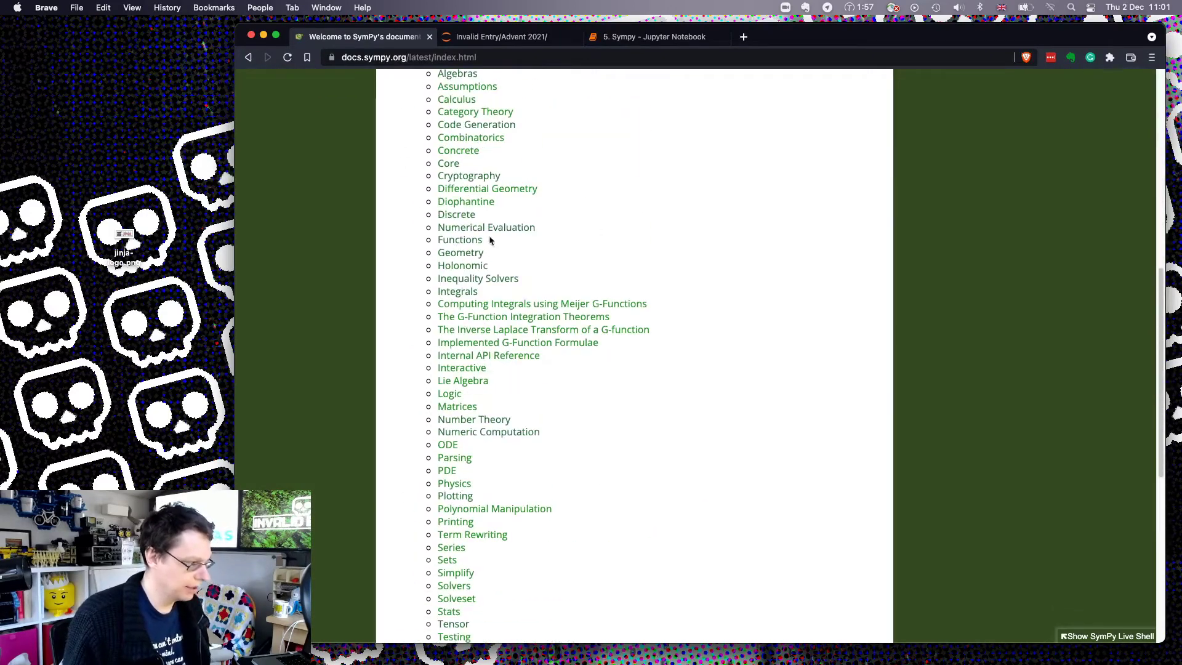
scroll("up", 3)
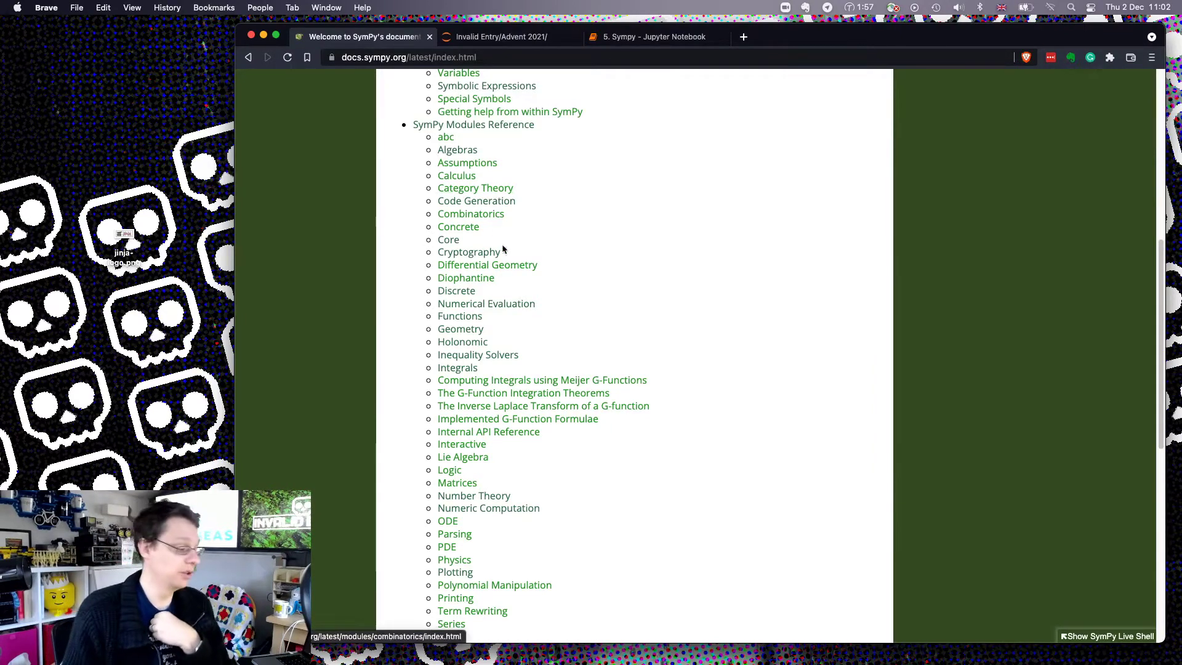
mouse_move(477, 355)
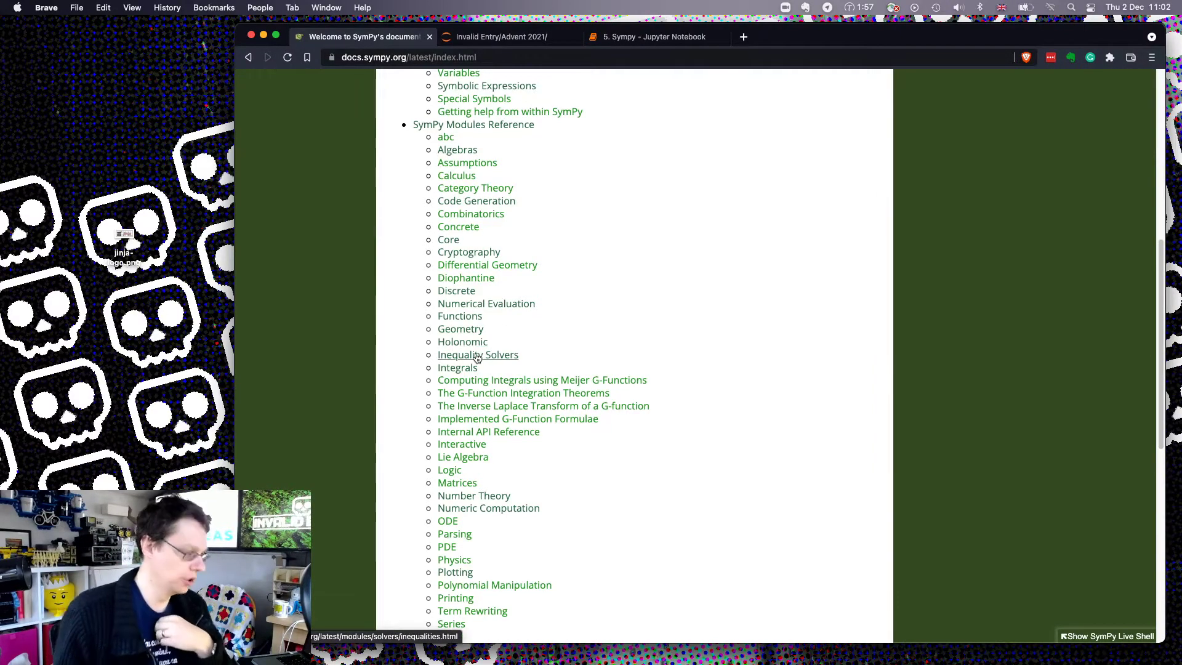
mouse_move(456, 290)
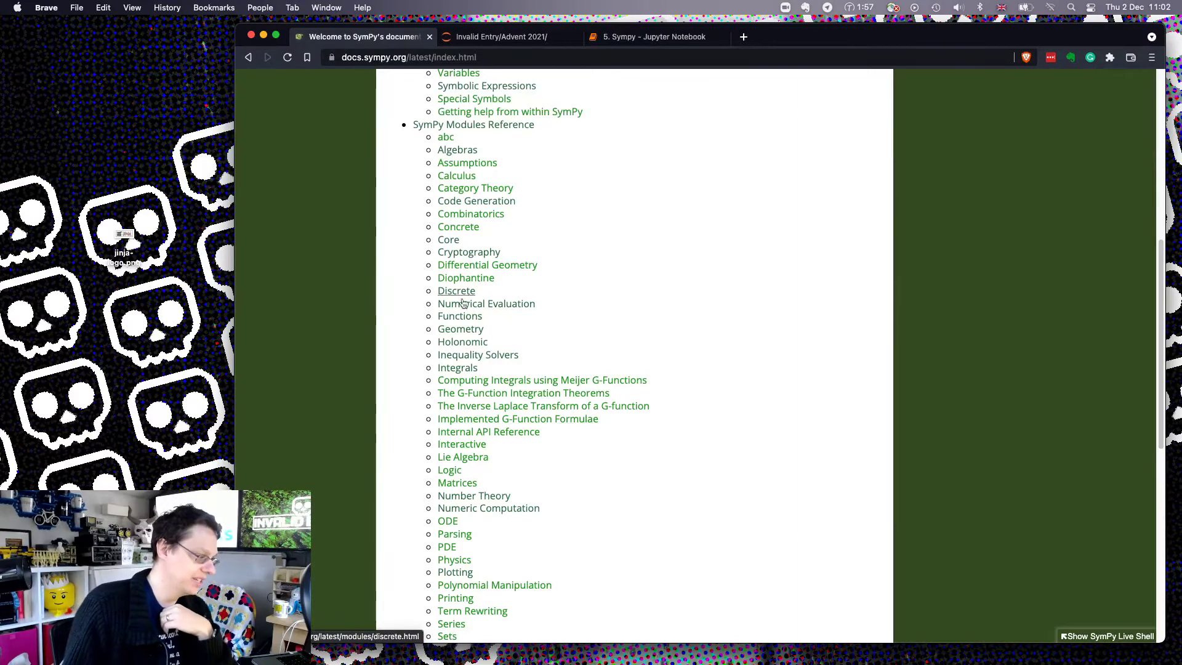
mouse_move(483, 380)
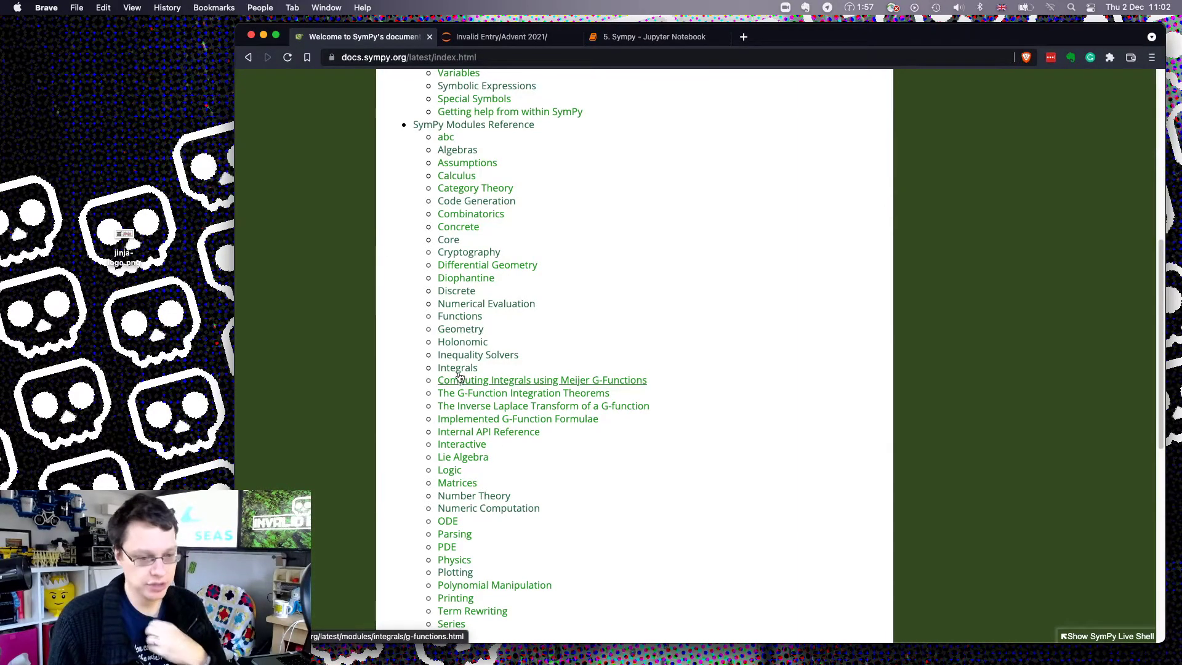
mouse_move(626, 232)
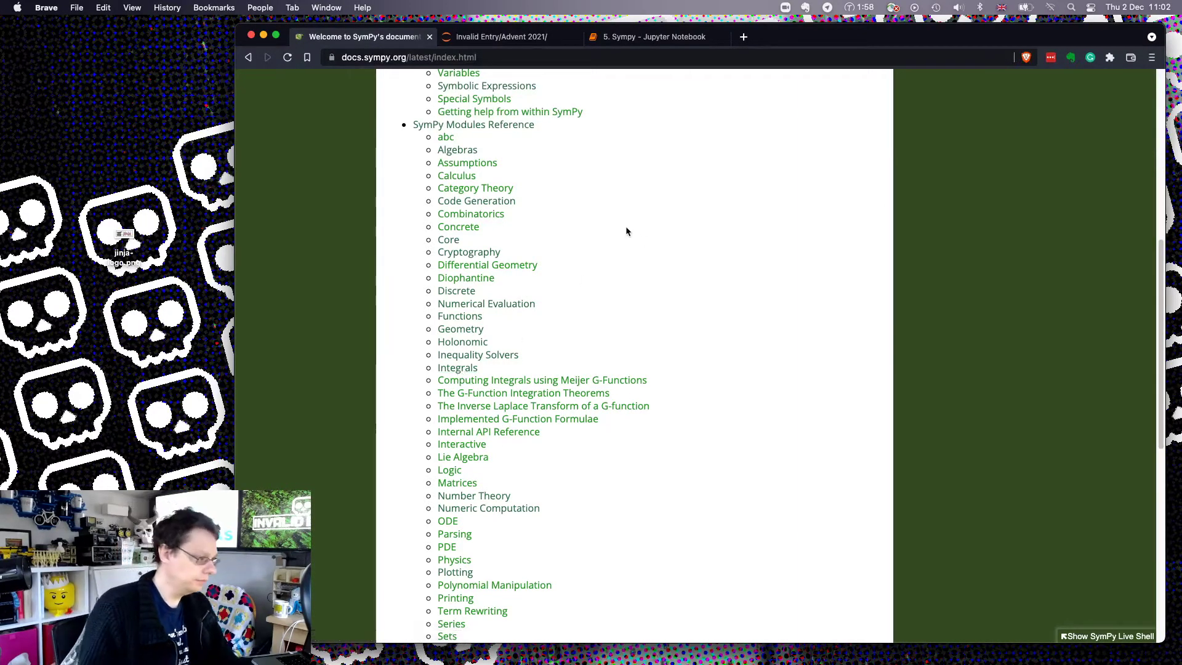
mouse_move(601, 68)
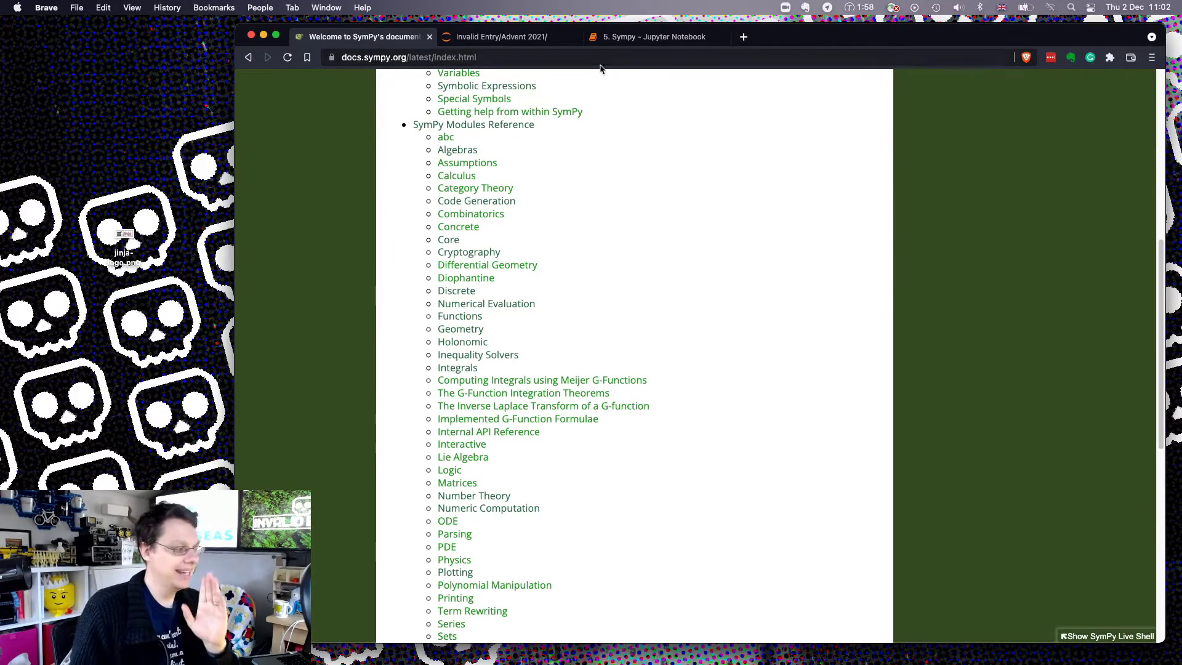
- Run the SymPy import cell, switch the kernel to p38venv, and rerun the imports
left_click(655, 36)
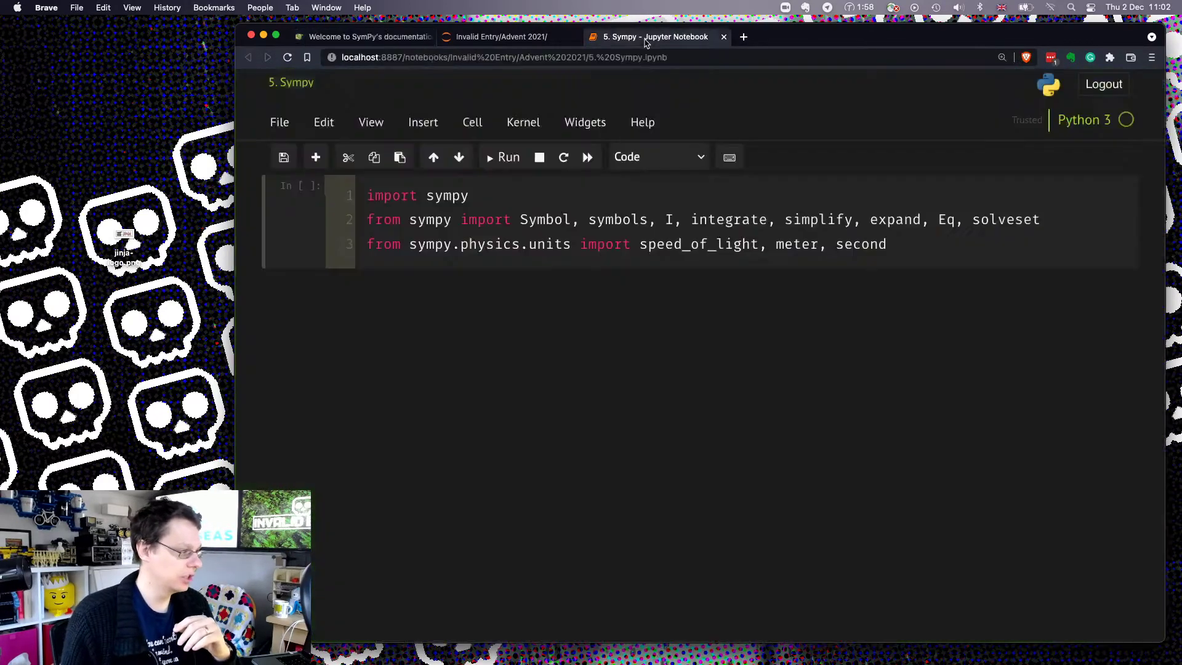
left_click(502, 157)
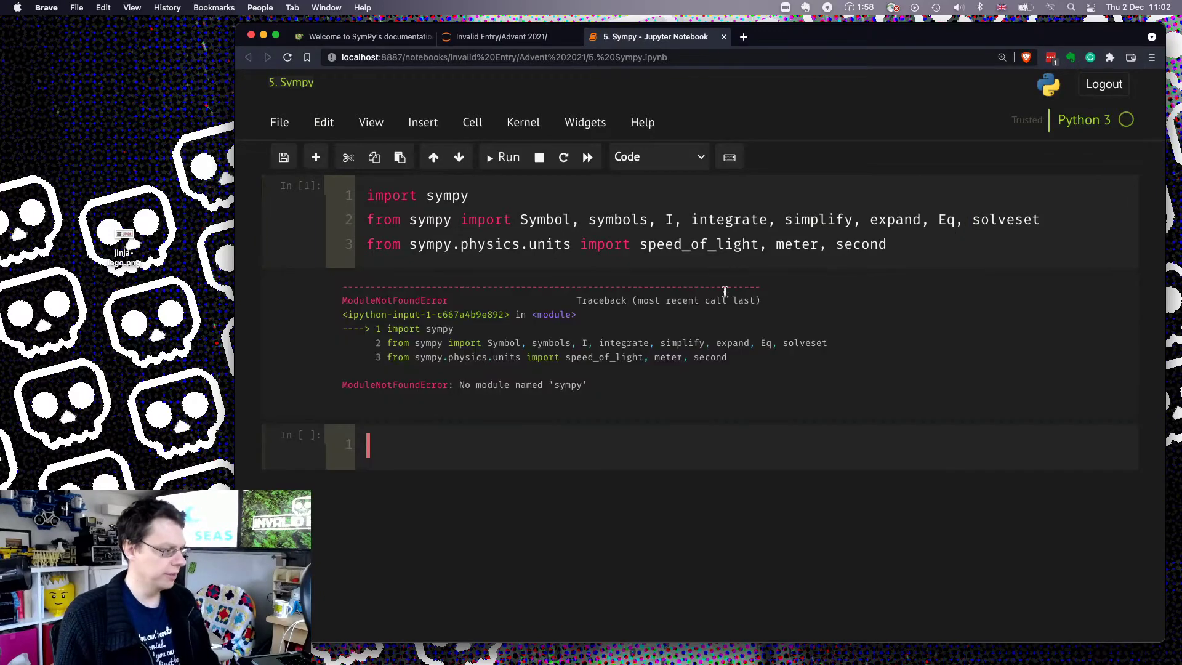
mouse_move(918, 138)
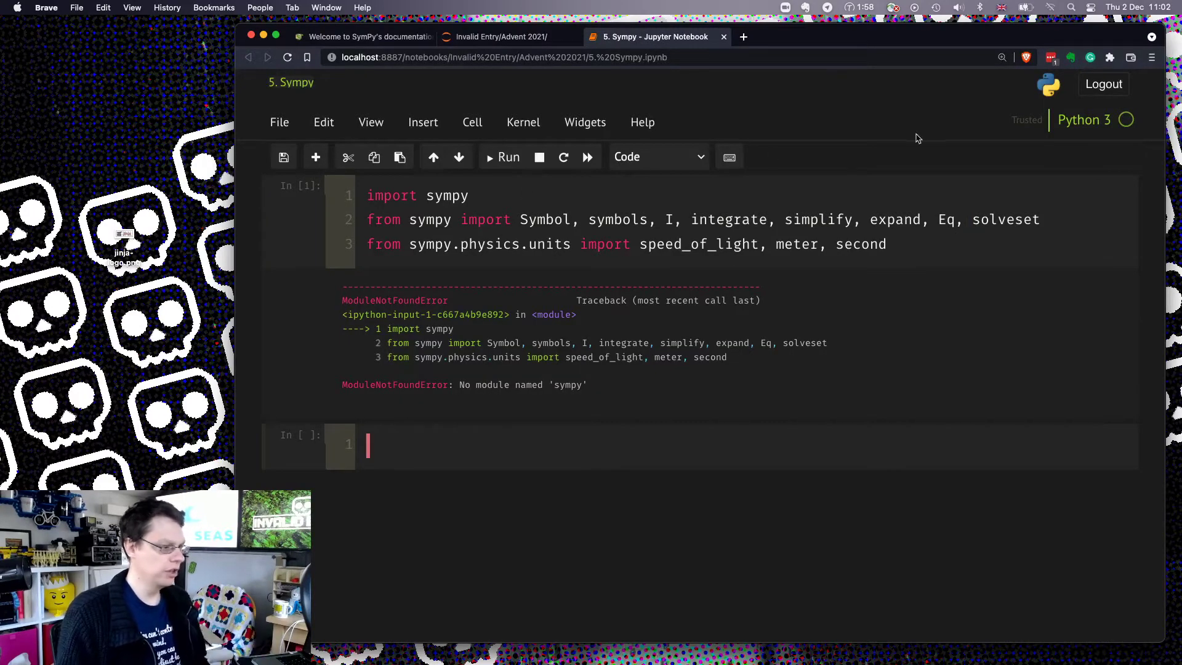
left_click(523, 121)
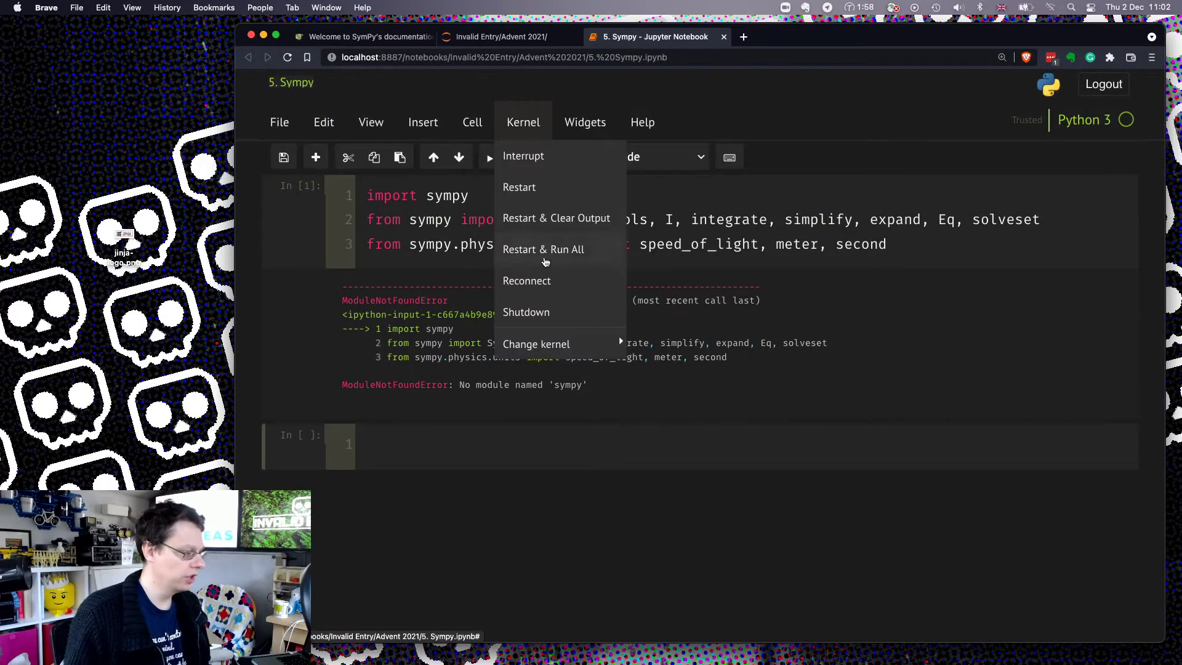
left_click(536, 344)
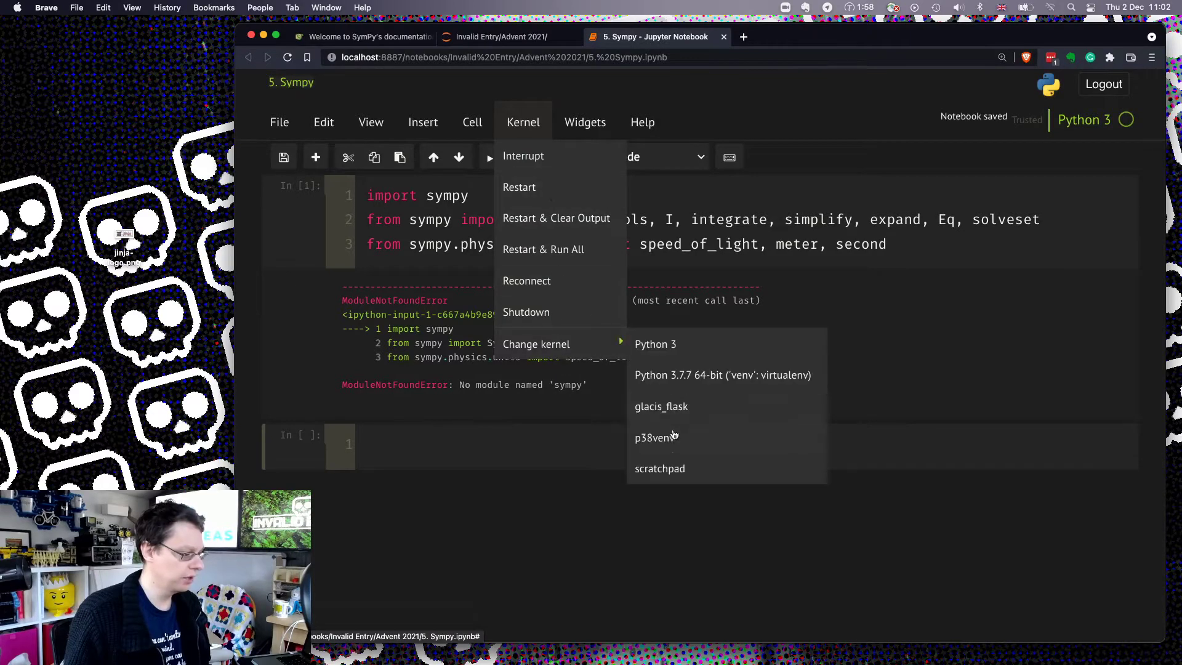
left_click(651, 437)
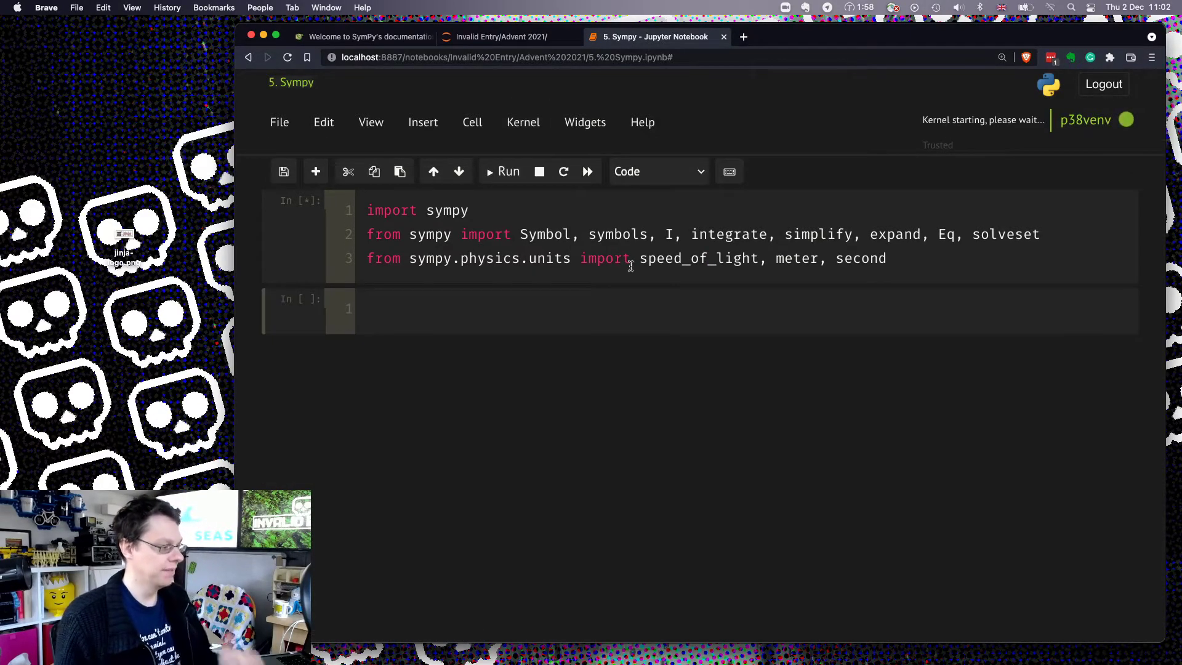
left_click(502, 171)
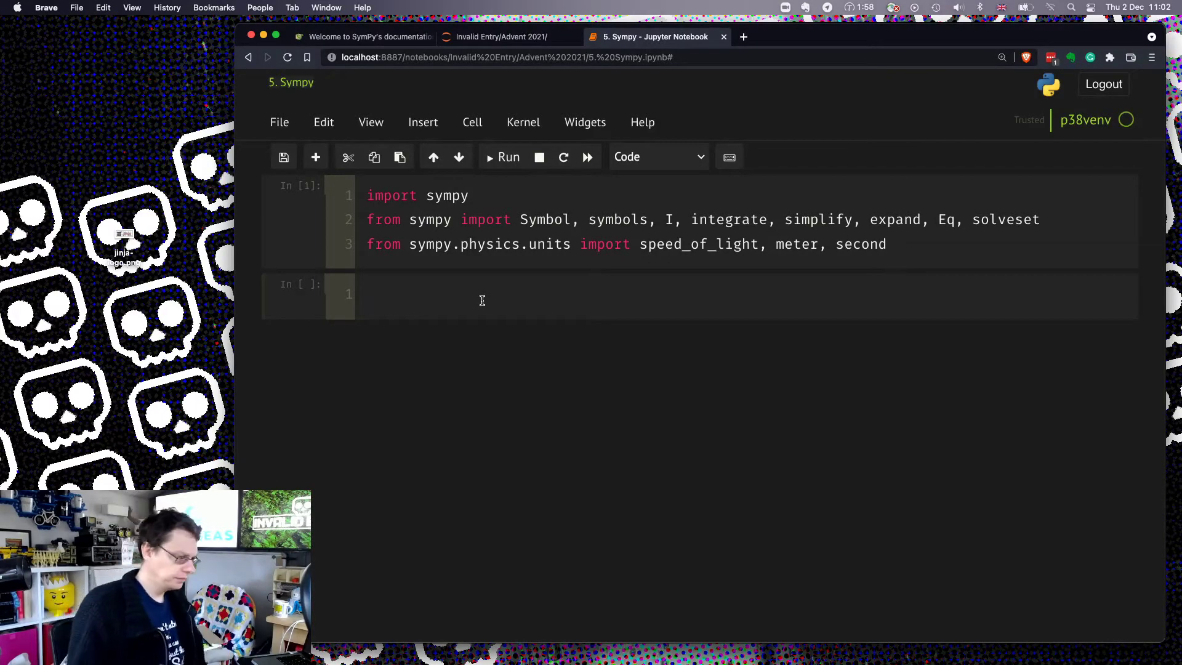
- Define symbols x and y, set eq = 4*x + 9*y + y**2, and display it
type("x, y = sym")
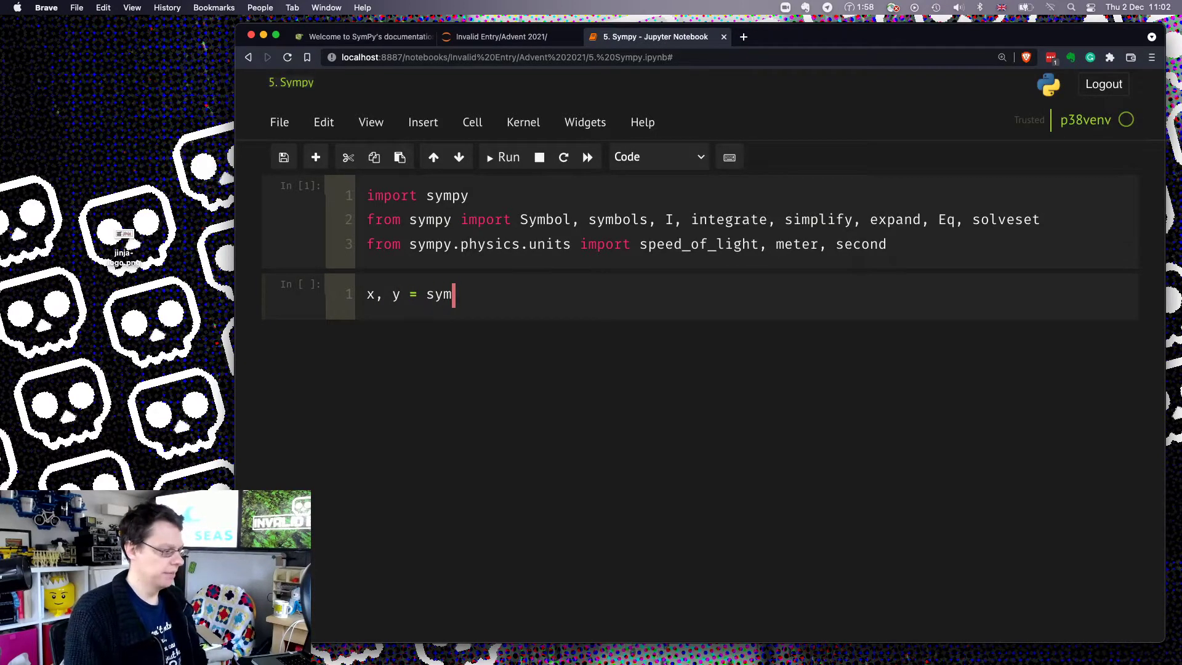
type("bols(x)")
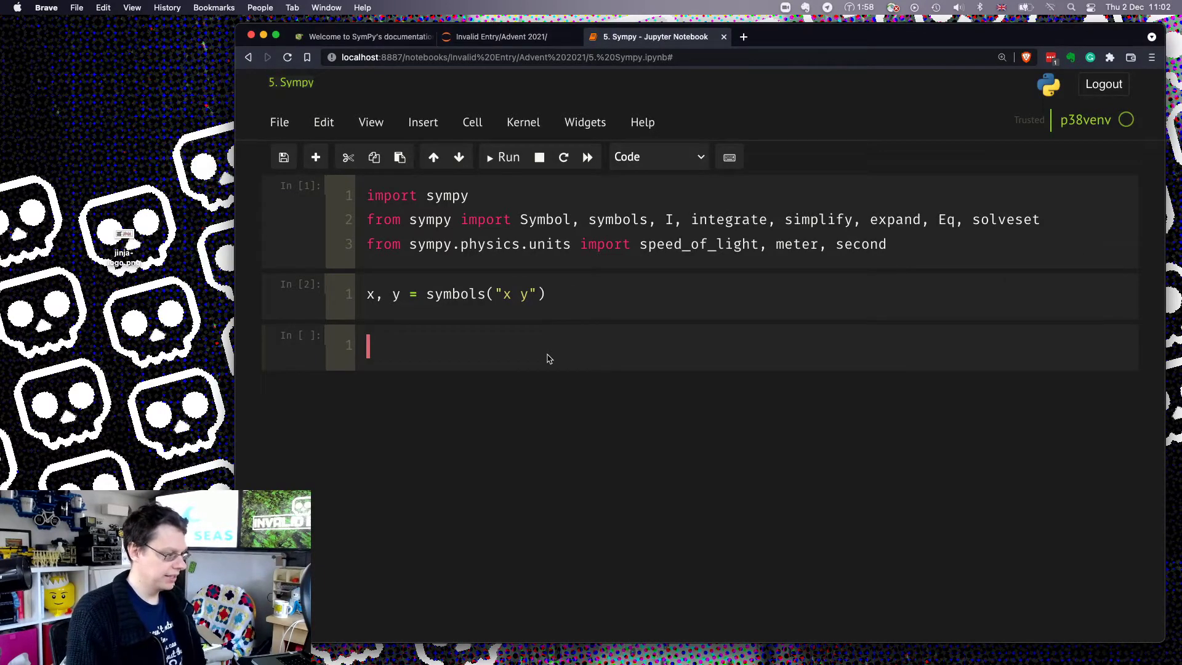
type("e")
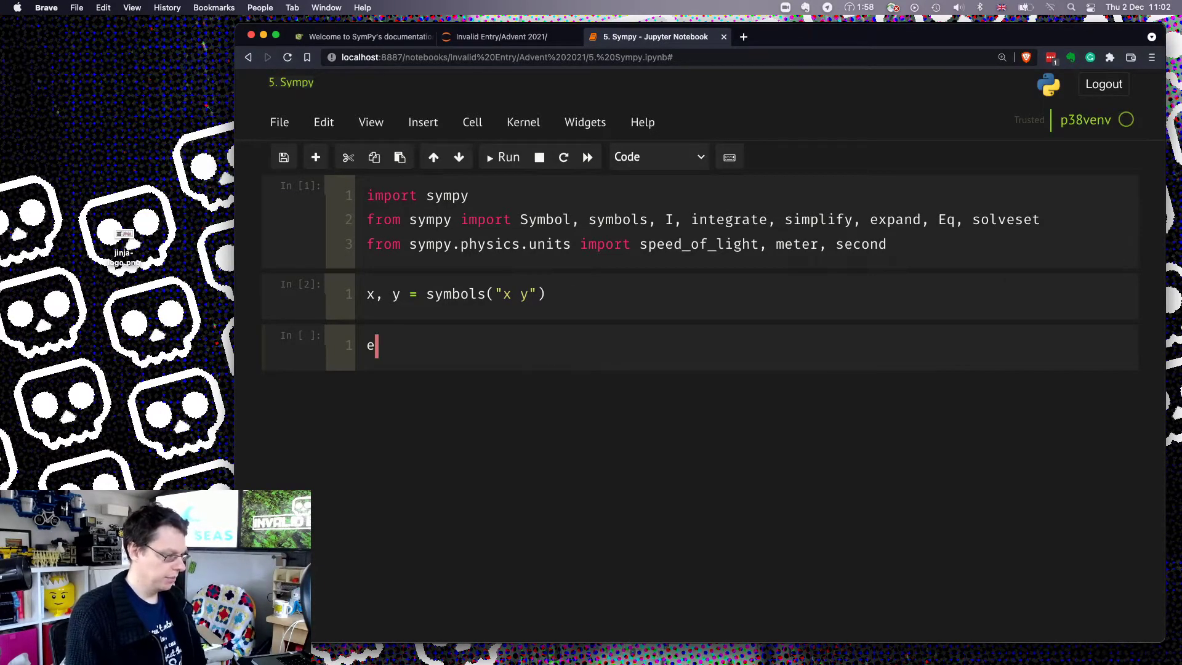
type("q = 4x")
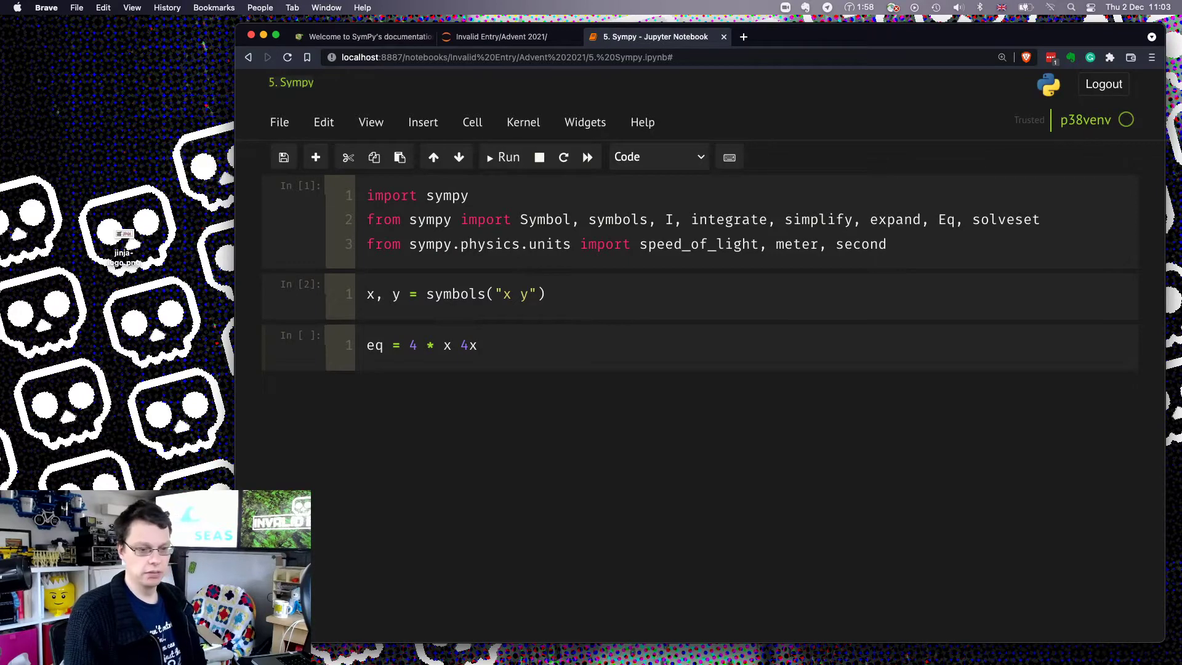
type("+")
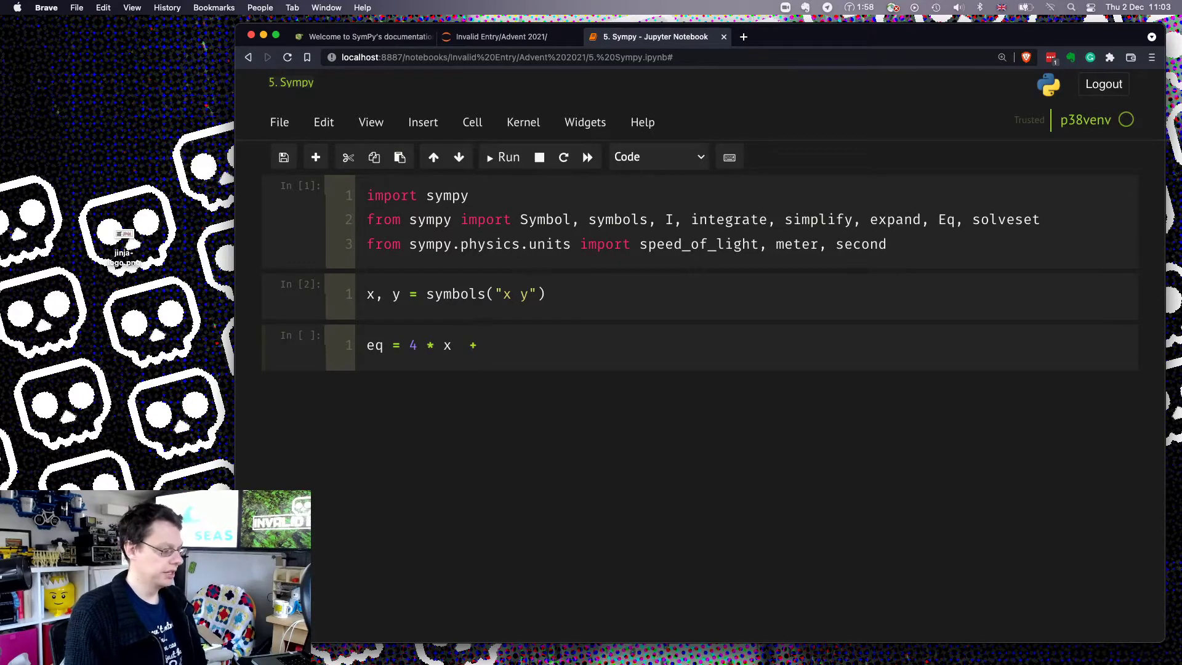
type("9*y +")
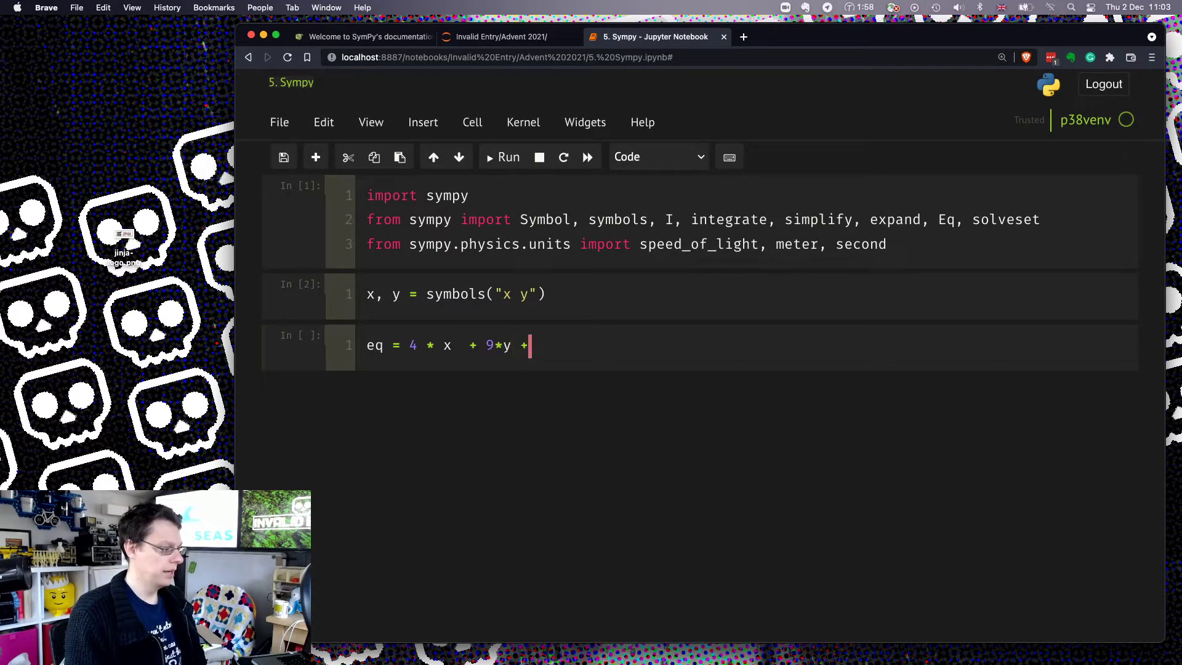
type("y")
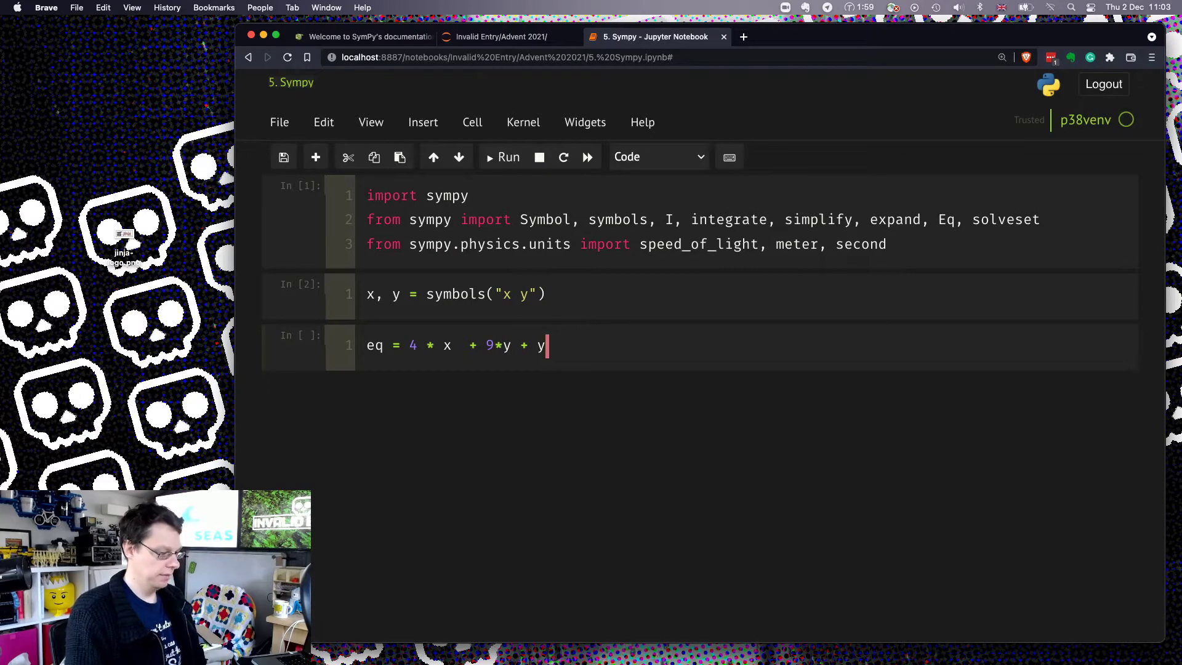
type("**2")
type("eq")
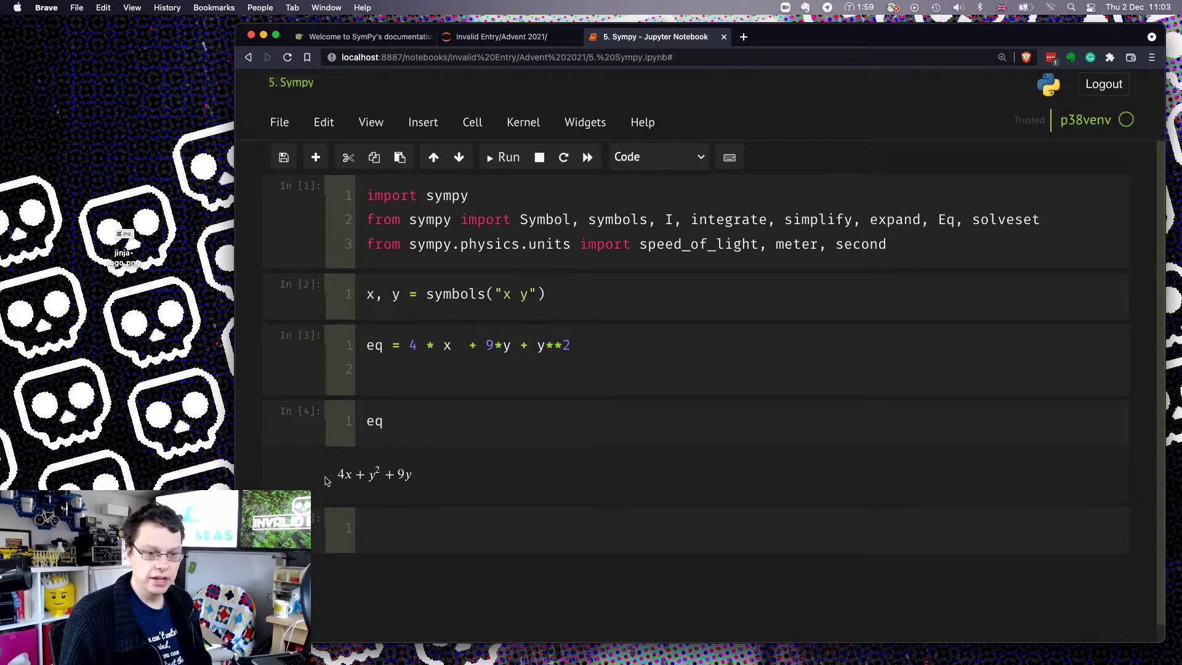
mouse_move(424, 476)
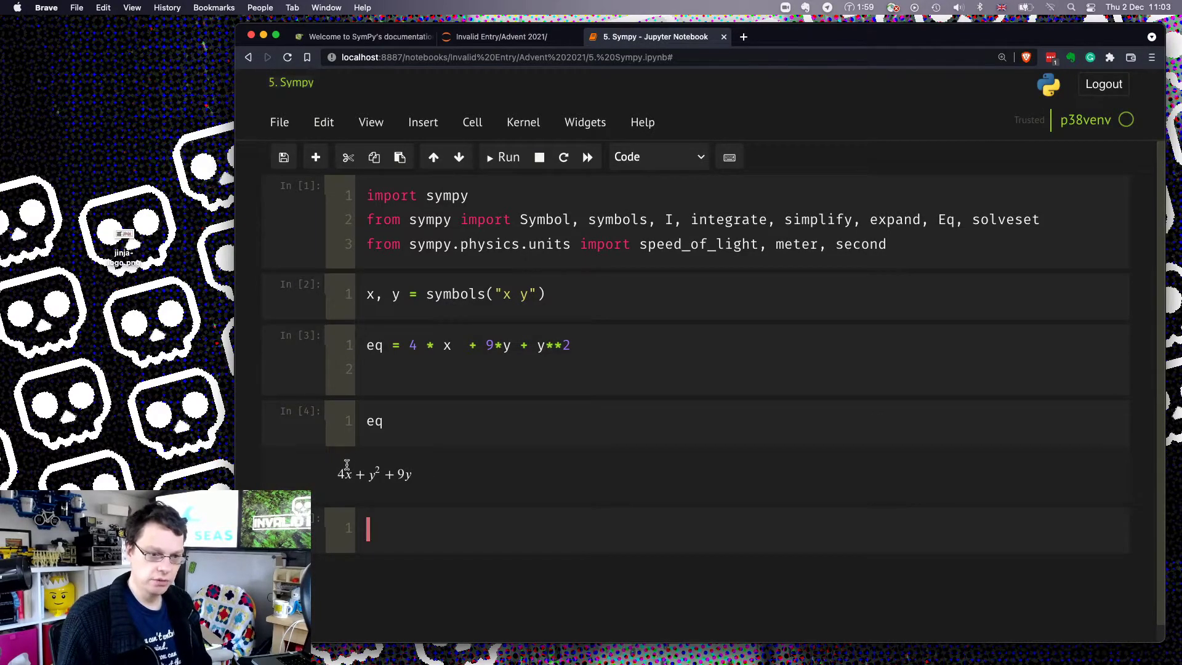
- Redefine eq as 4*x + 9 + x**2 and re-display it as x² + 4x + 9
left_click(547, 345)
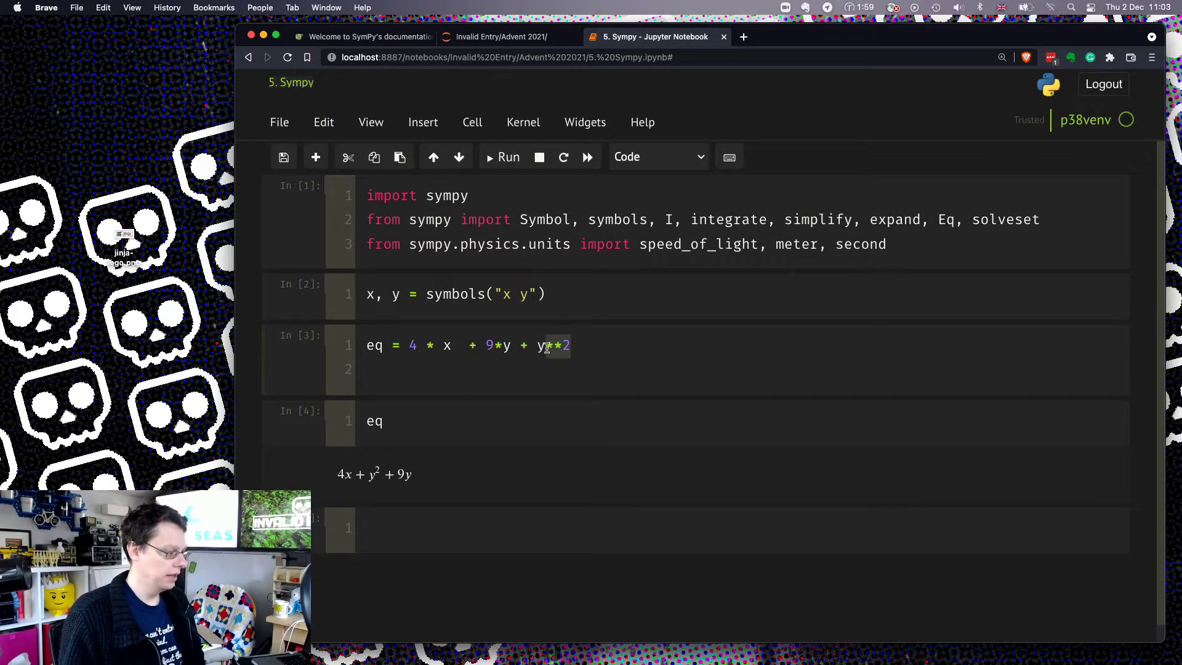
type("xy")
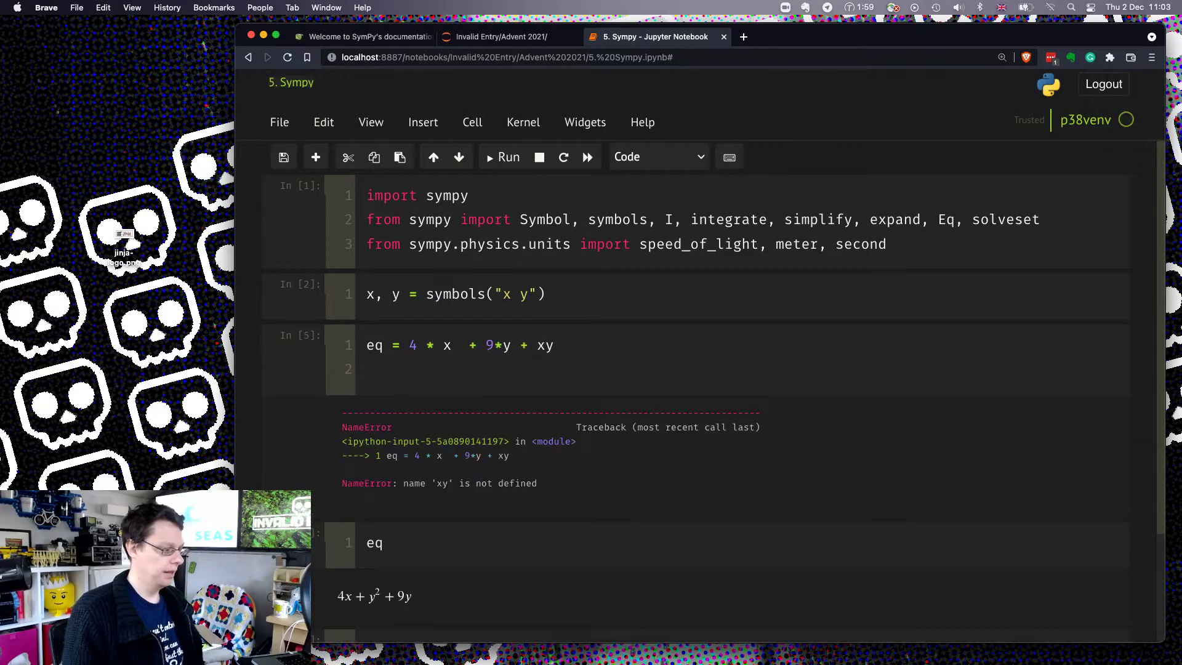
left_click(548, 346)
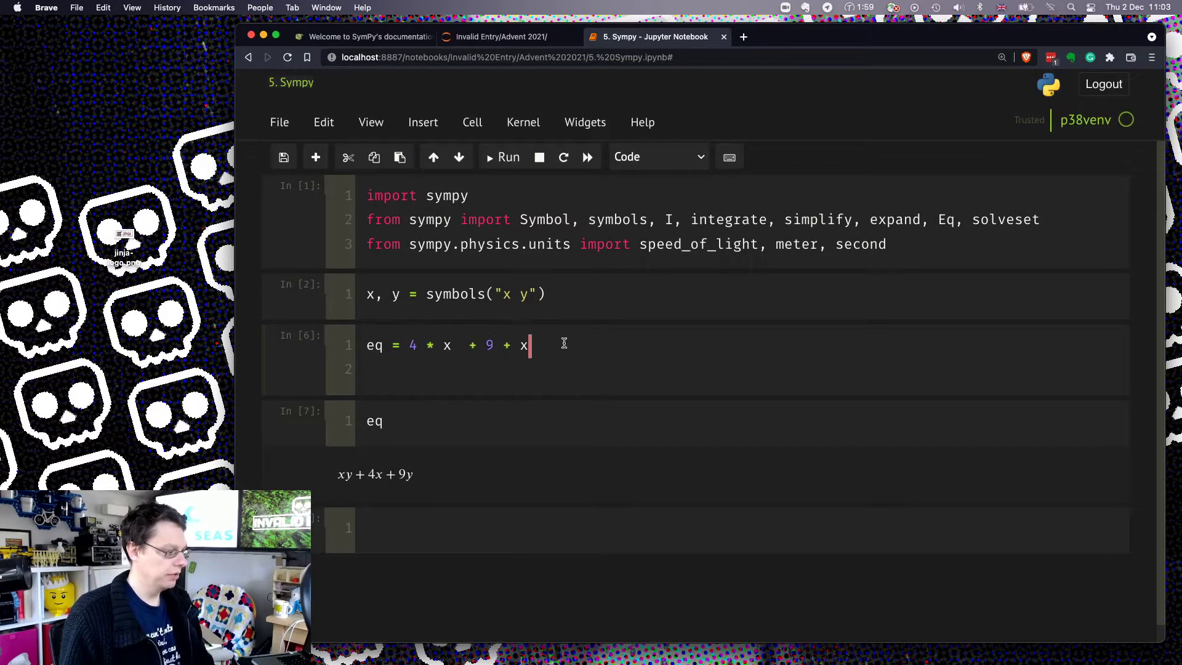
type("**2")
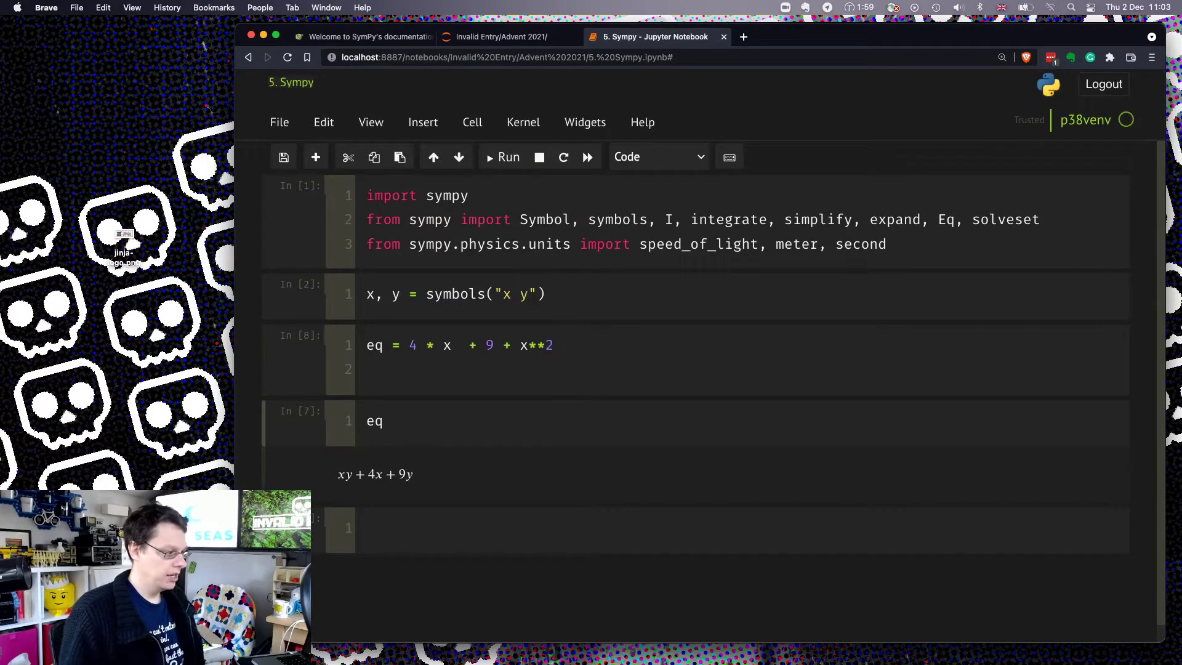
left_click(504, 157)
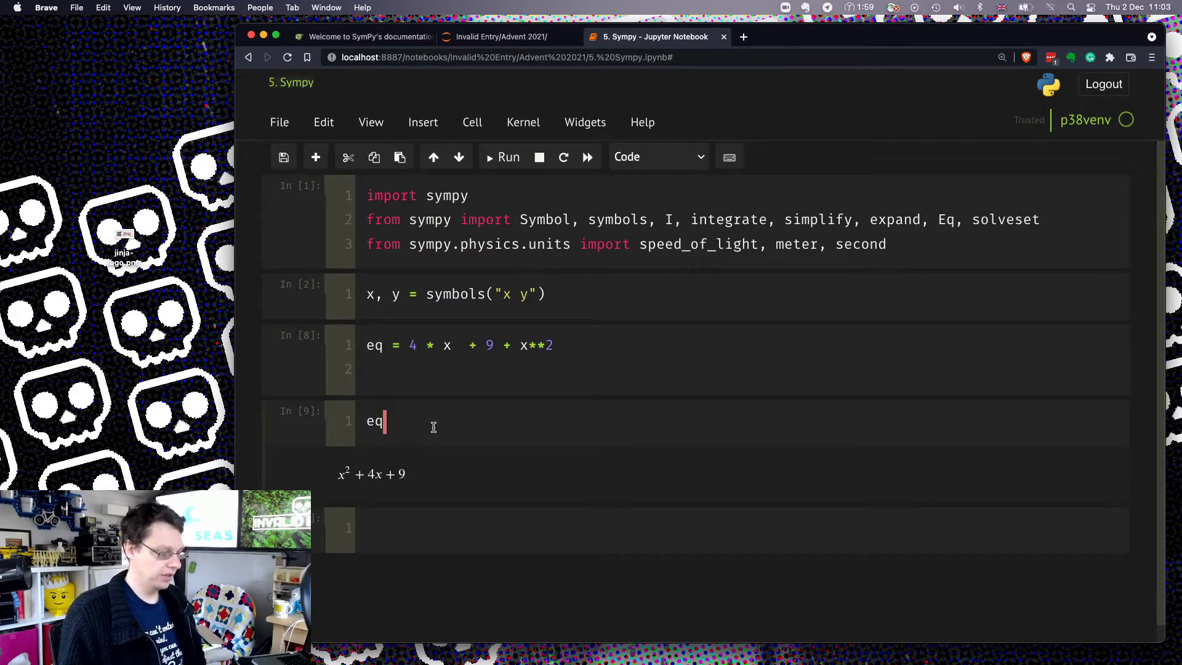
type(".")
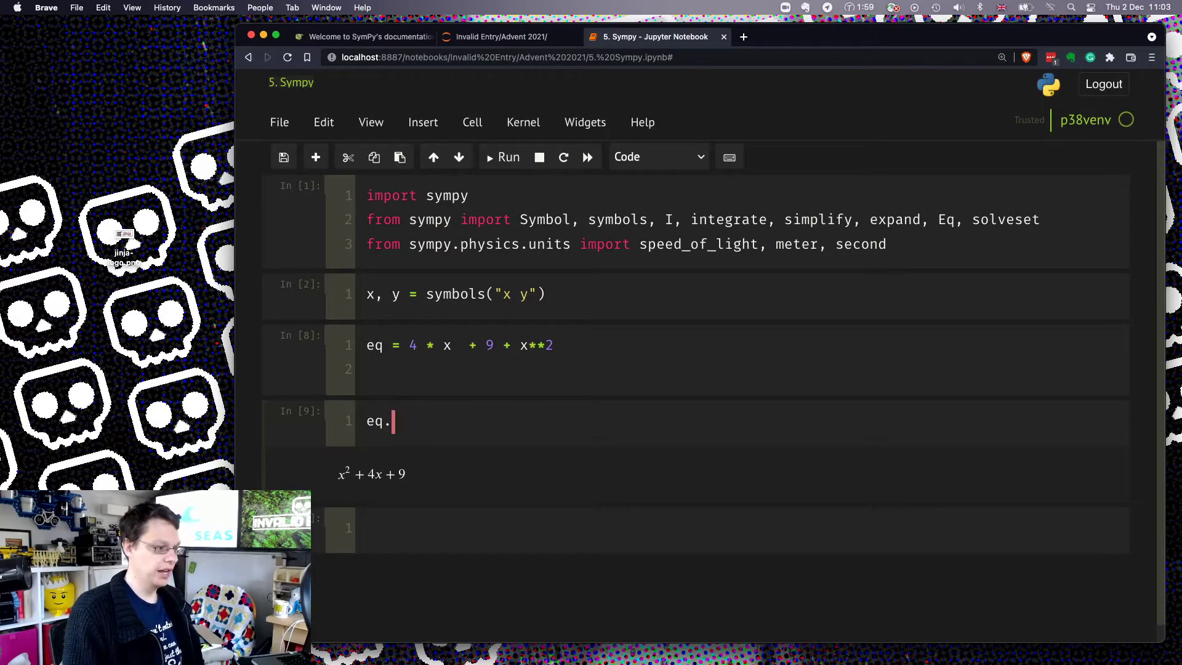
key("Backspace")
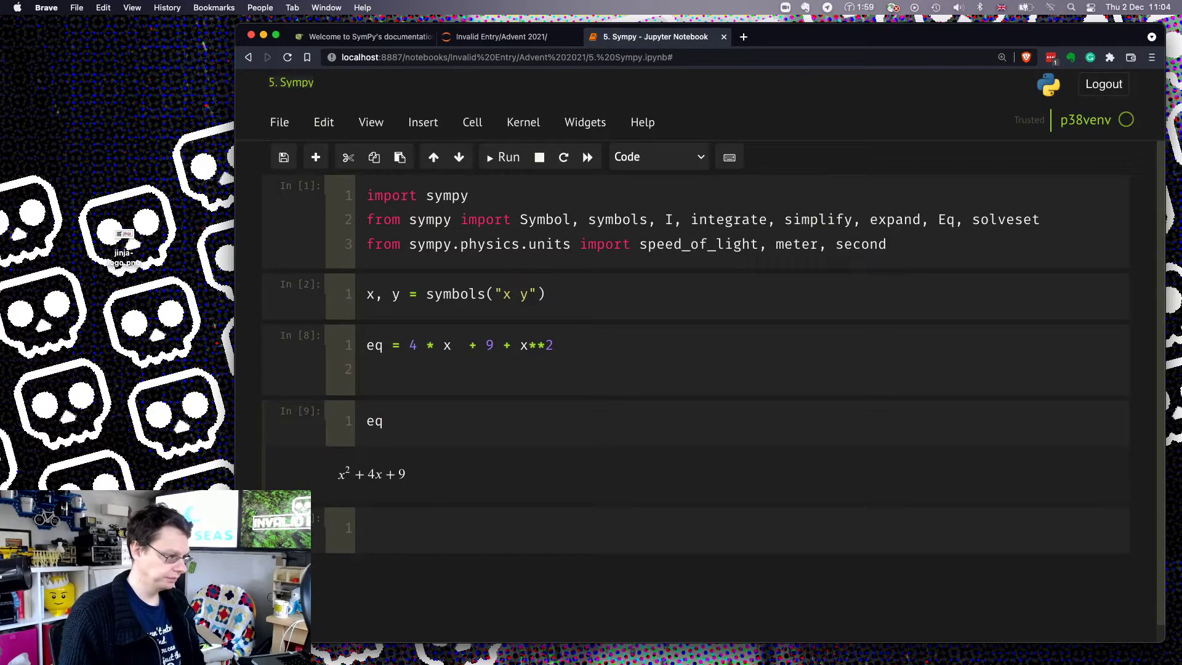
left_click(384, 421)
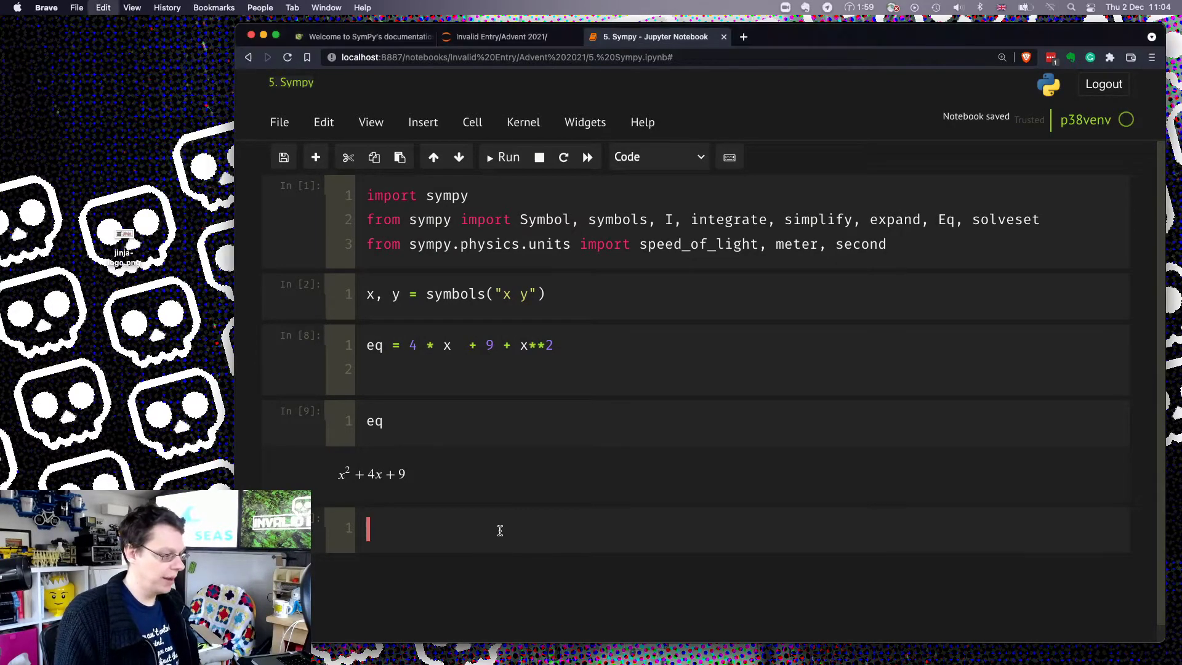
- Define symbols c, mu_t, epsilon_r, L, C, f and dielec_velocity_eq = c / sympy.sqrt(mu_t*epsilon_r)
type("c, mu_t, epsilon_r, L, C, f = symbols(\"c mu_t epsilon_r L C f\")")
type("dielec_velocity_eq = c / sympy.sqrt(mu_t* epsilon_r")
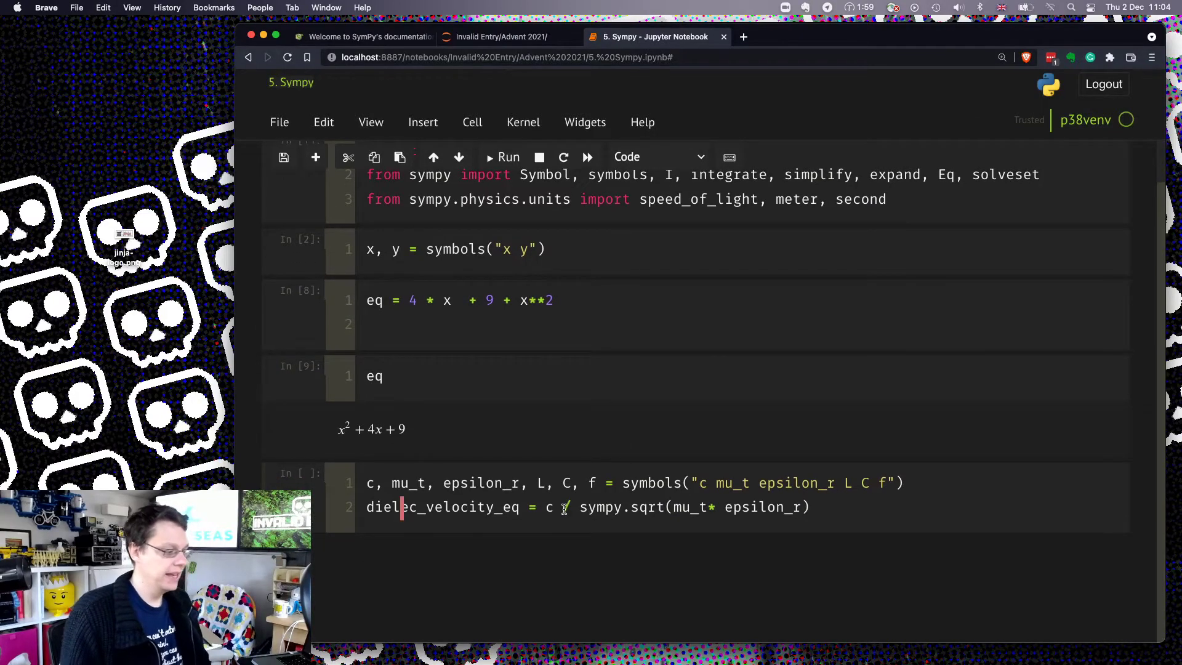
type("/")
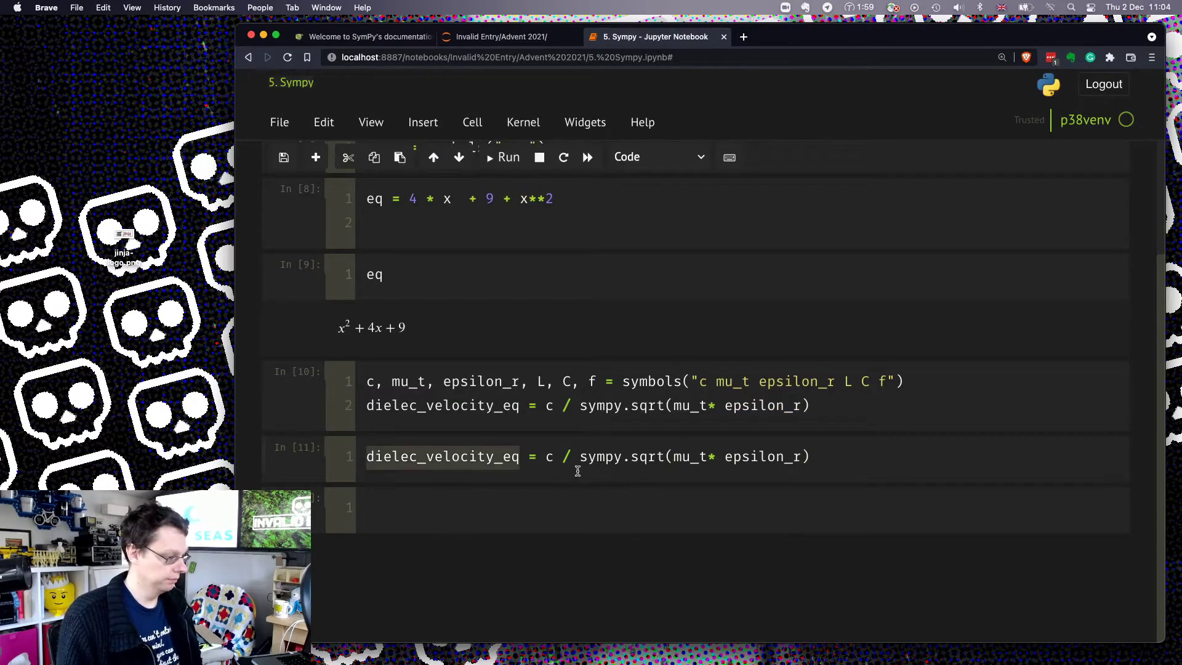
left_click(508, 157)
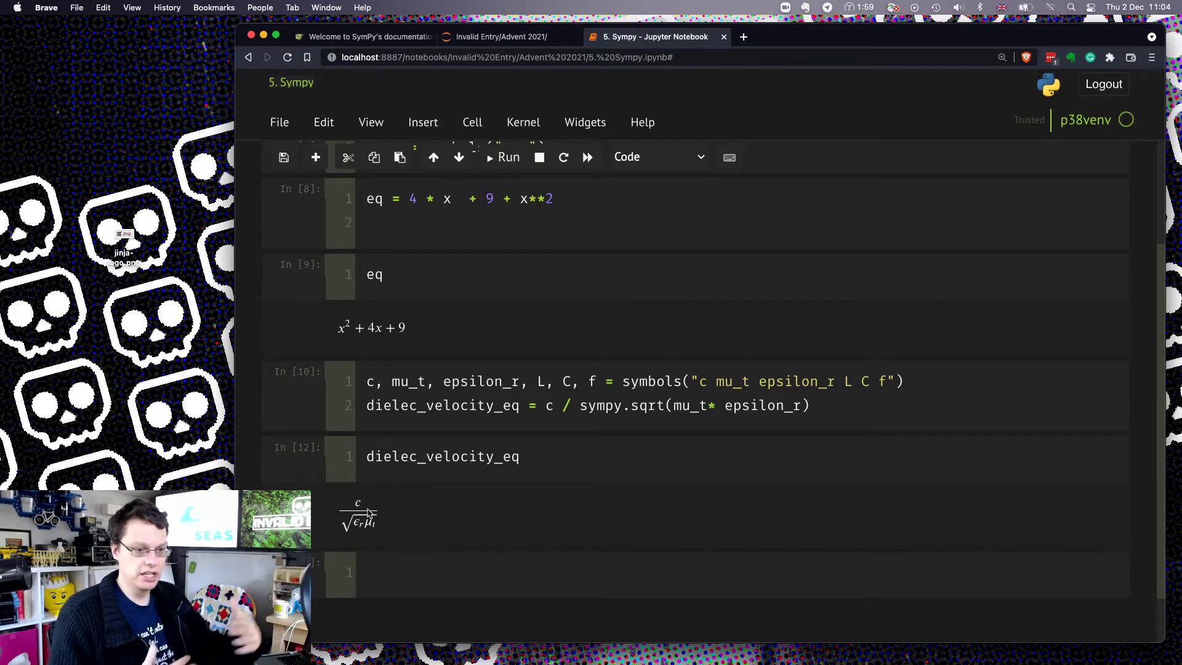
mouse_move(537, 466)
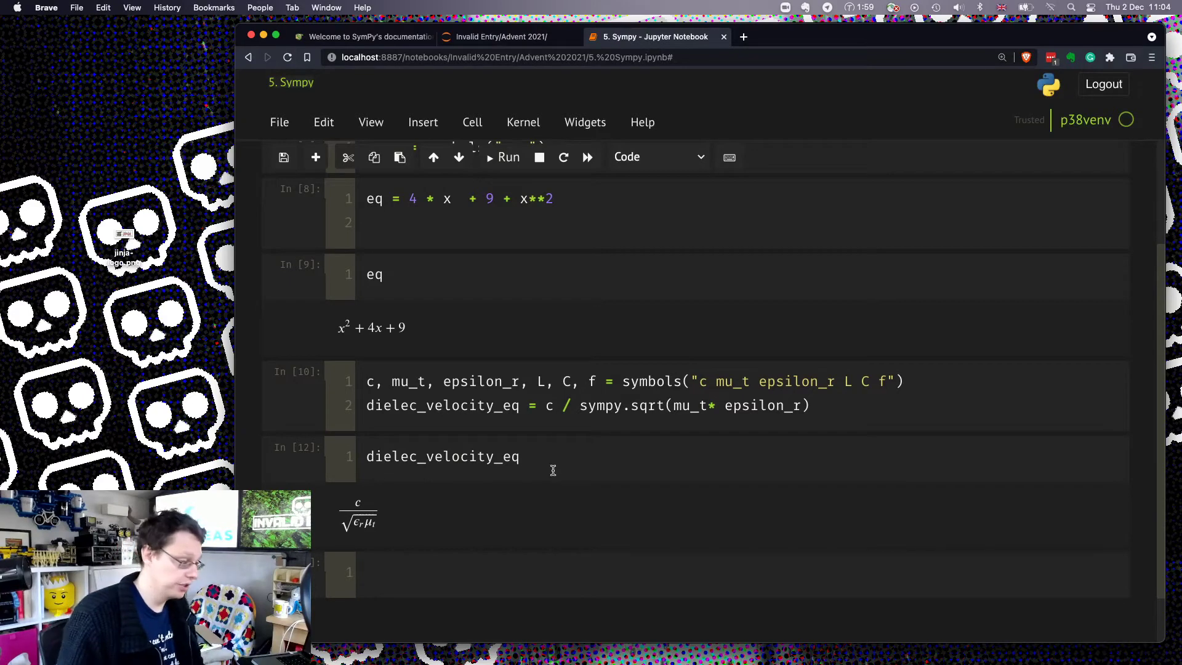
mouse_move(480, 435)
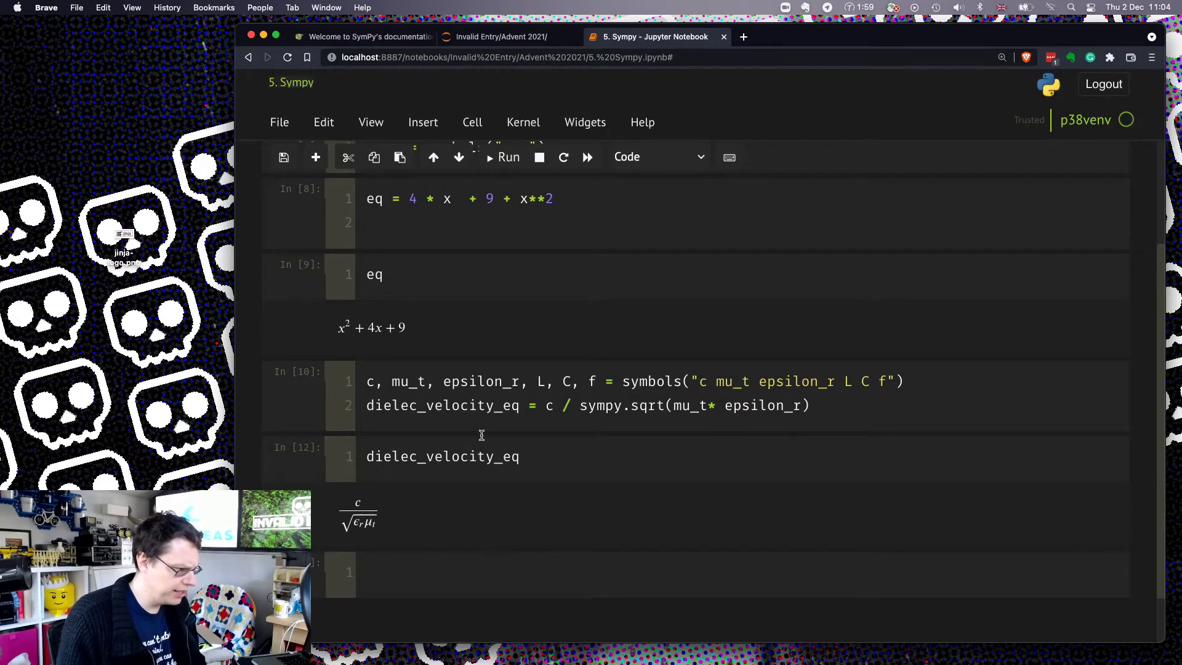
mouse_move(392, 316)
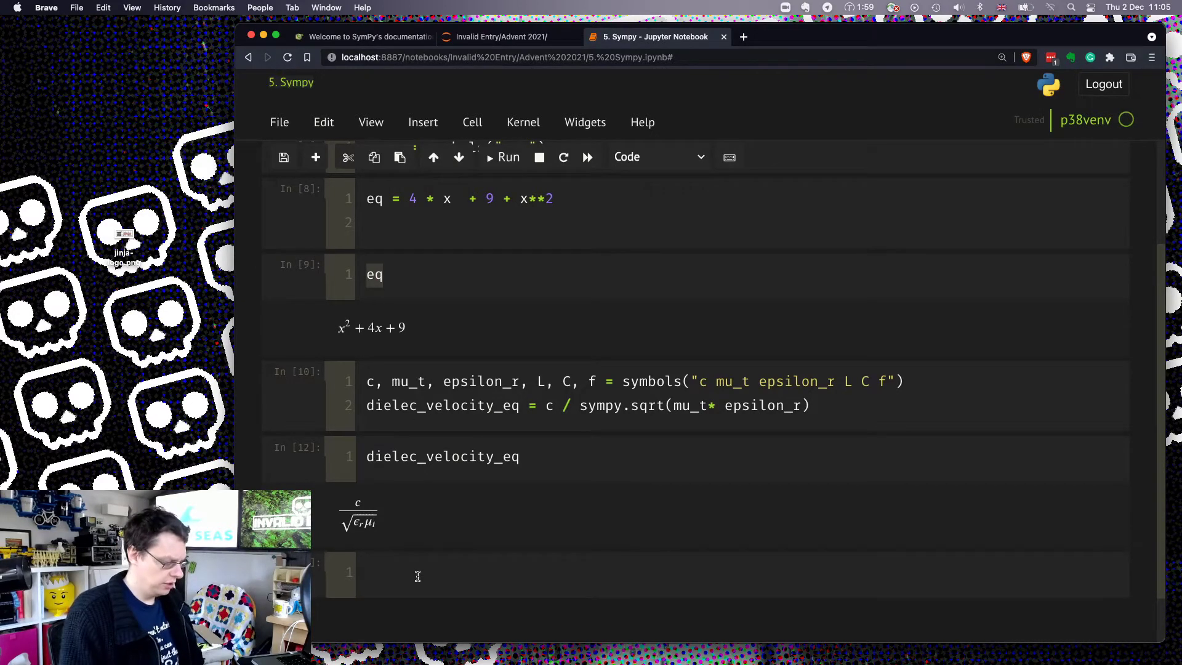
- Display dielec_velocity_eq and evaluate eq.subs(x, 4), giving 41
type("eq.subs(")
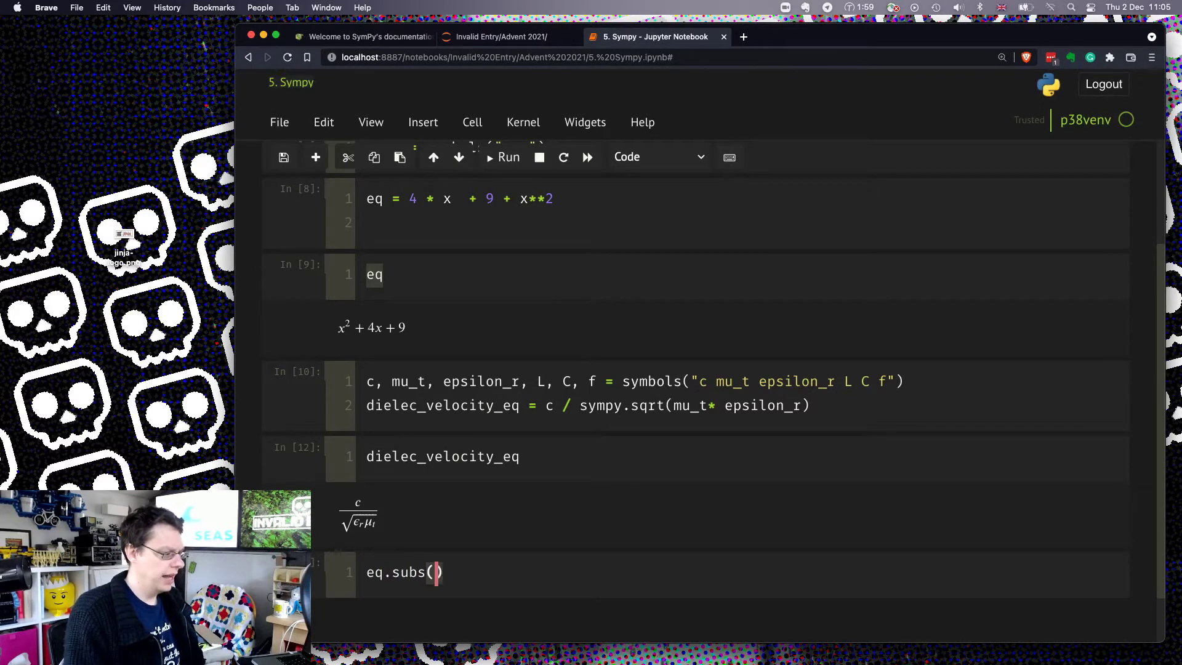
type("x, 4")
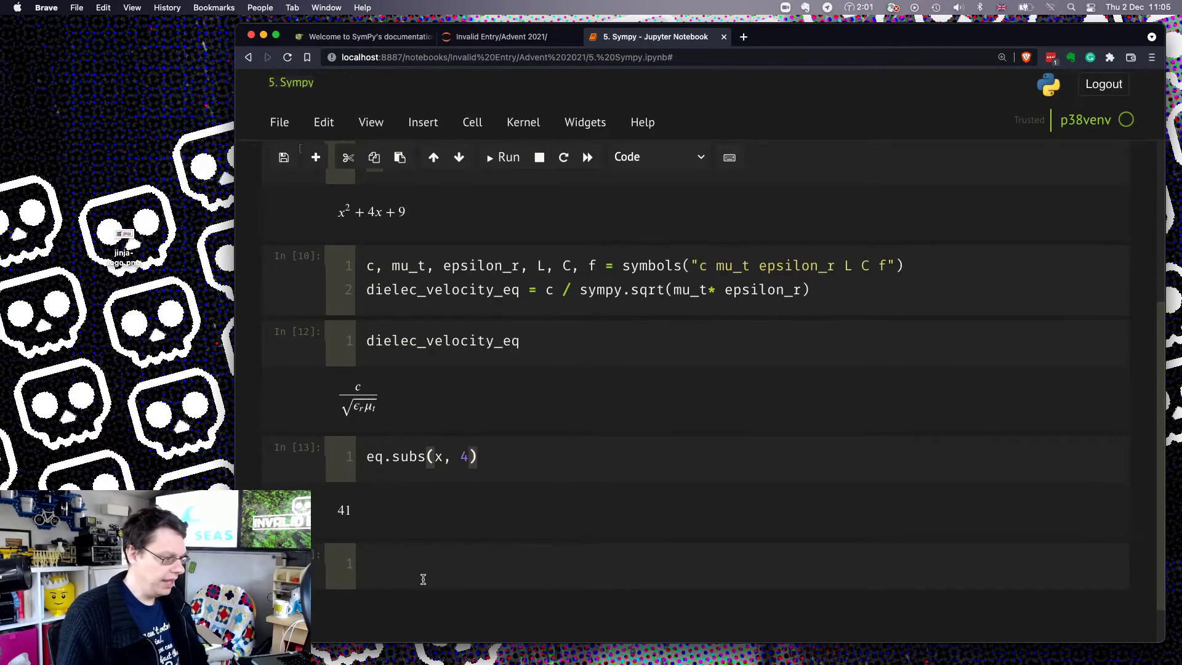
mouse_move(367, 225)
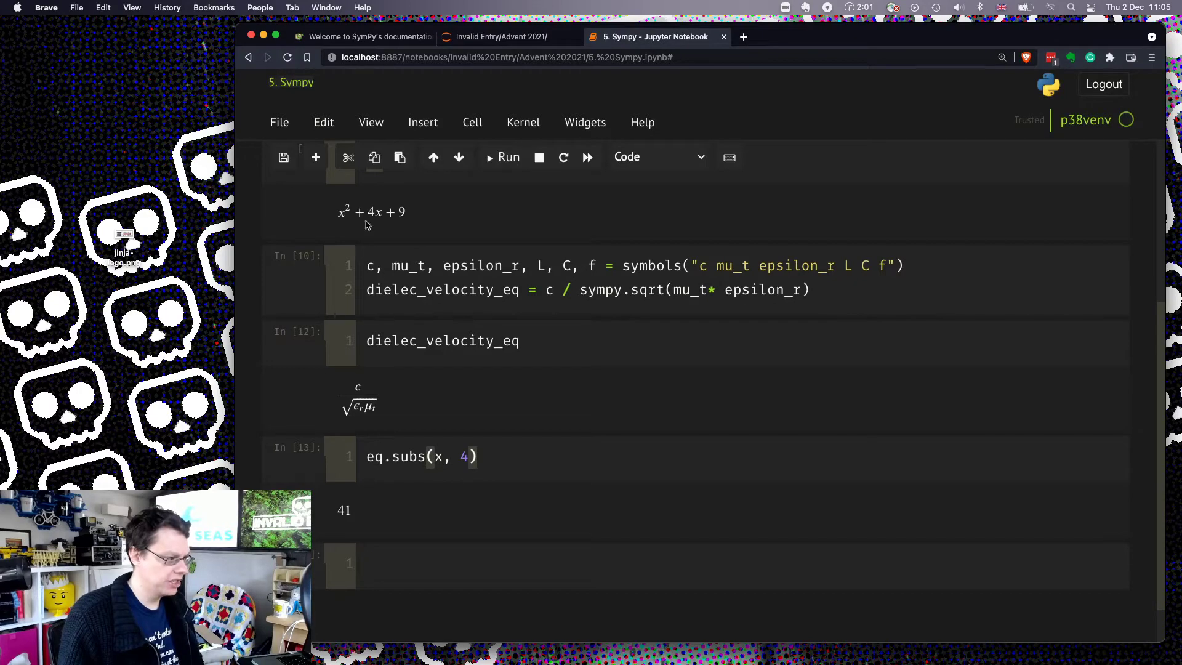
left_click_drag(339, 212, 406, 212)
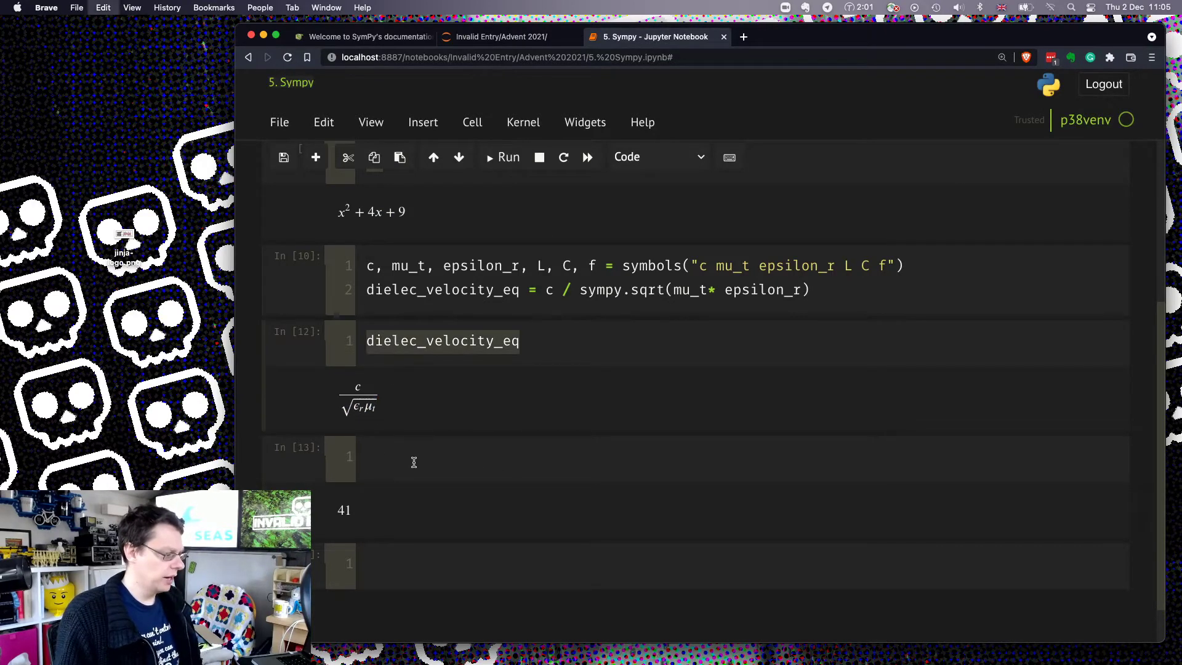
- Call dielec_velocity_eq(c, speed_of_light) directly, raising a 'Mul' object is not callable error
type("dielec_velocity_eq.")
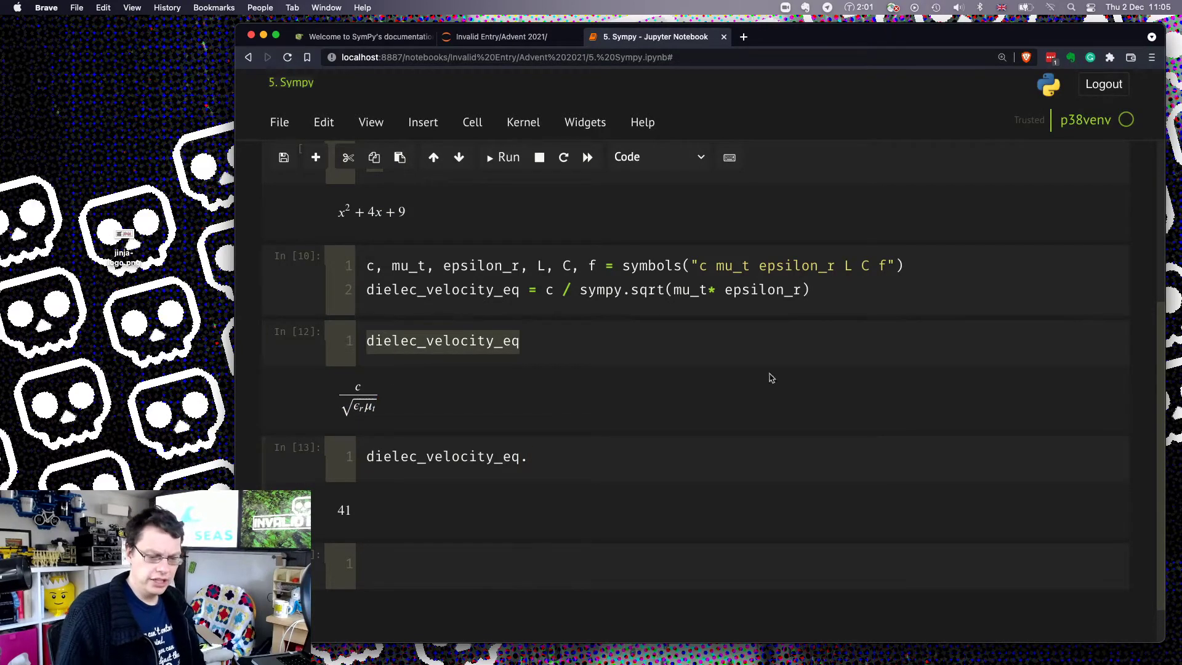
type("(c")
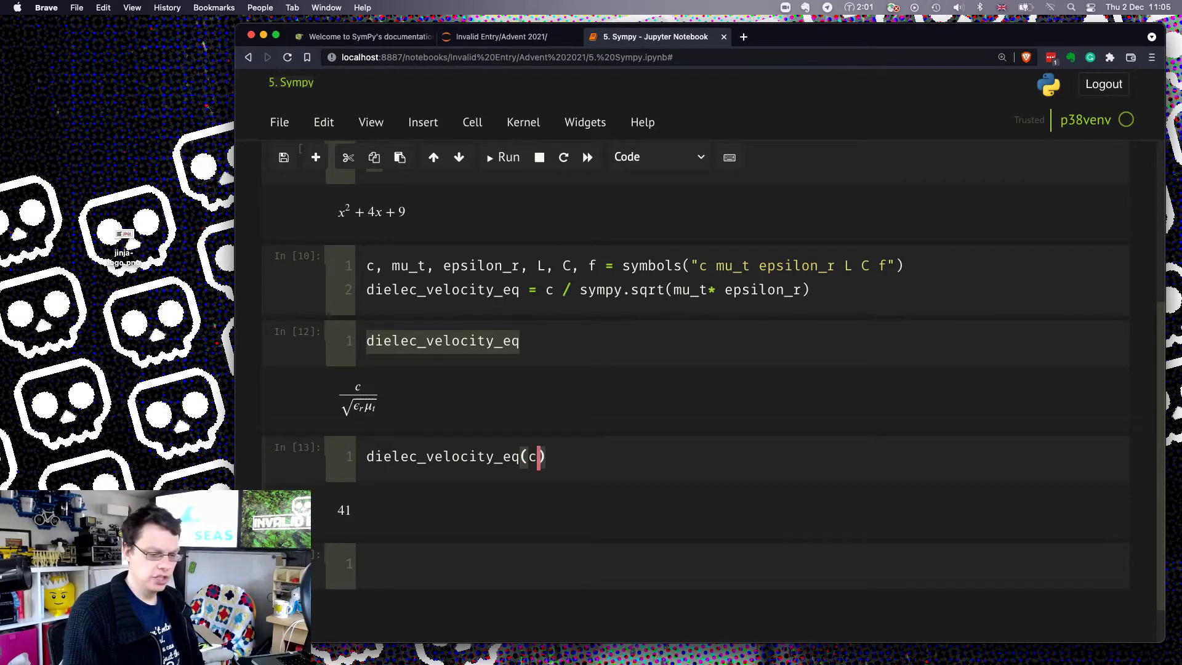
type(", se")
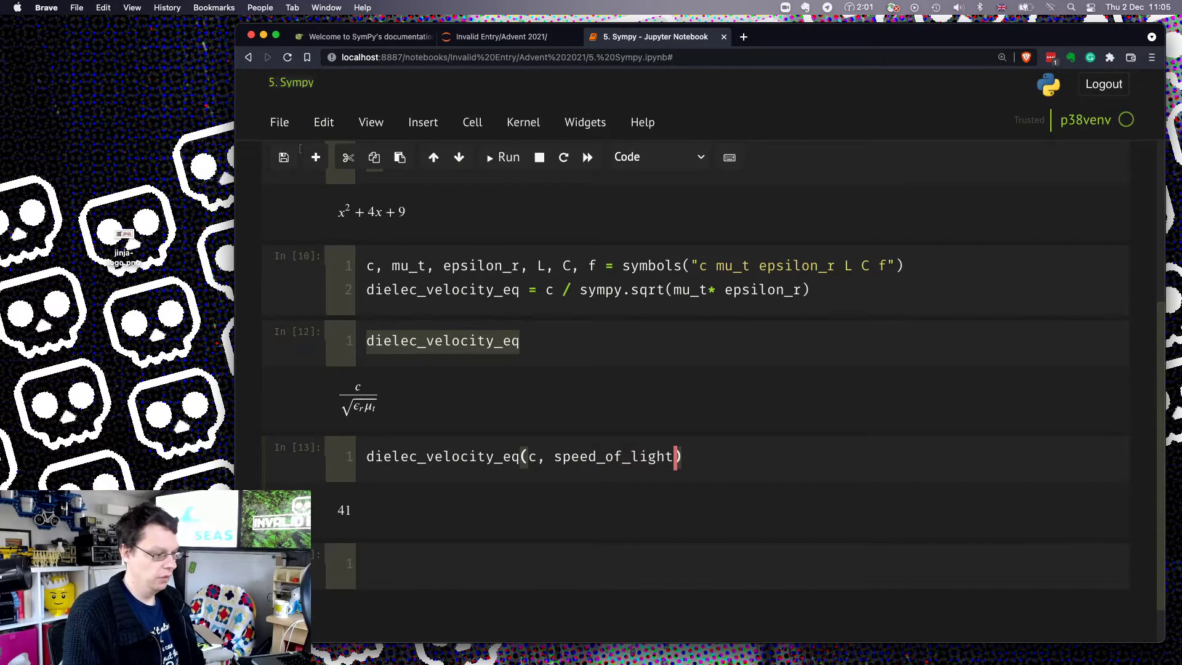
- Rewrite as .subs(c, speed_of_light) with speed_of_light.convert_to(meter/second)
left_click(502, 157)
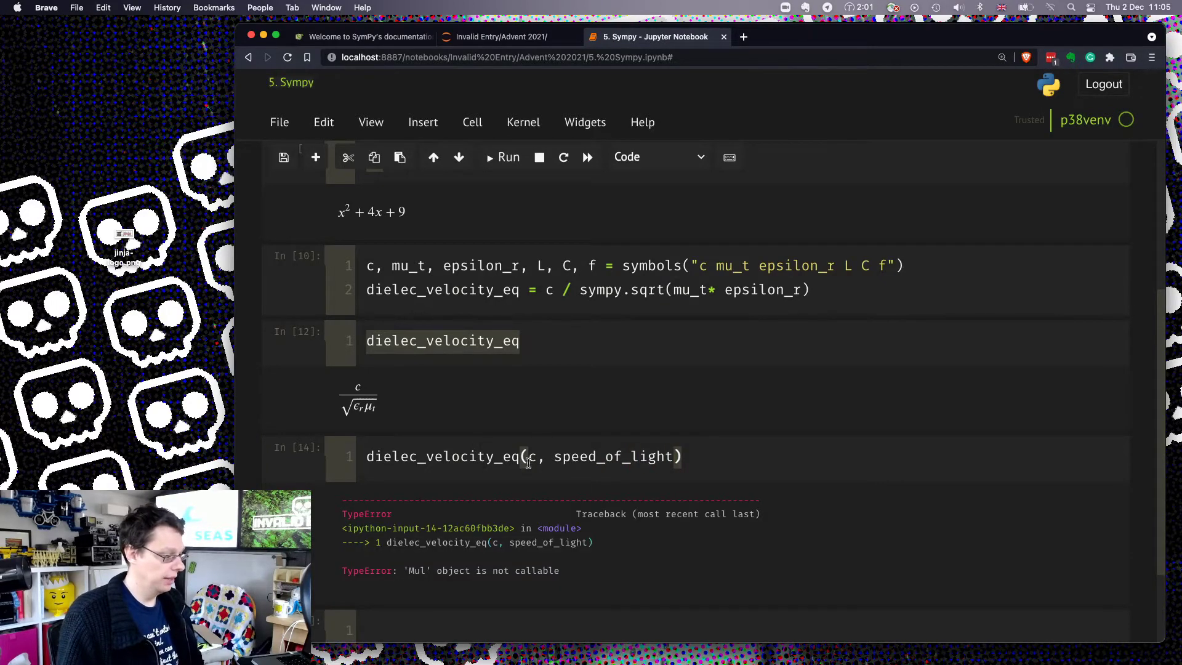
type(".su")
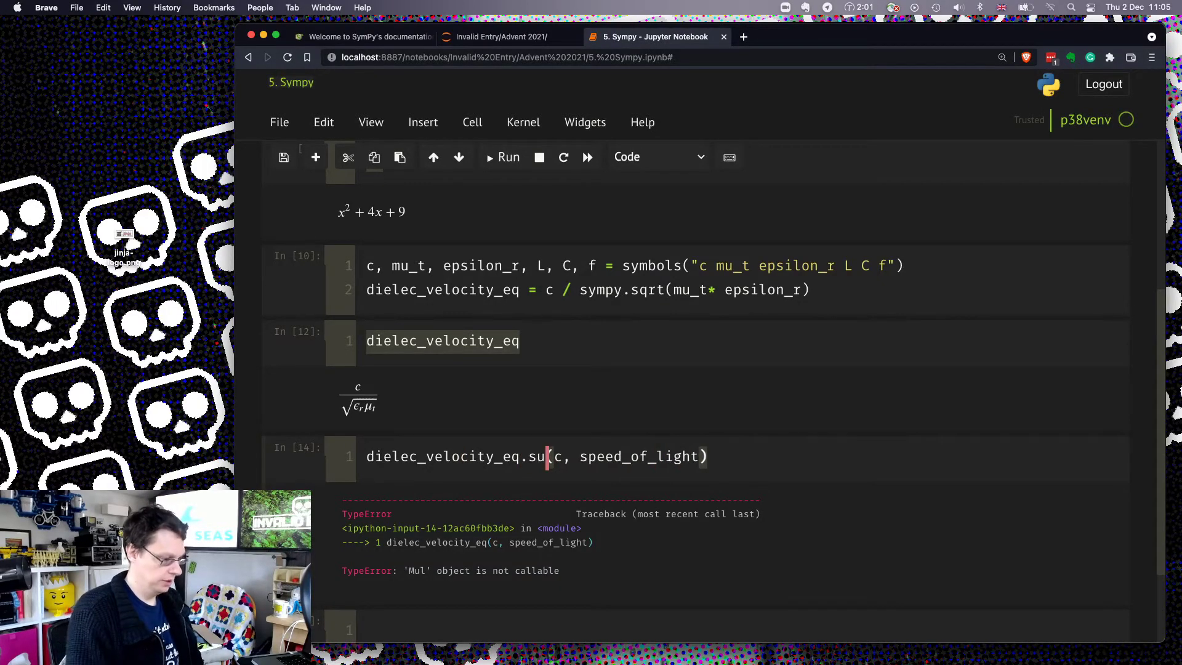
left_click(508, 157)
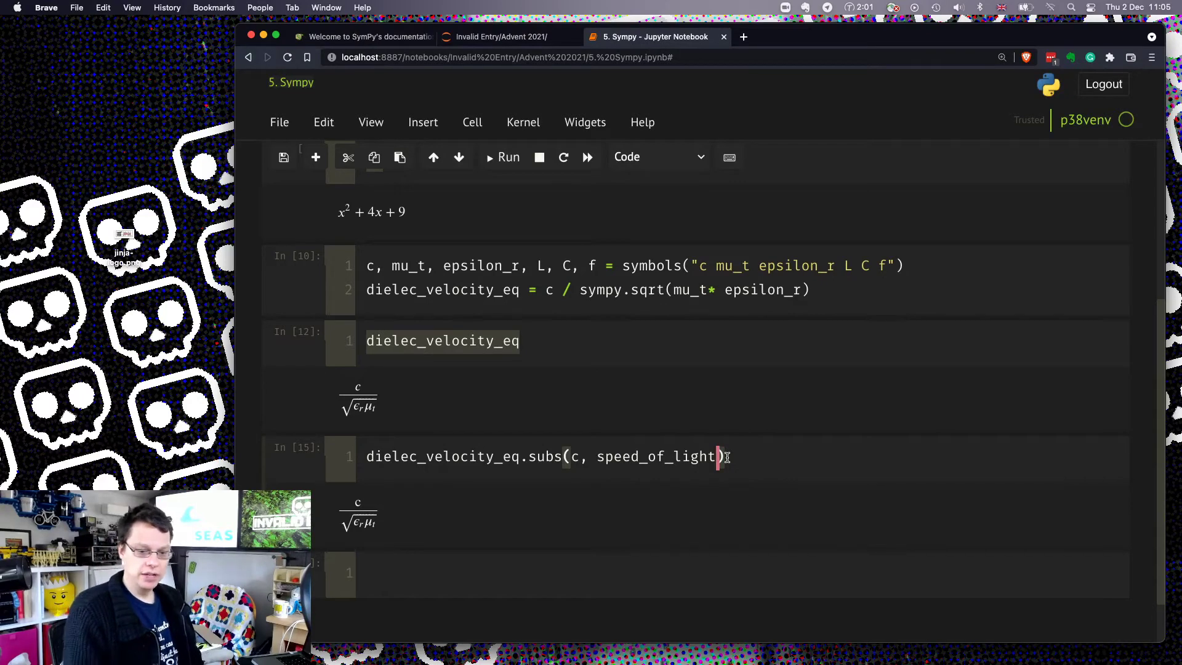
type(".convert_to(meter/s")
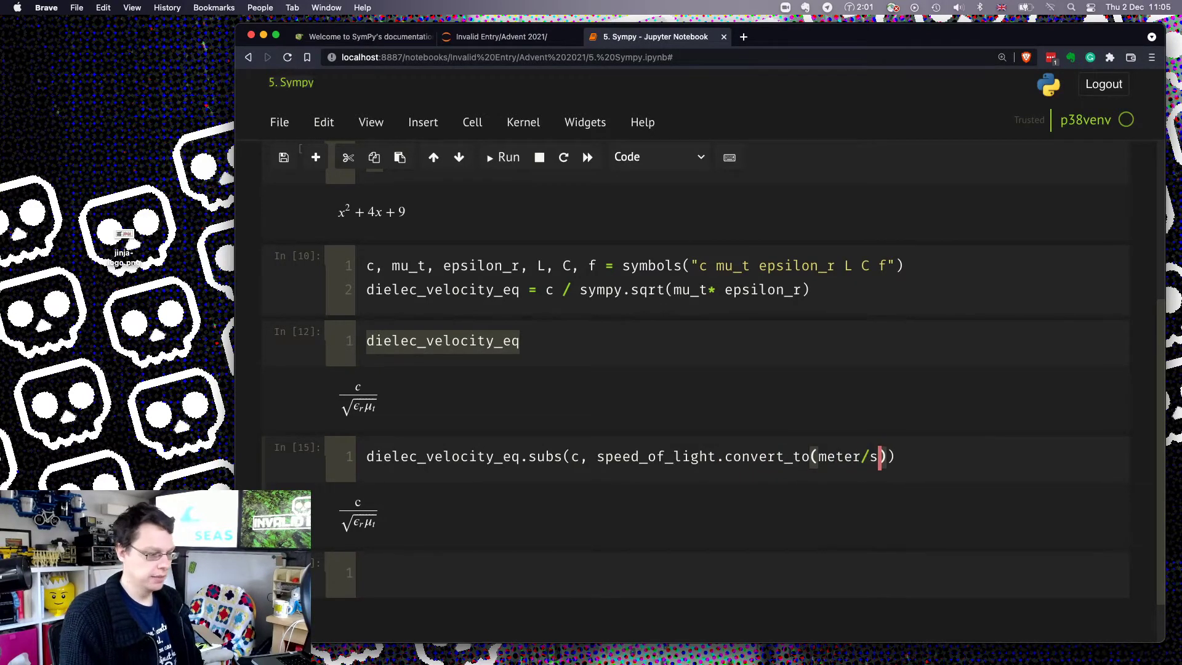
type("econd")
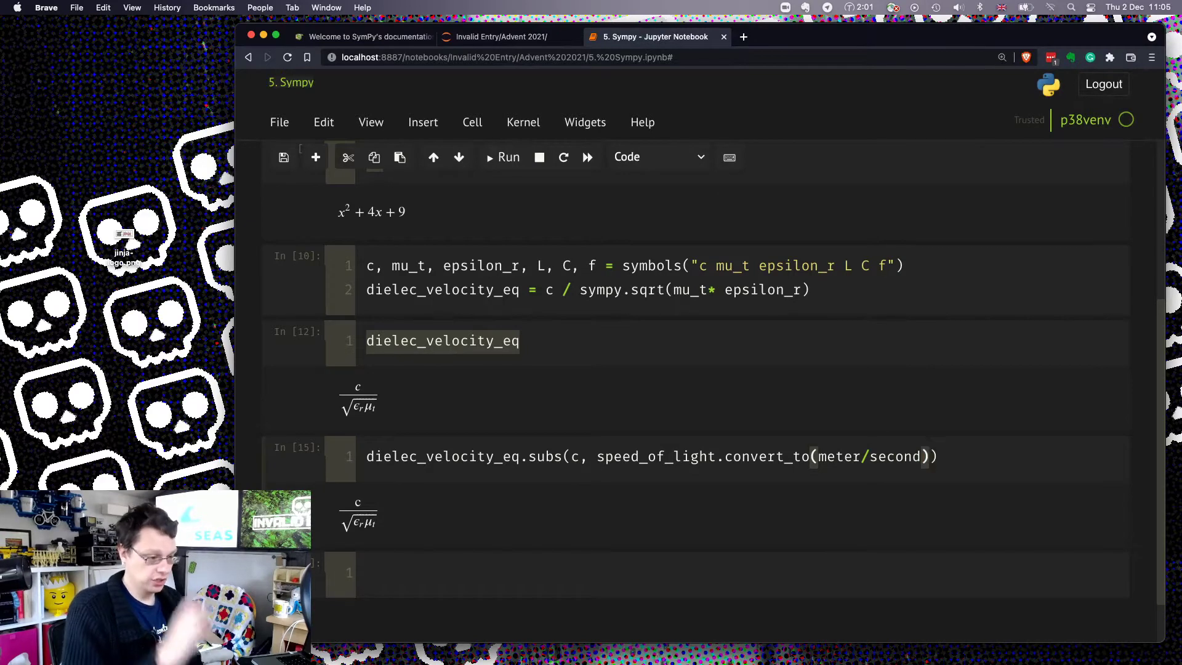
- Run the speed-of-light substitution, giving 299792458 m/(s·√(εᵣμₜ))
left_click(508, 157)
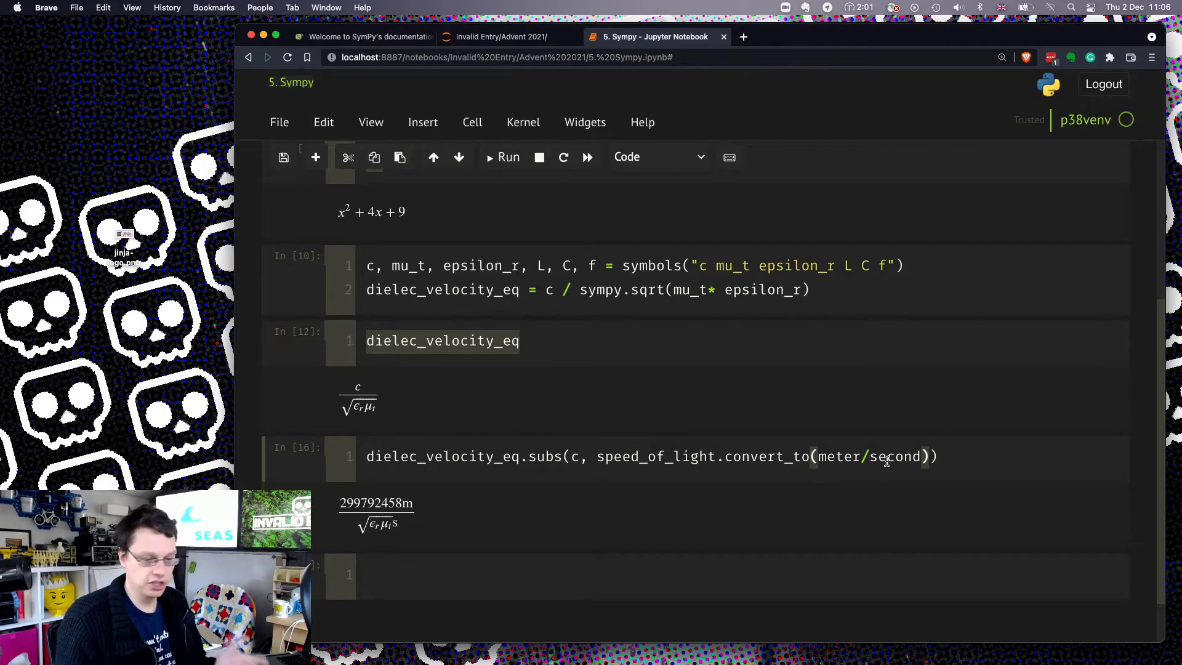
mouse_move(414, 522)
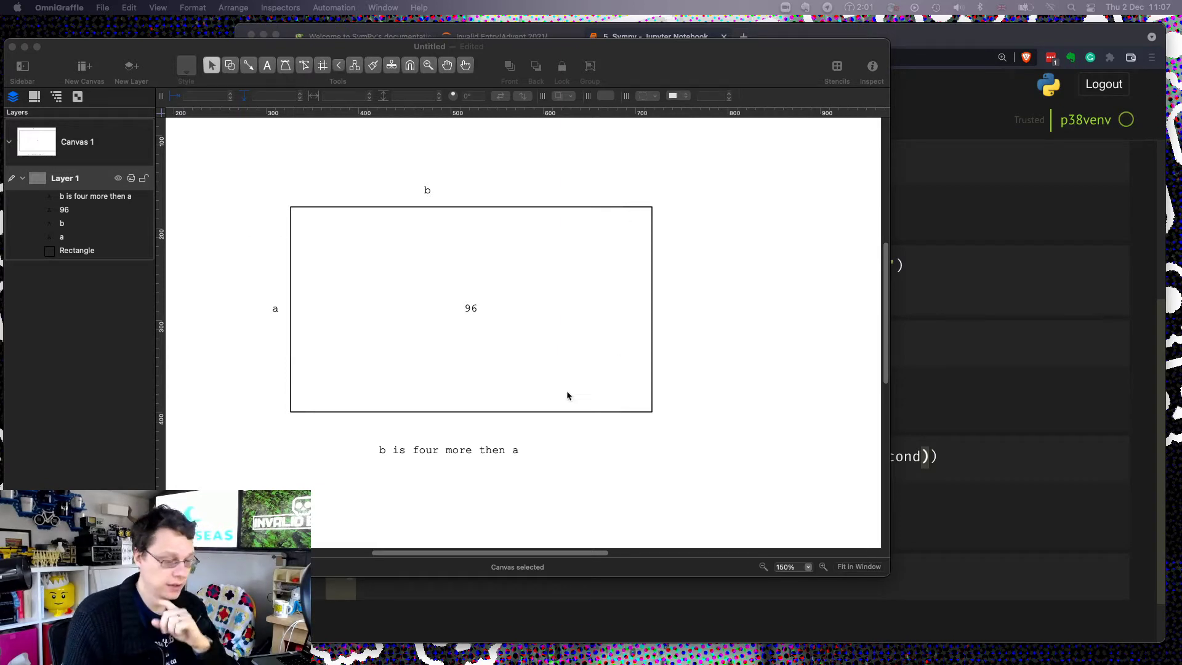
mouse_move(273, 320)
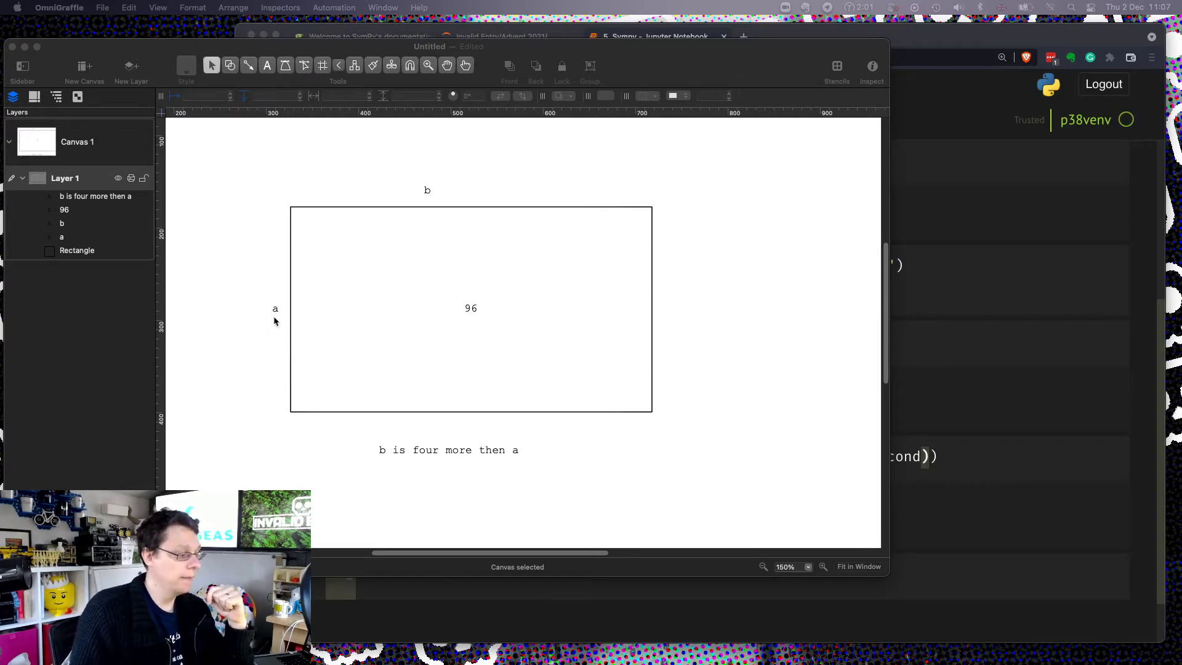
mouse_move(262, 336)
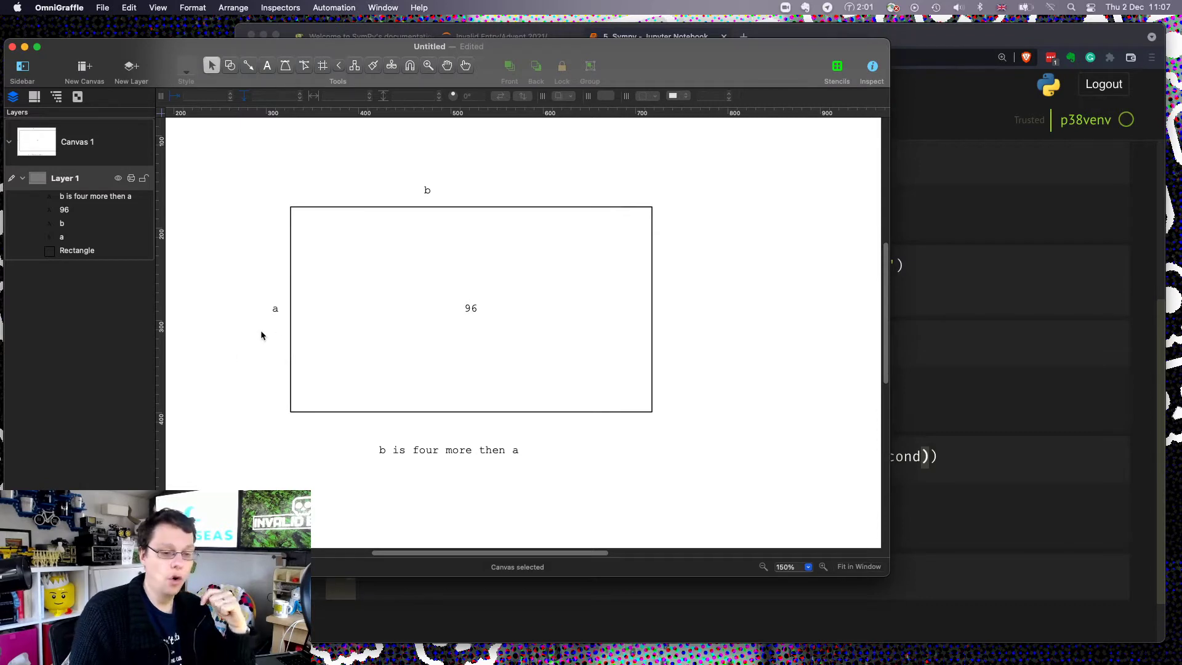
mouse_move(484, 446)
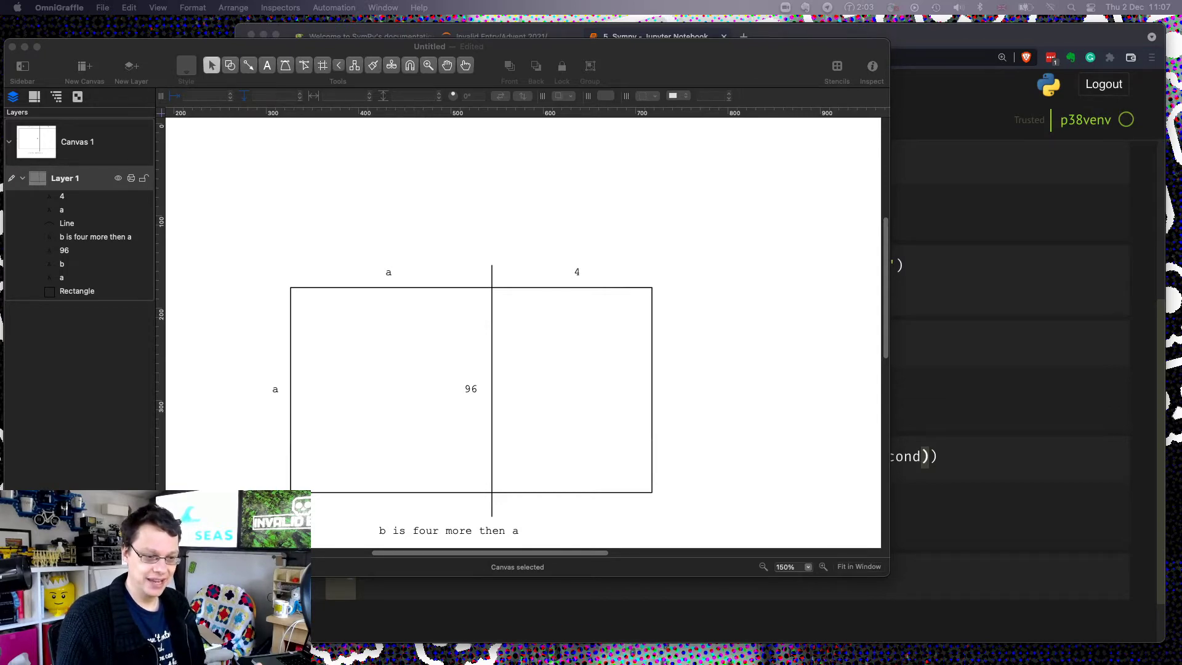
- In the notebook's empty cell, define symbols a and b and set eq = a * b
left_click(655, 37)
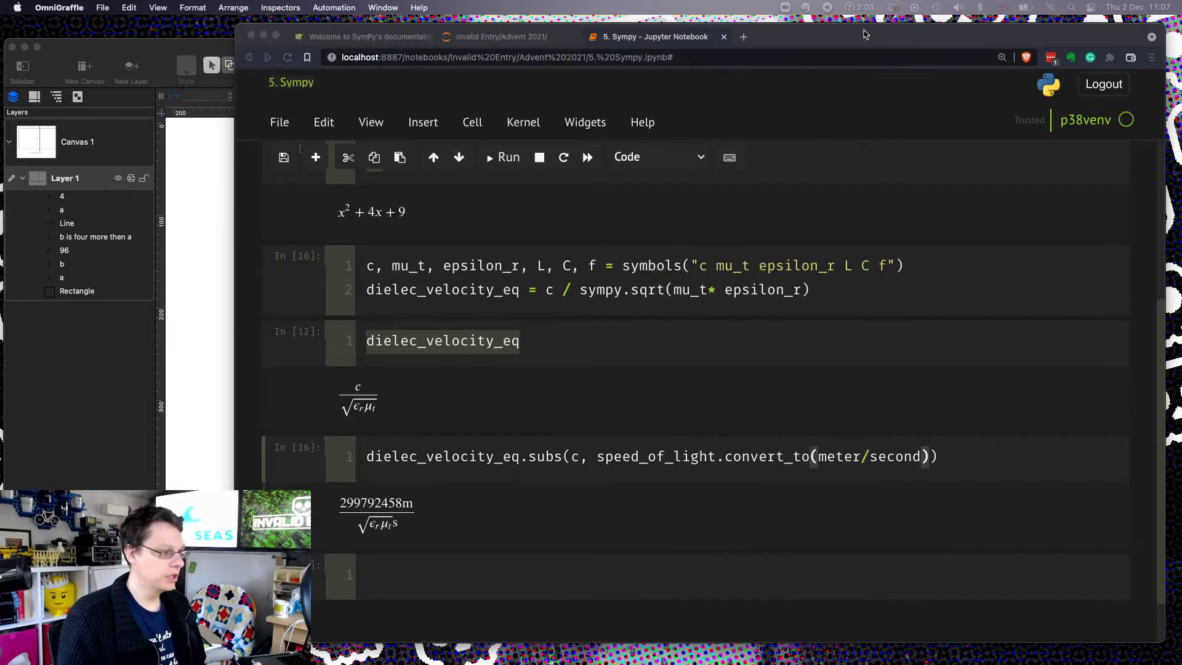
left_click(483, 577)
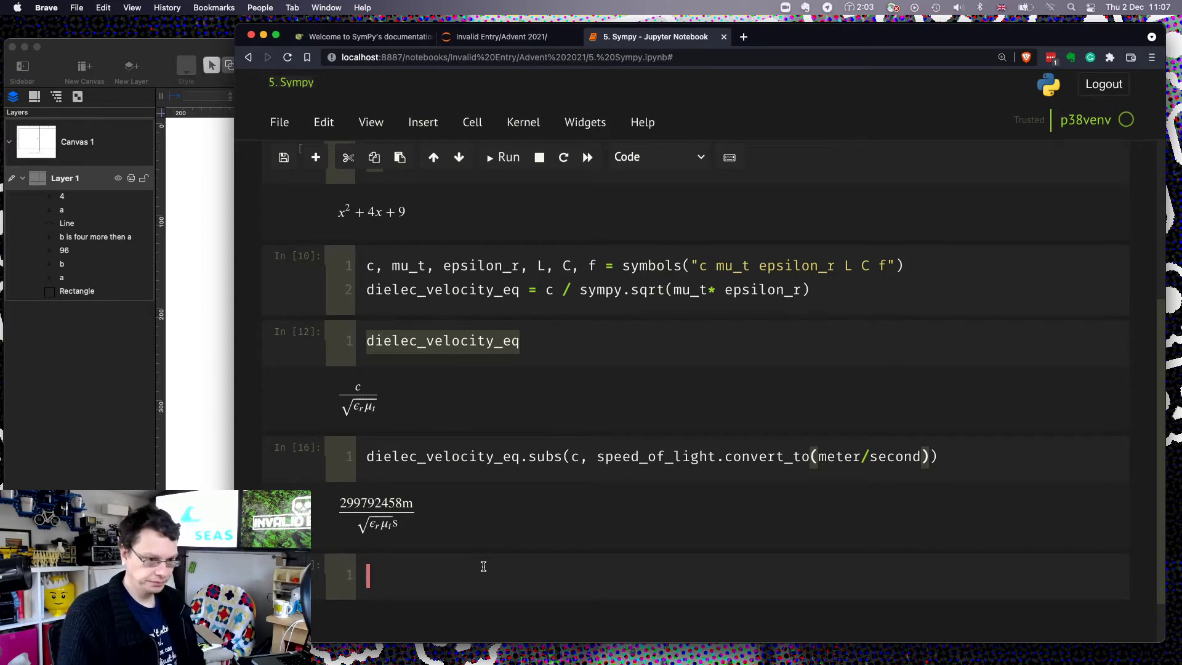
mouse_move(483, 567)
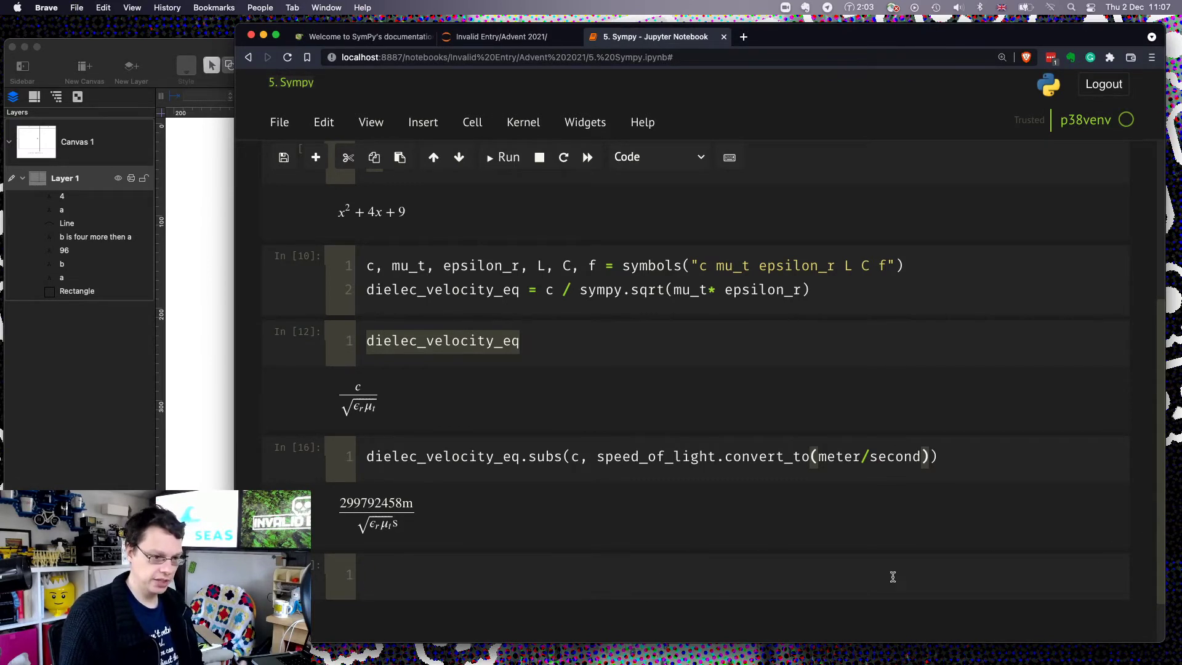
type("a, b")
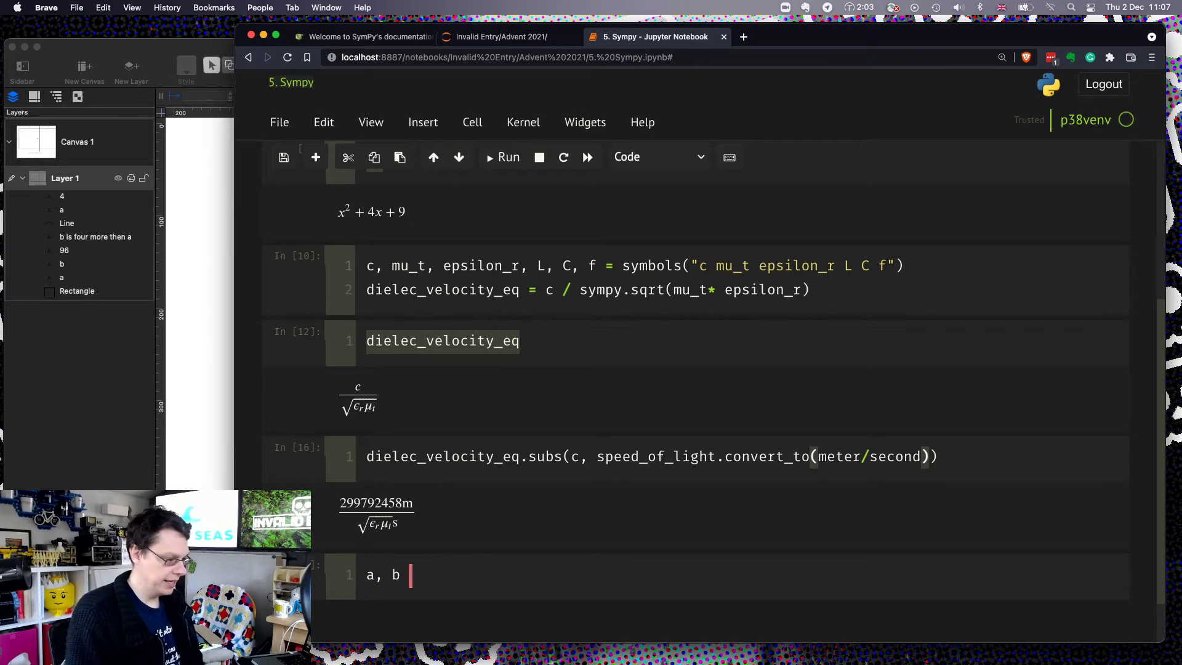
type("= symbo")
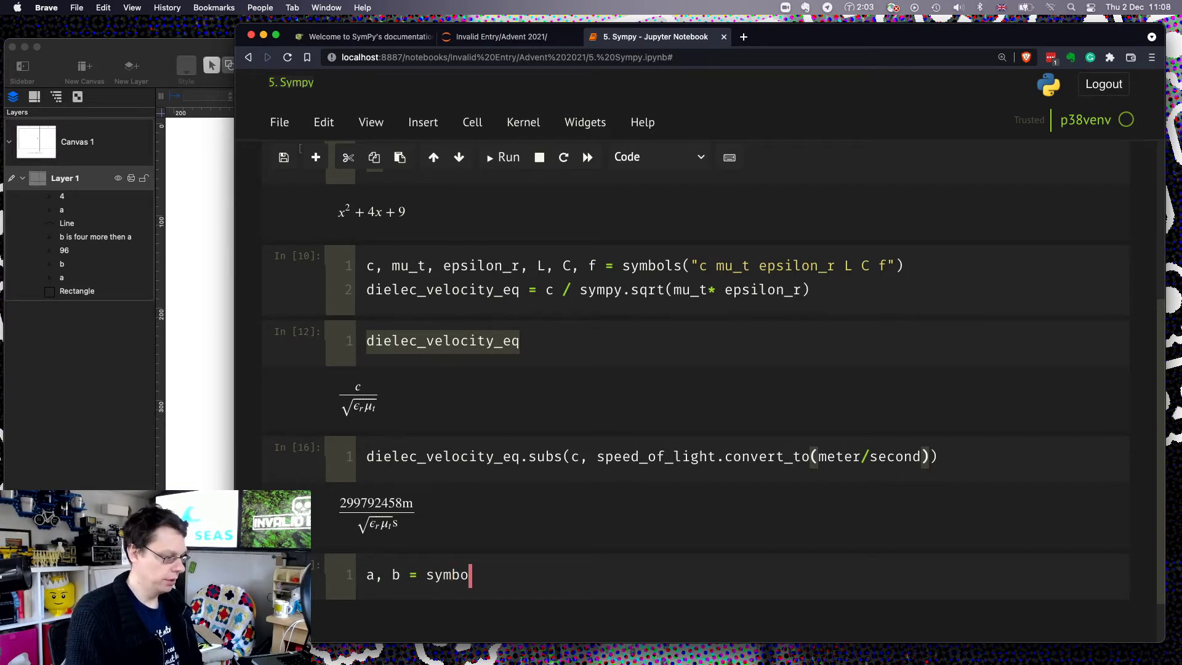
type("ls(\"\")")
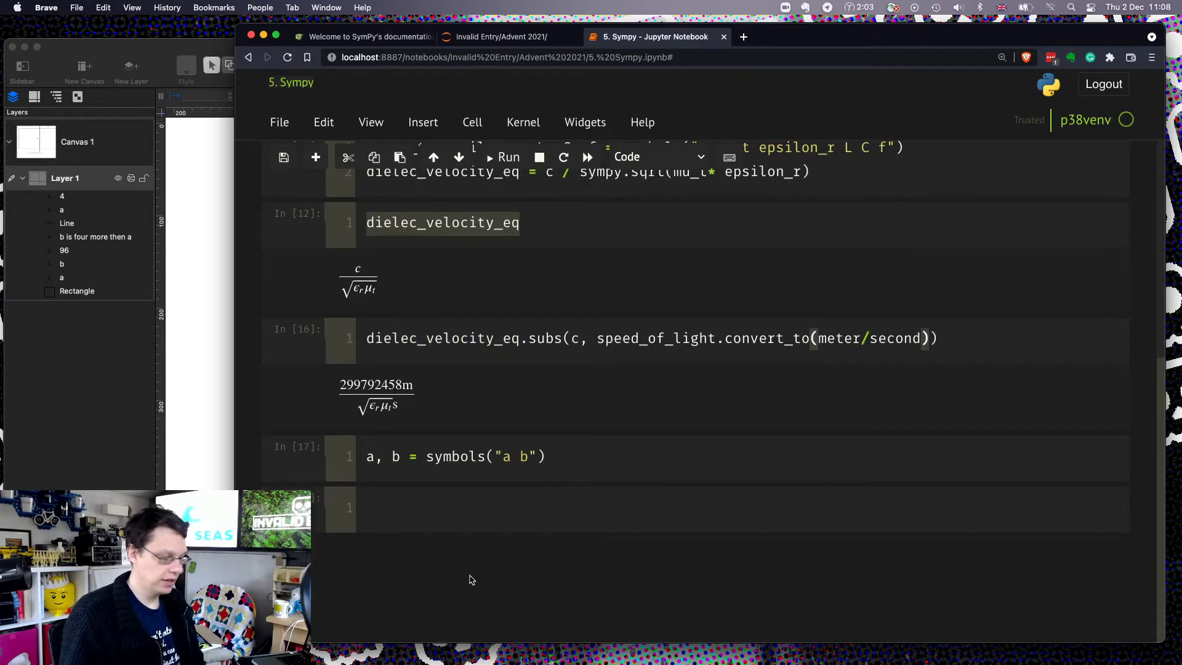
type("eq = a * b")
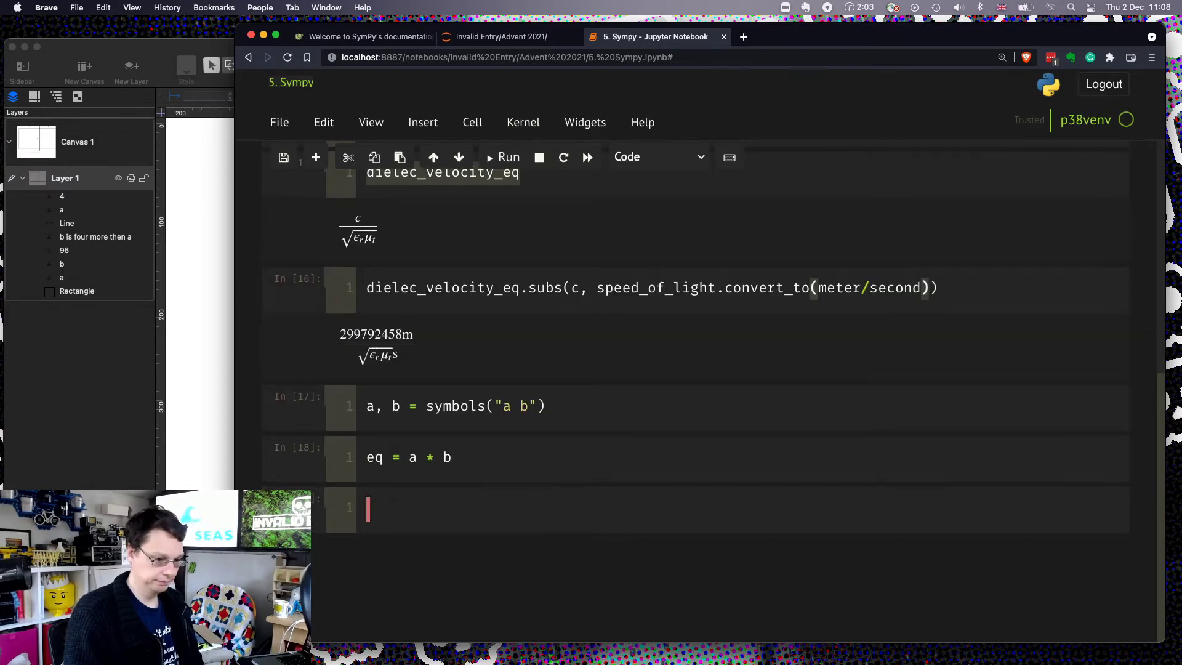
mouse_move(488, 486)
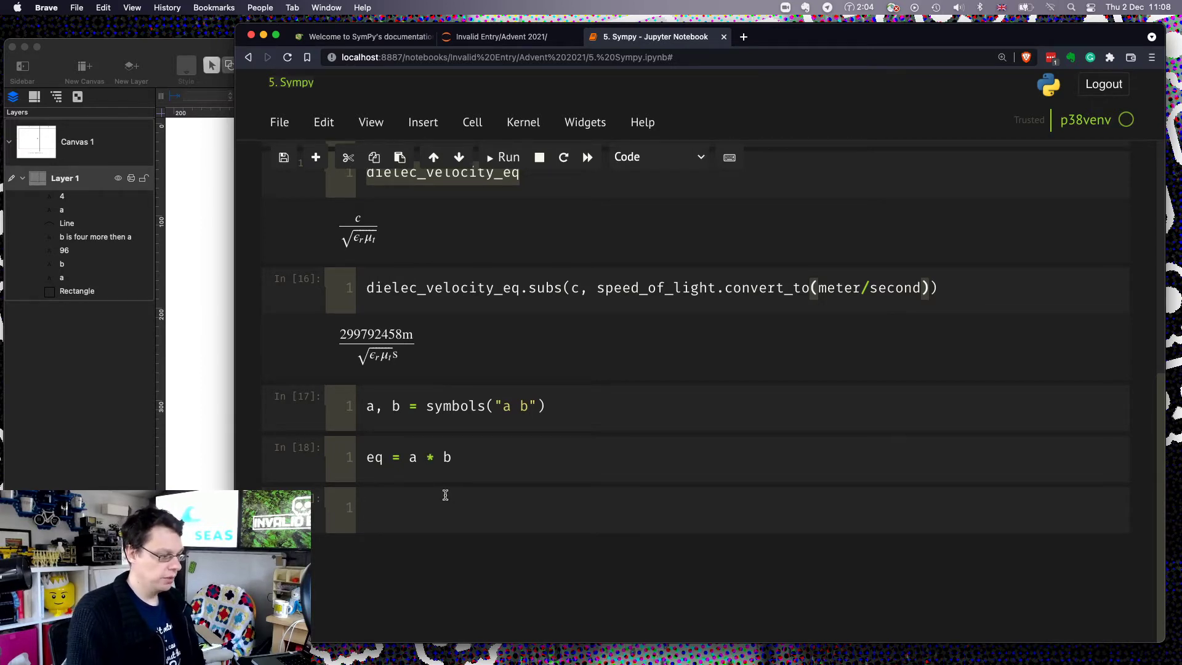
- Substitute b with a + 4 in eq using eq.subs(b, a + 4)
type("eq.subs(")
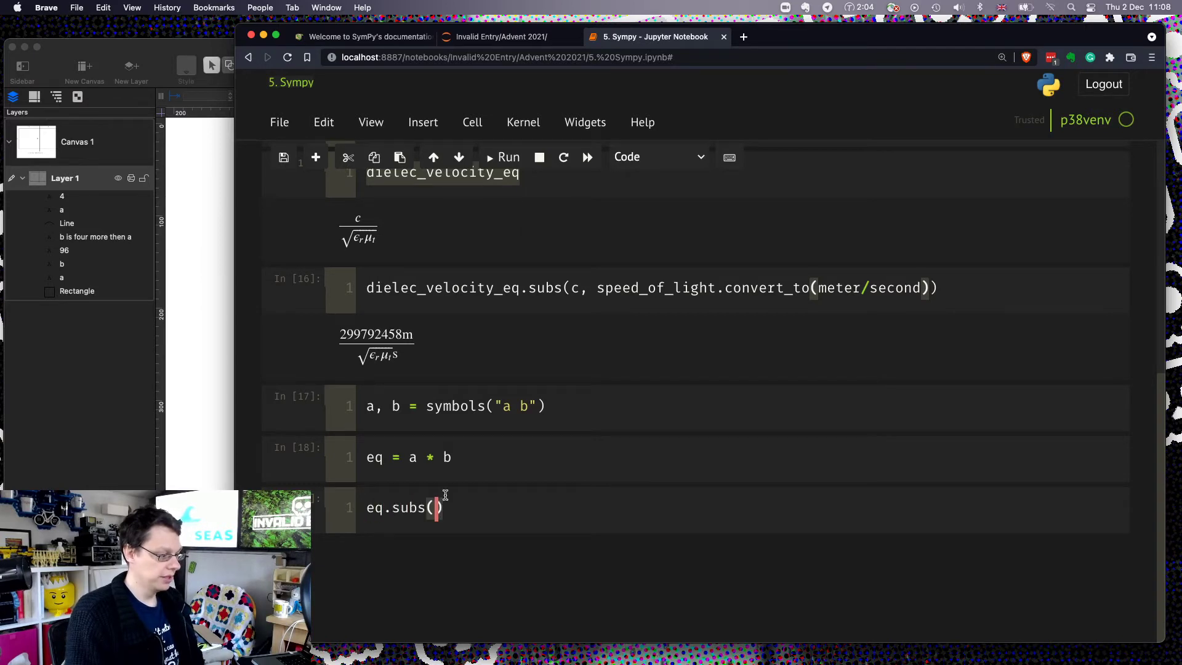
type("b")
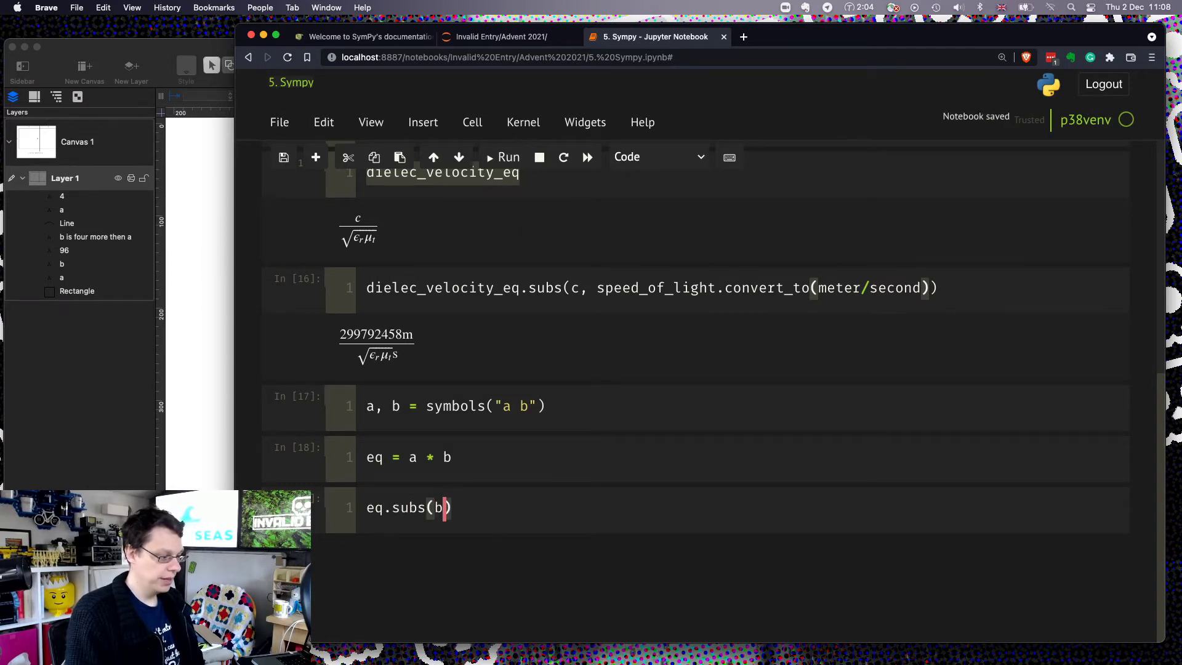
type(", a + 4")
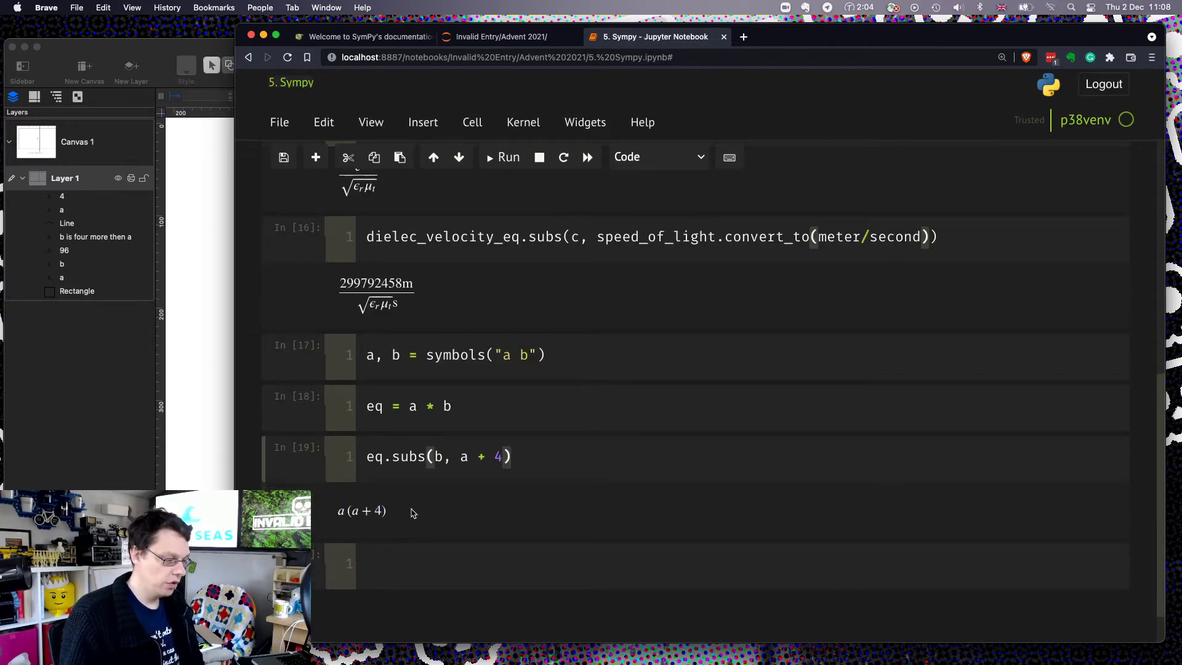
mouse_move(341, 521)
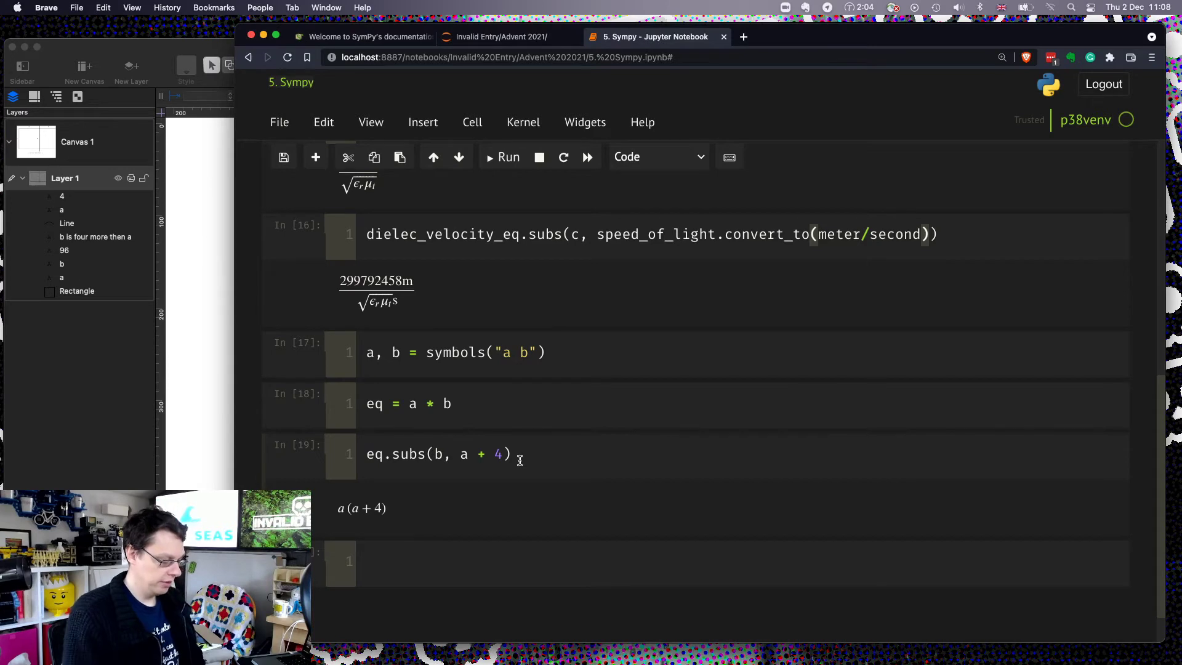
- Store solution = Eq(96, eq.subs(b, a + 4)) and display it as 96 = a(a + 4)
type("output =")
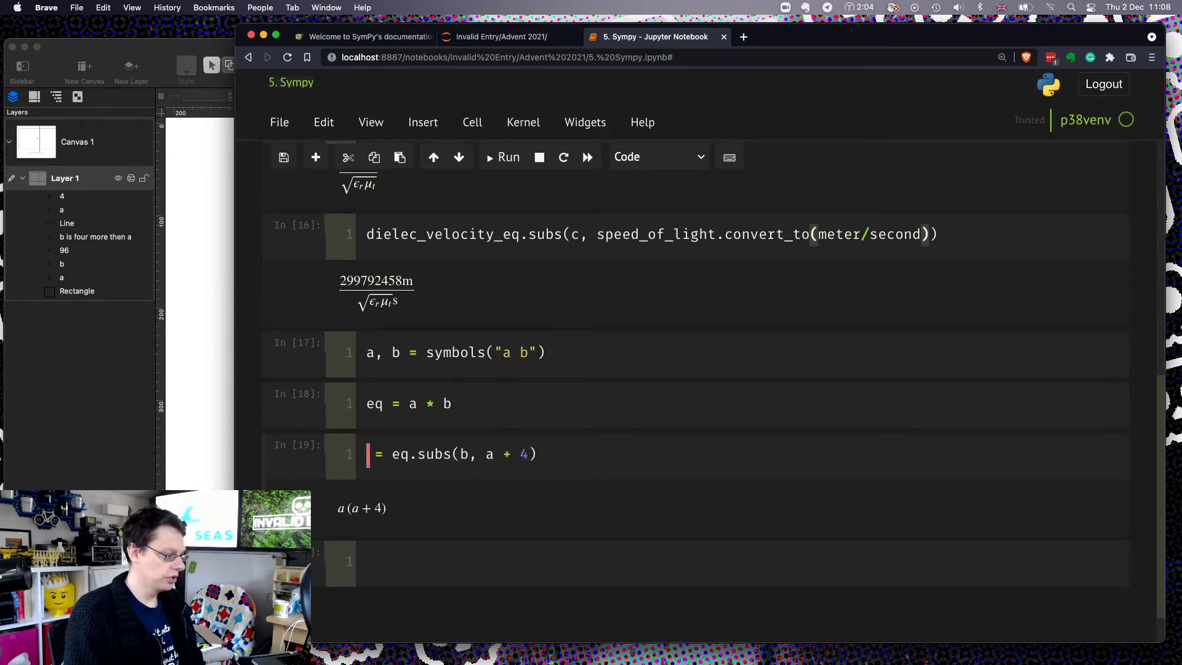
type("solution")
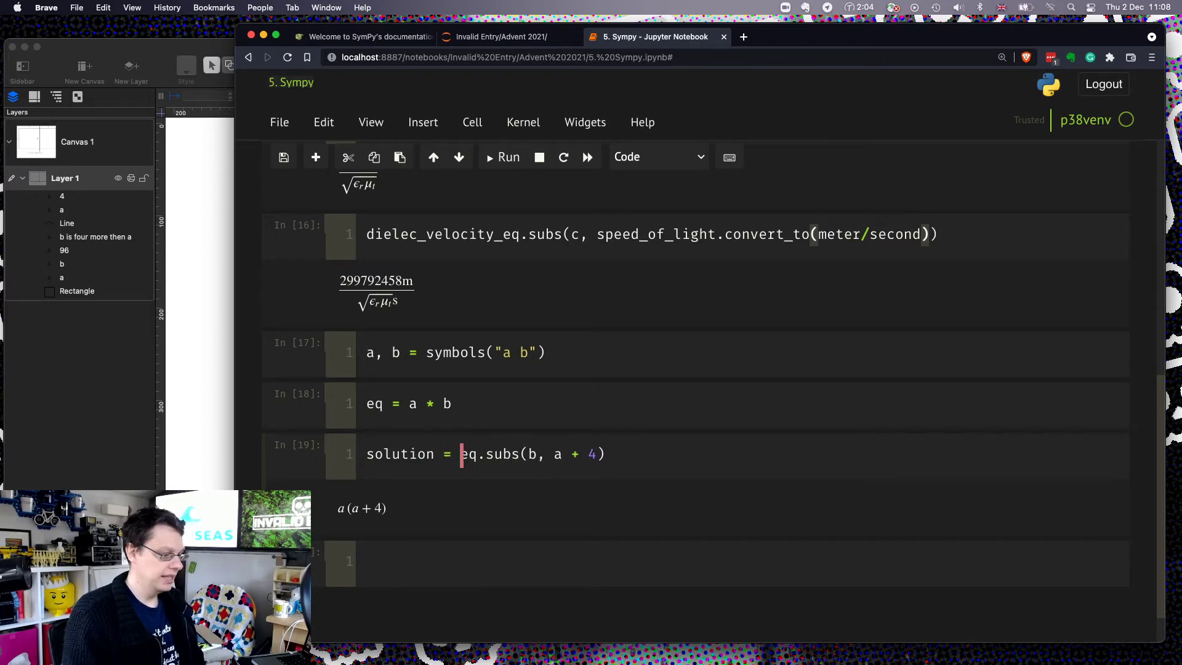
type("Eq(")
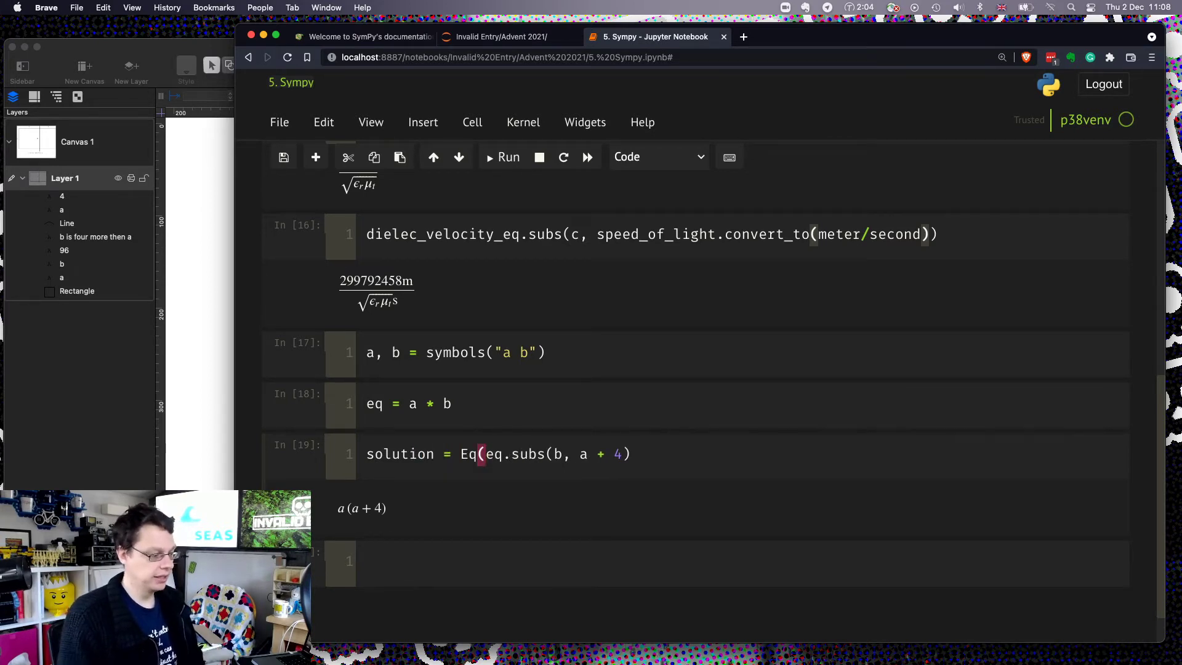
type("95")
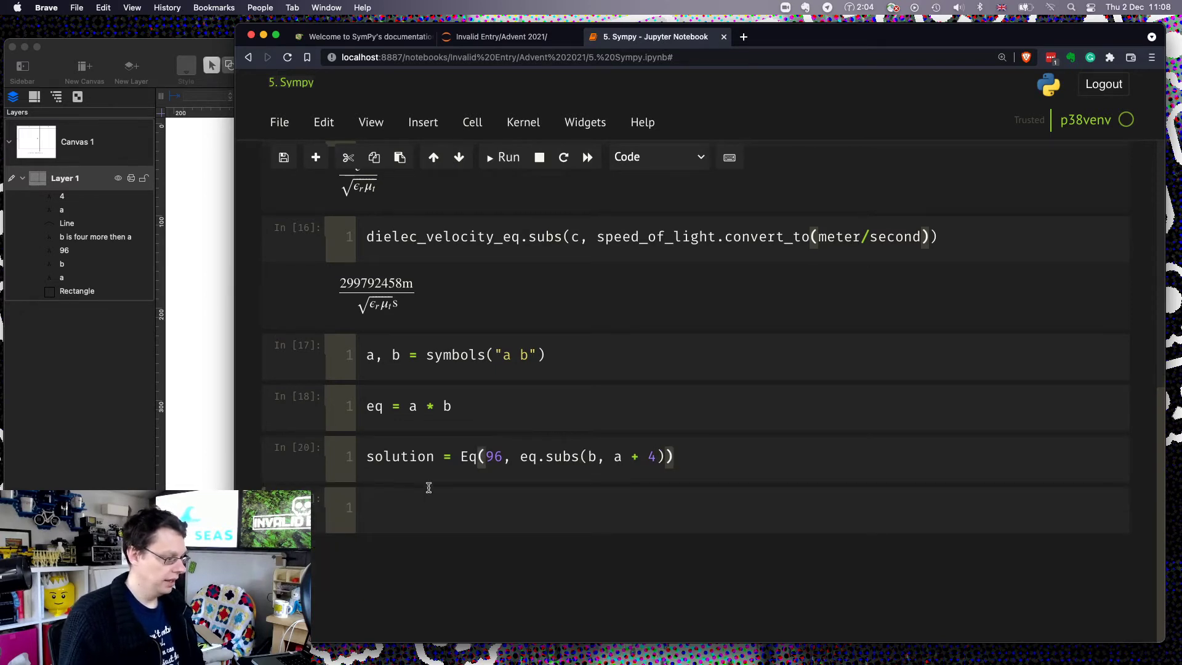
type("solution")
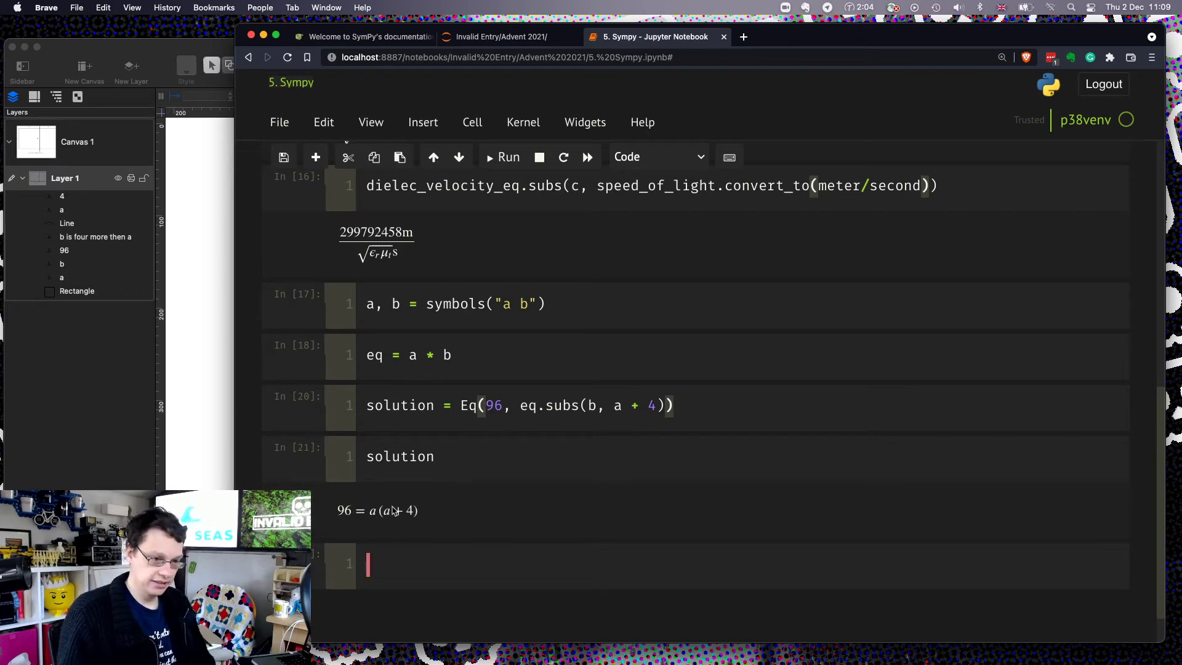
mouse_move(434, 486)
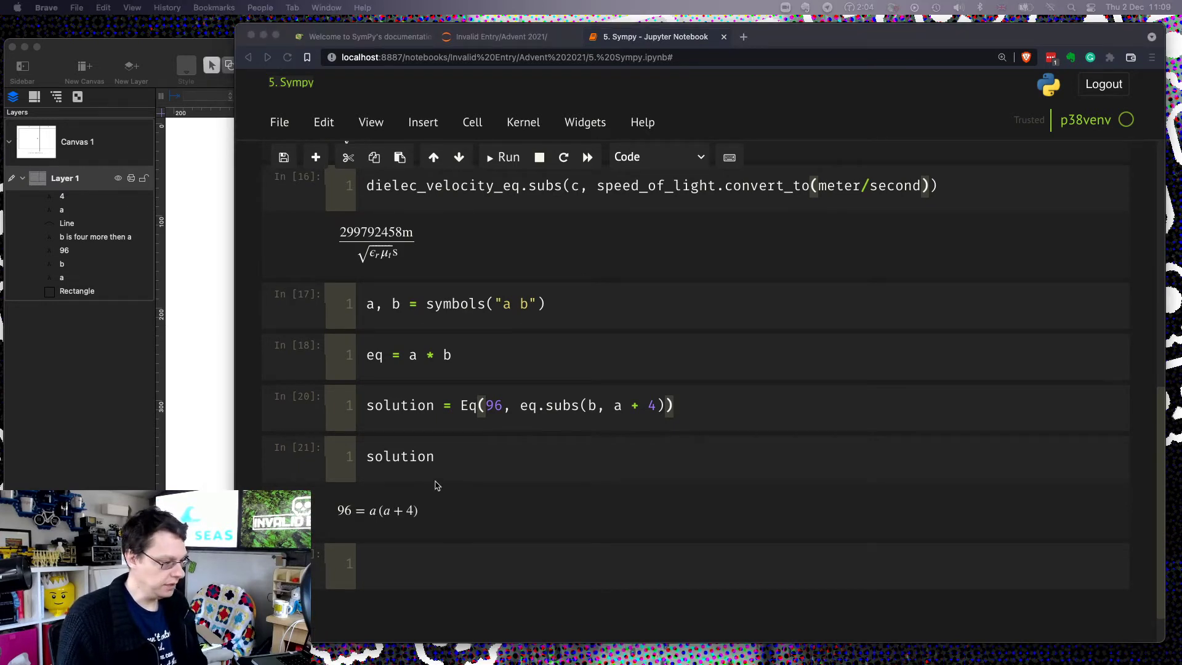
mouse_move(750, 294)
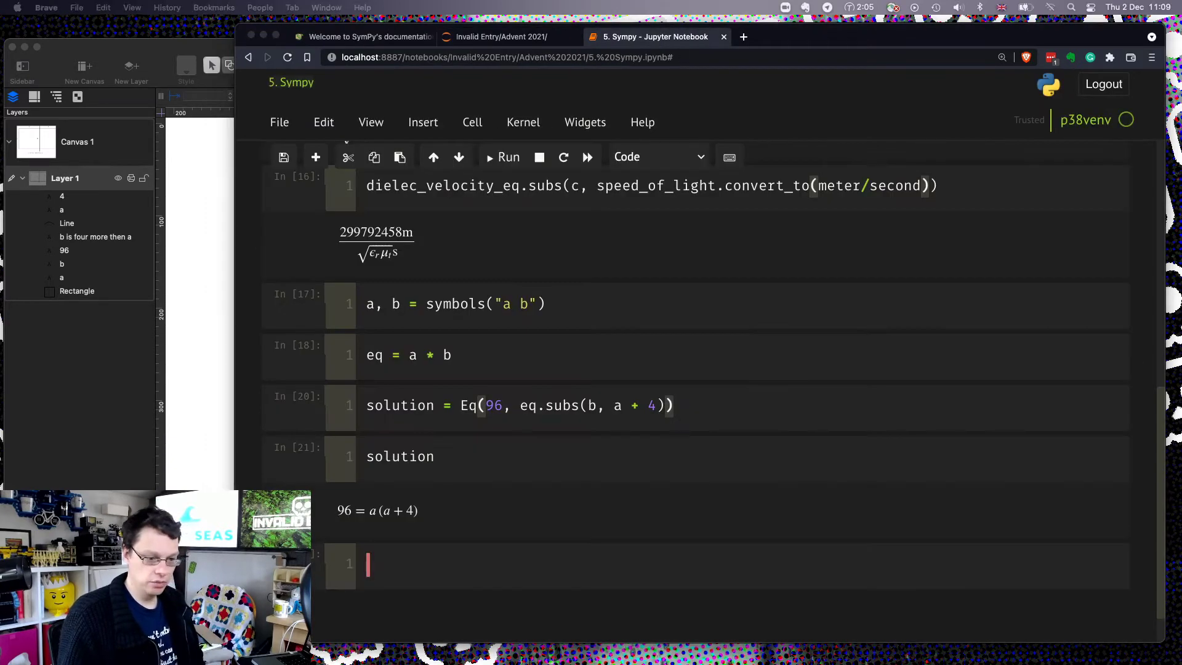
- Substitute b into the equation and expand the solution, yielding 96 = a² + 4a
type("r")
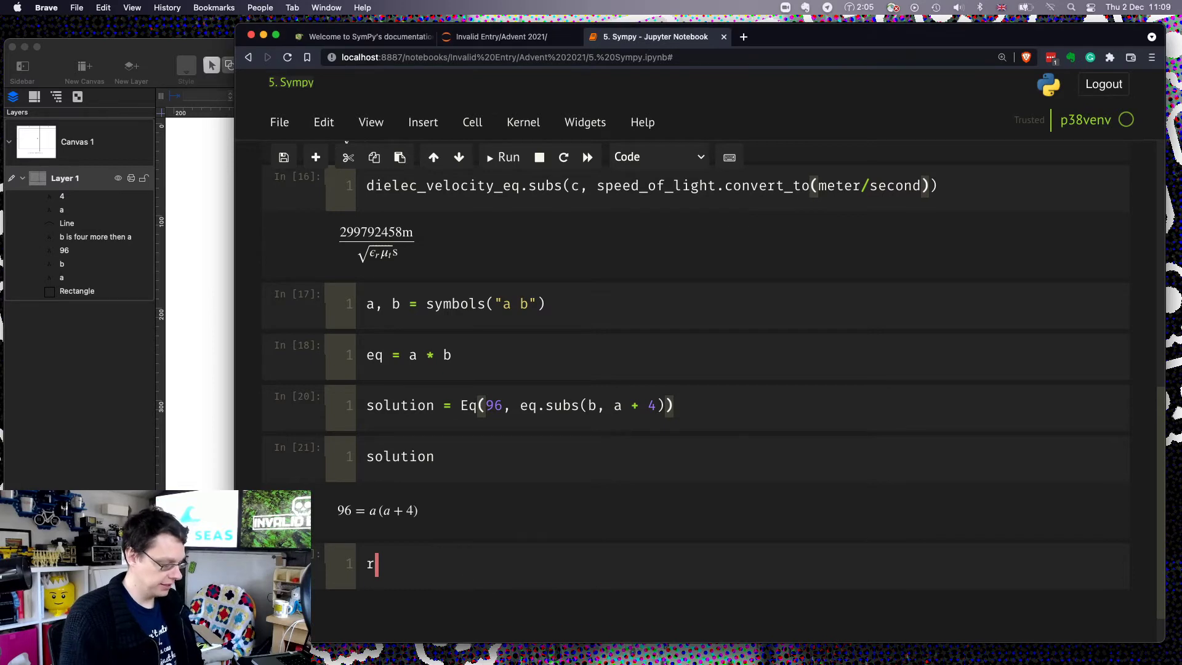
type("expand(eq")
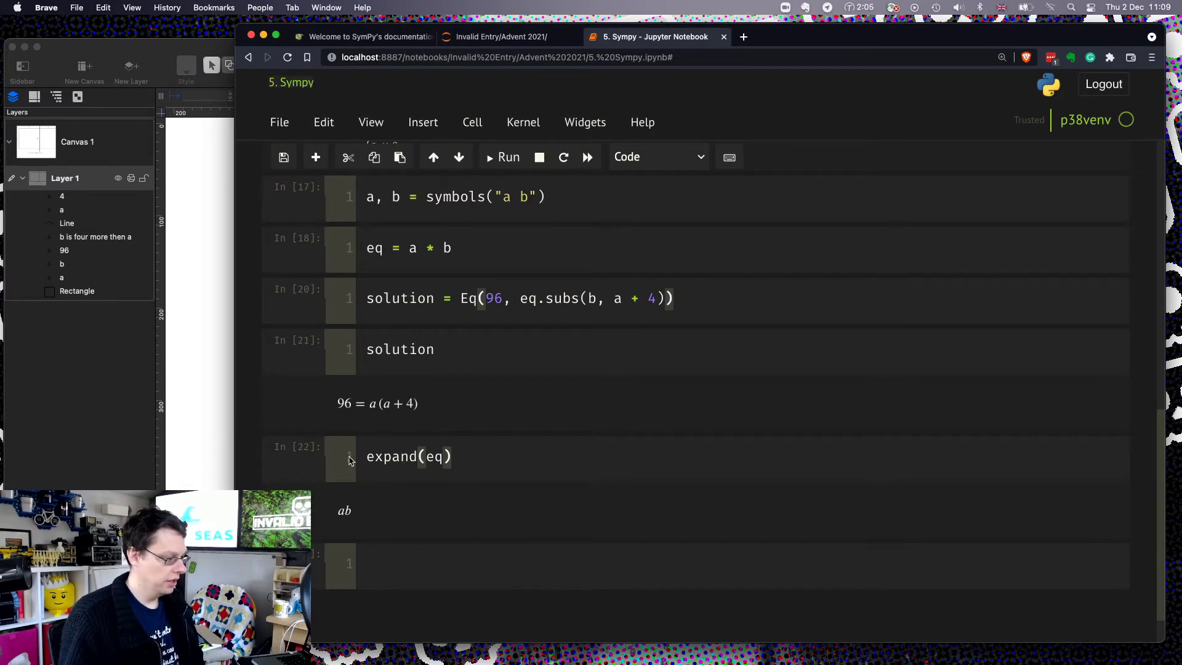
left_click(454, 249)
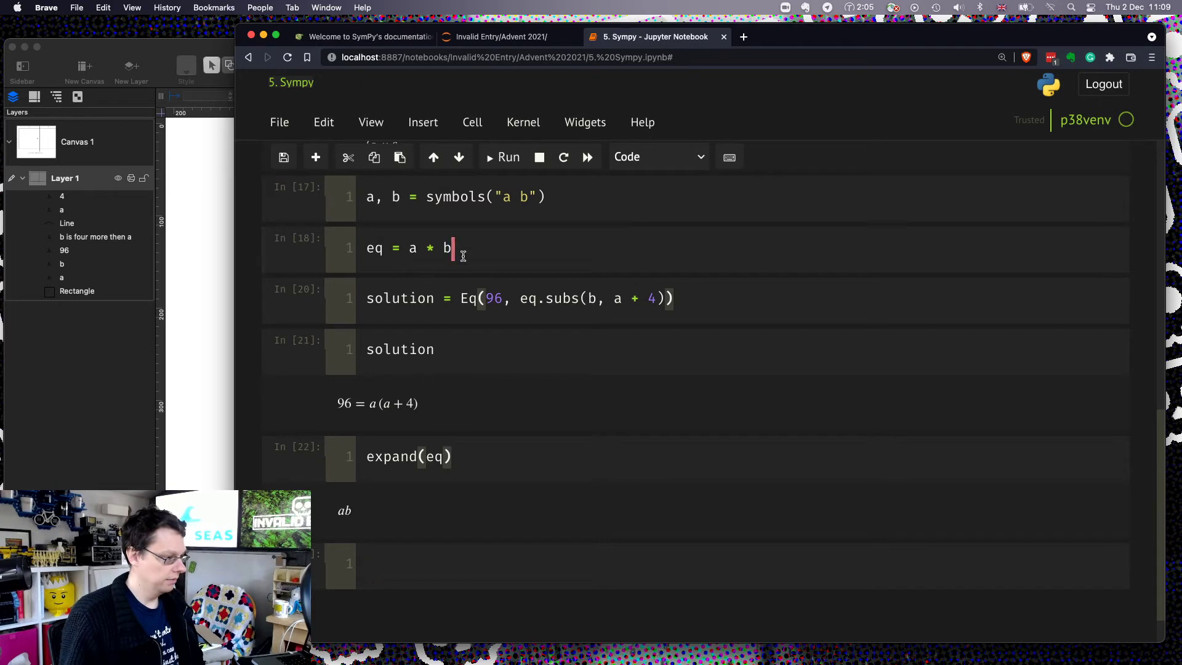
scroll("up", 3)
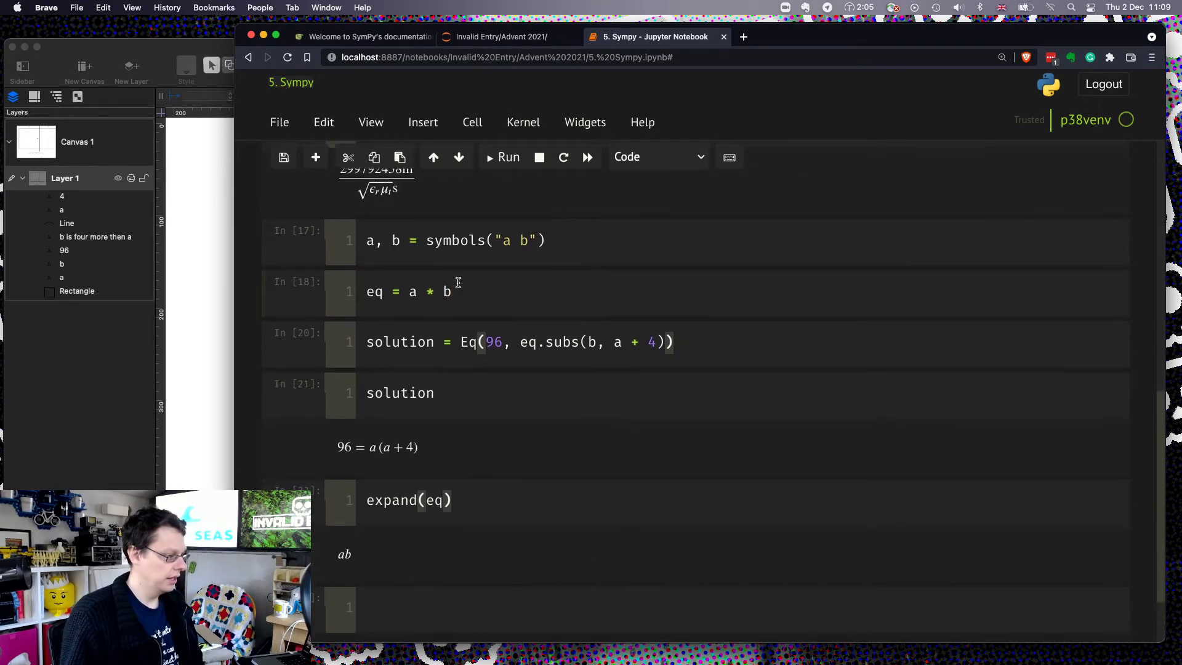
scroll("up", 3)
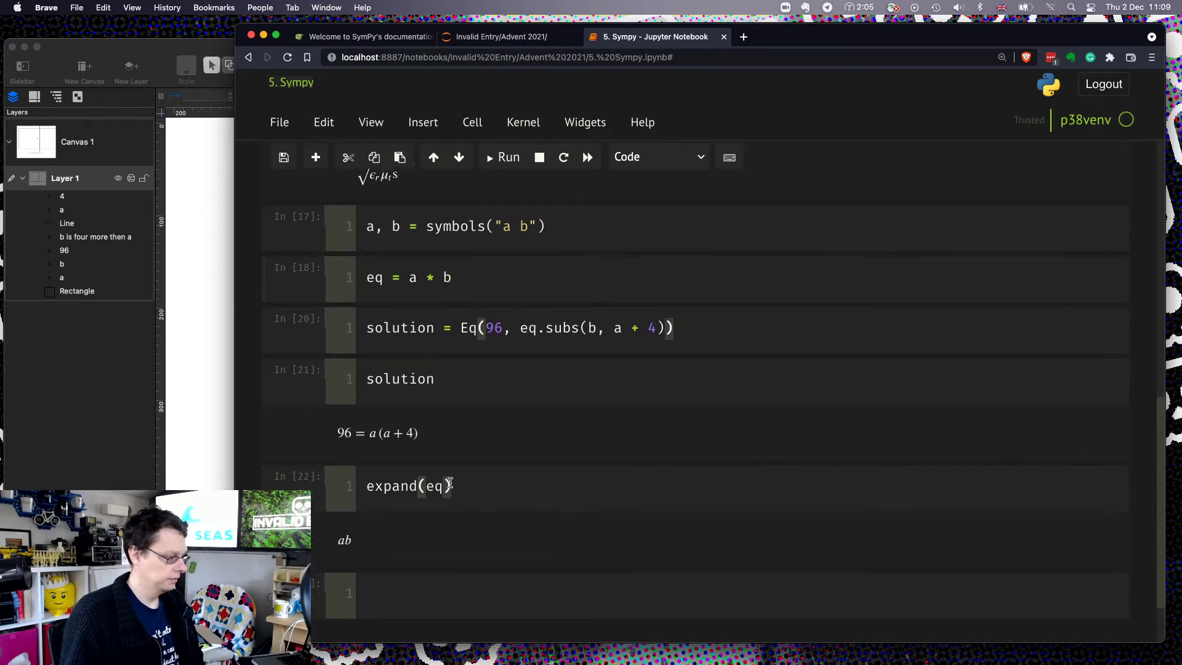
type(".subs")
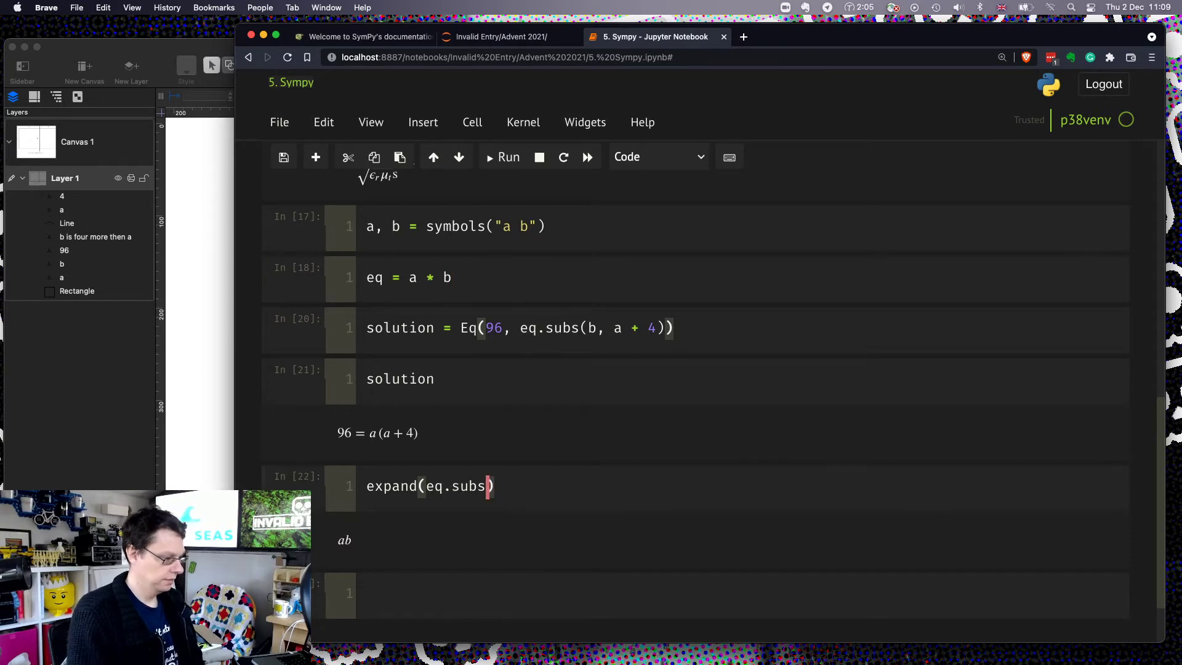
type("(b, a+4")
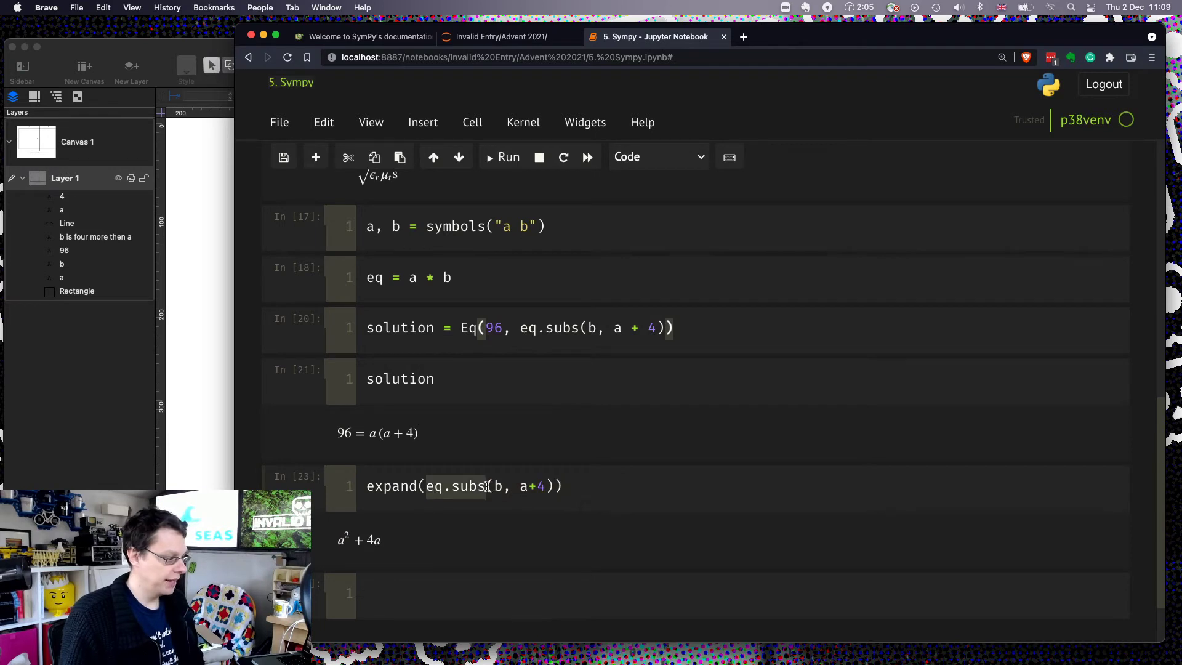
type("sol")
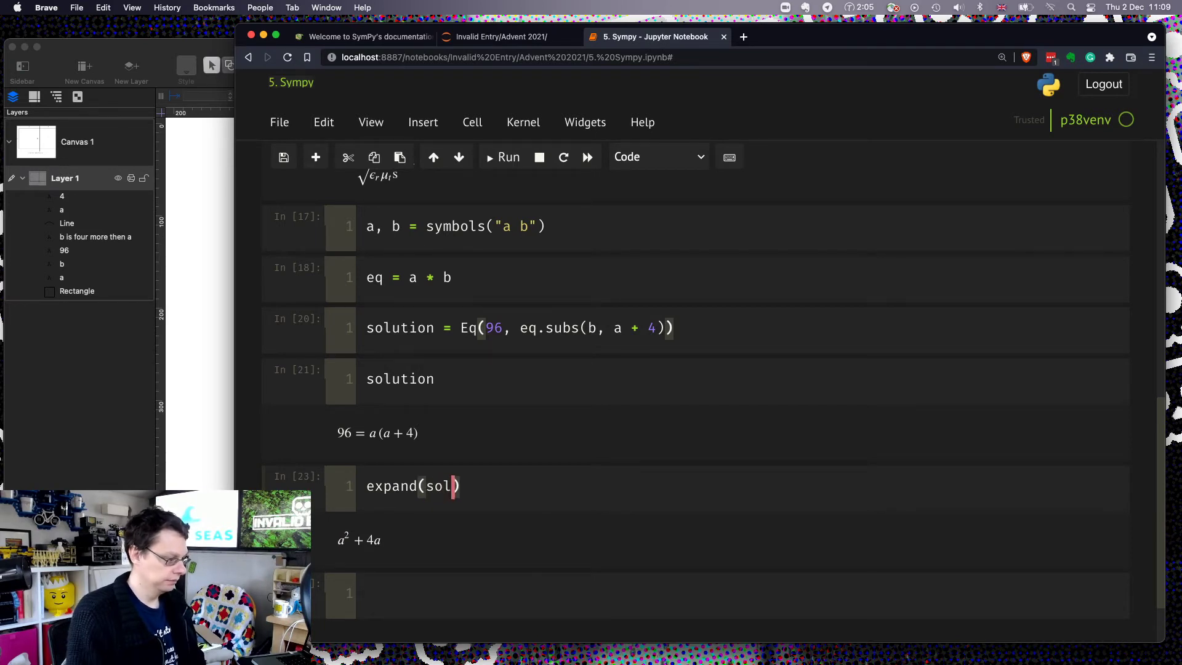
left_click(508, 157)
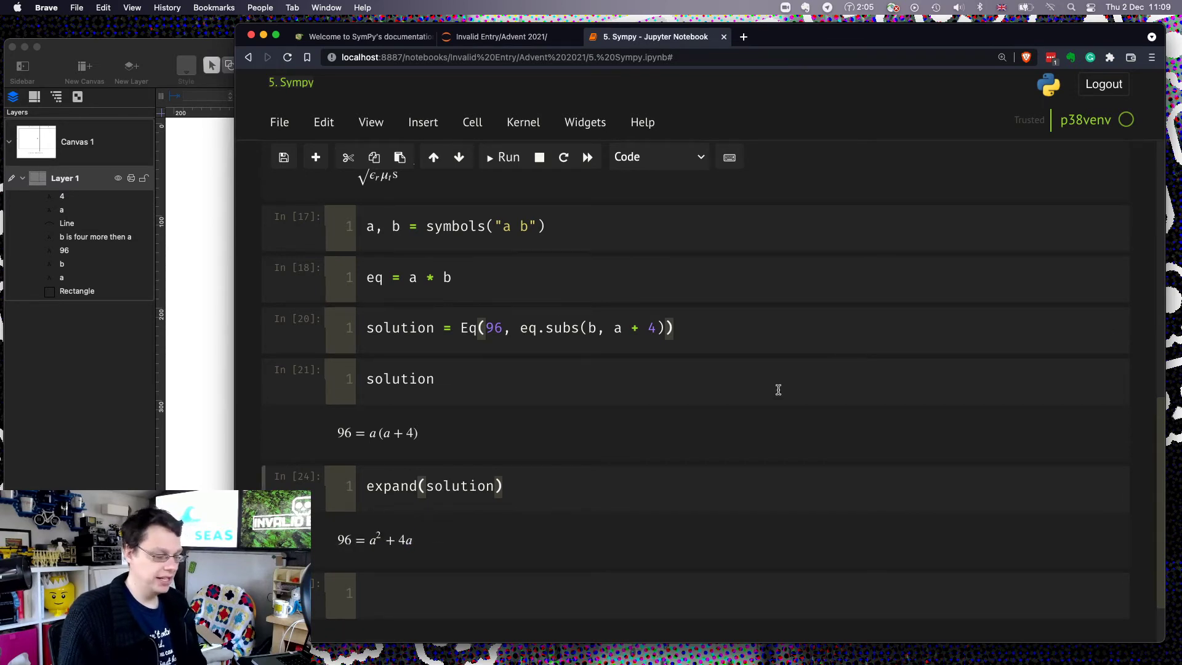
mouse_move(368, 528)
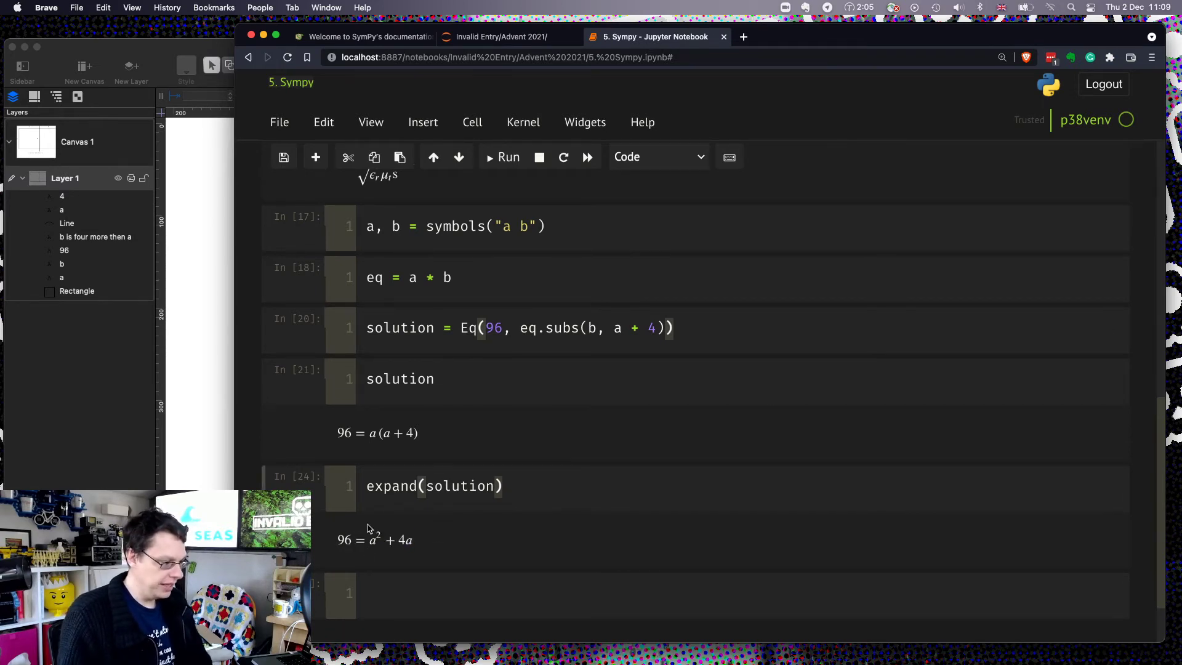
mouse_move(366, 539)
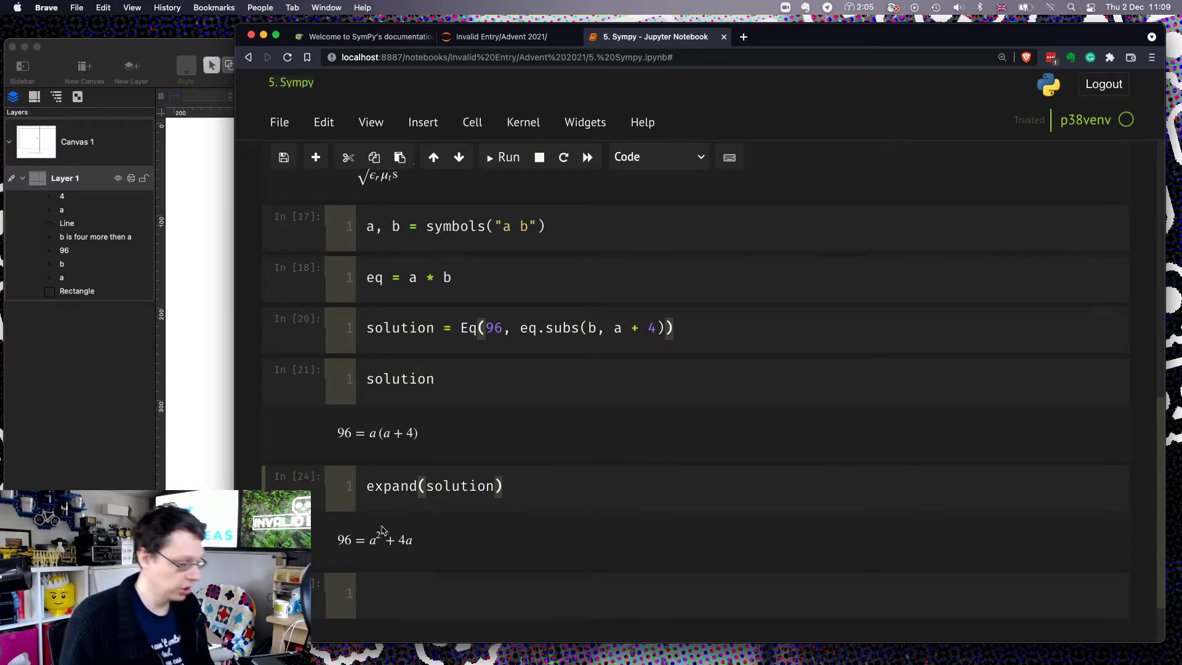
mouse_move(461, 461)
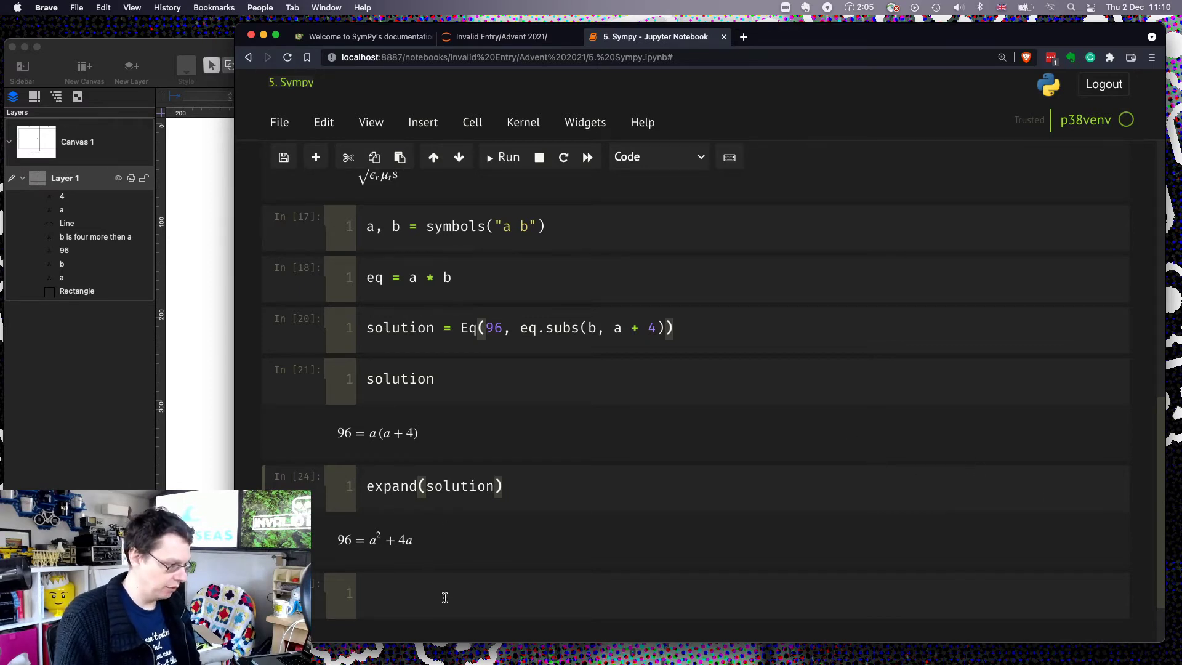
- Run solveset(solution) to get the set of values {-12, 8} for a
type("dolbrdry)")
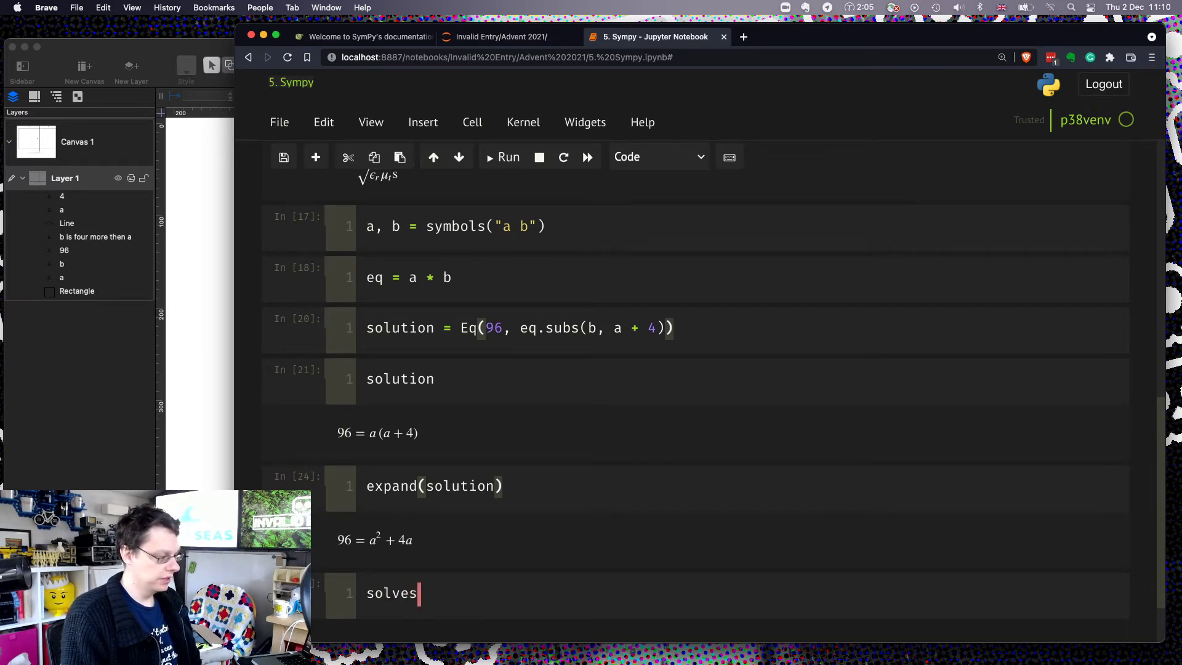
type("et(solution)")
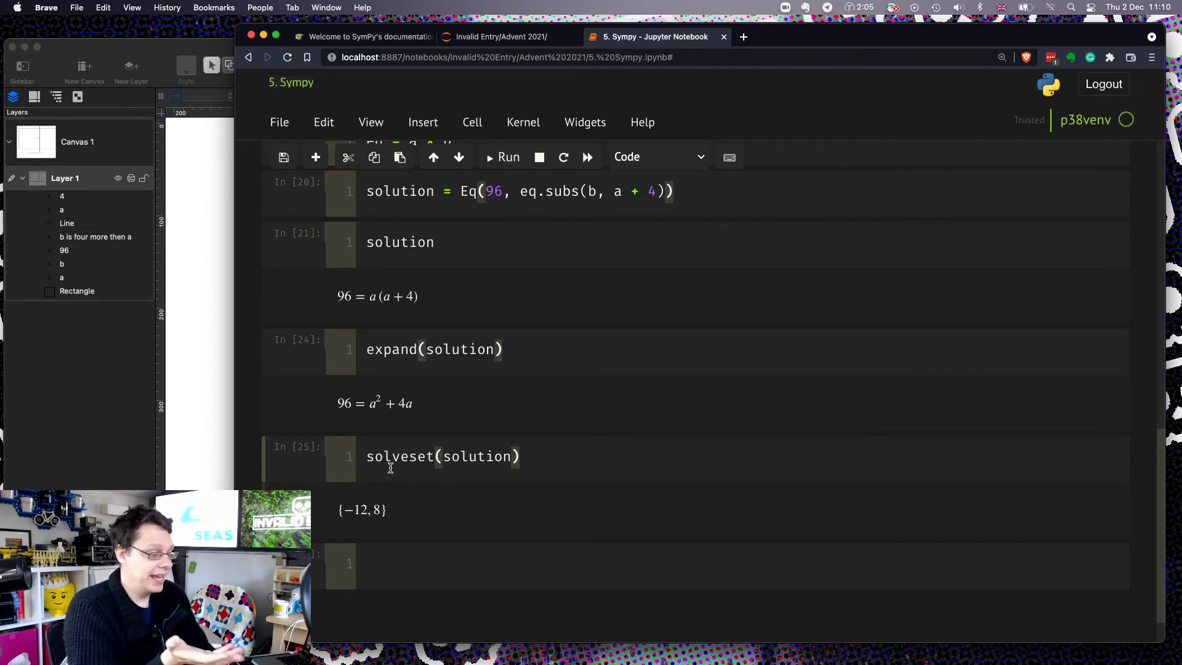
mouse_move(360, 405)
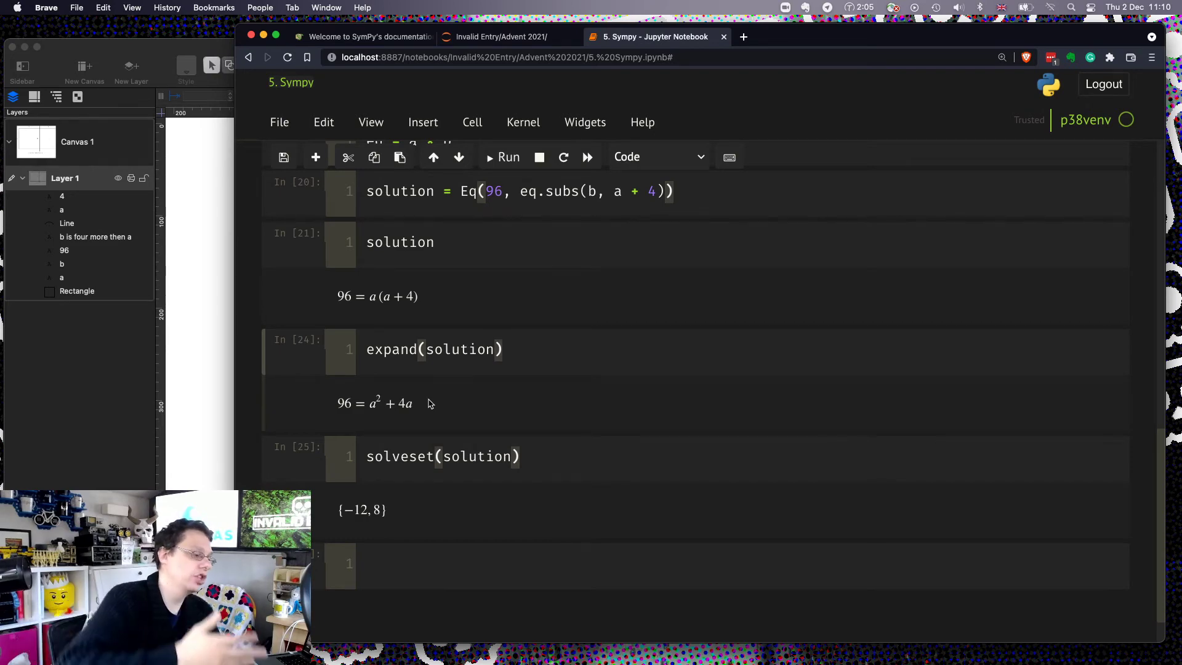
scroll("up", 3)
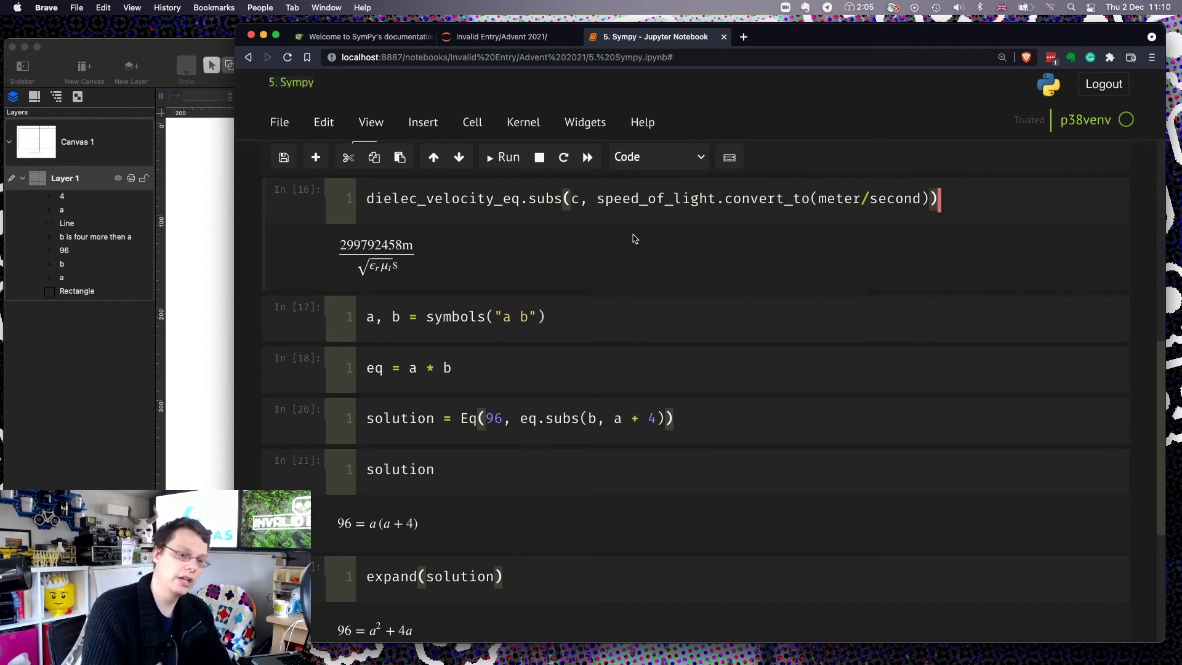
mouse_move(769, 399)
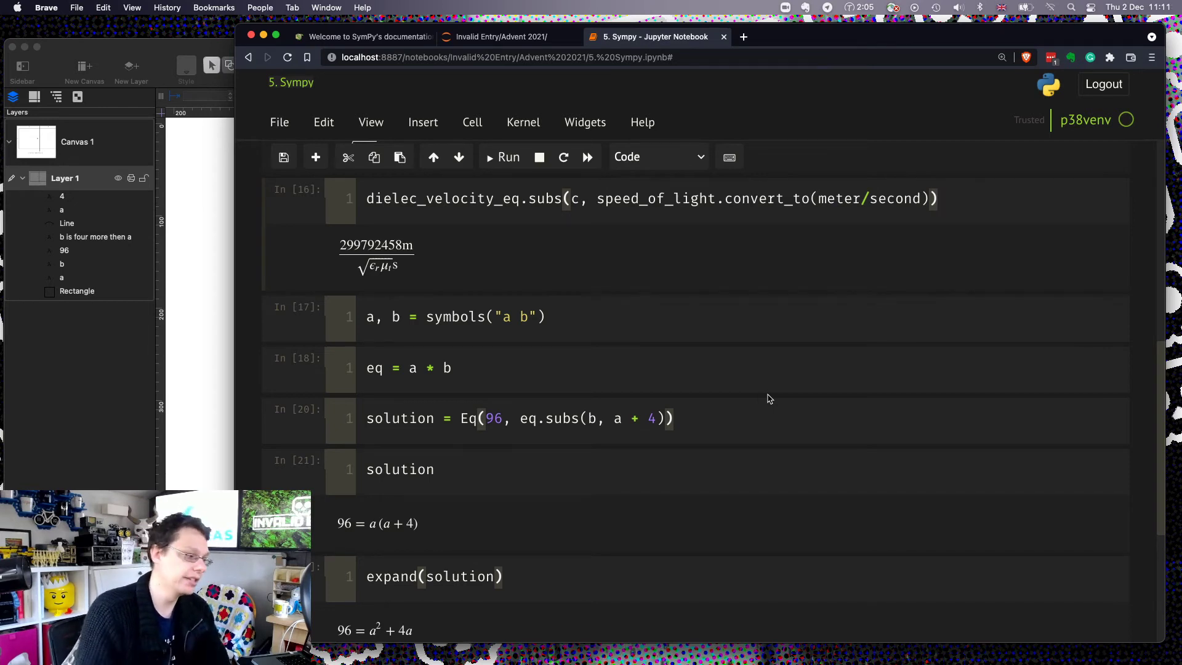
mouse_move(449, 402)
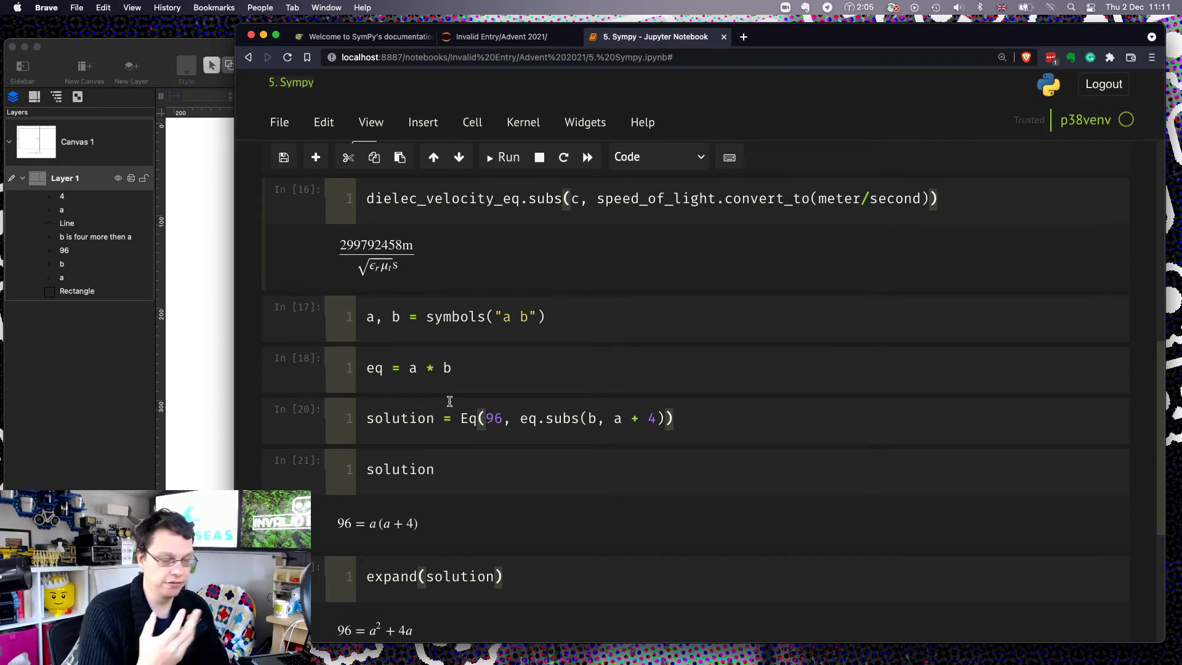
left_click(940, 199)
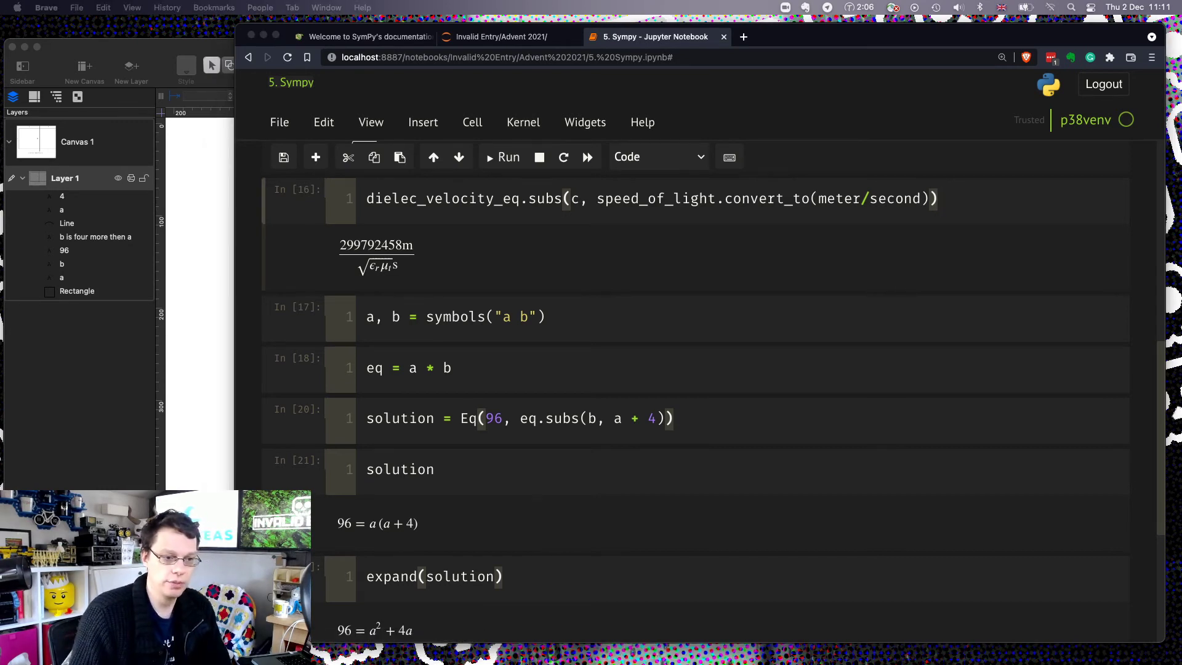
- Return to the SymPy documentation tab and browse the Modules Reference list, including Solvers and Solveset
left_click(362, 37)
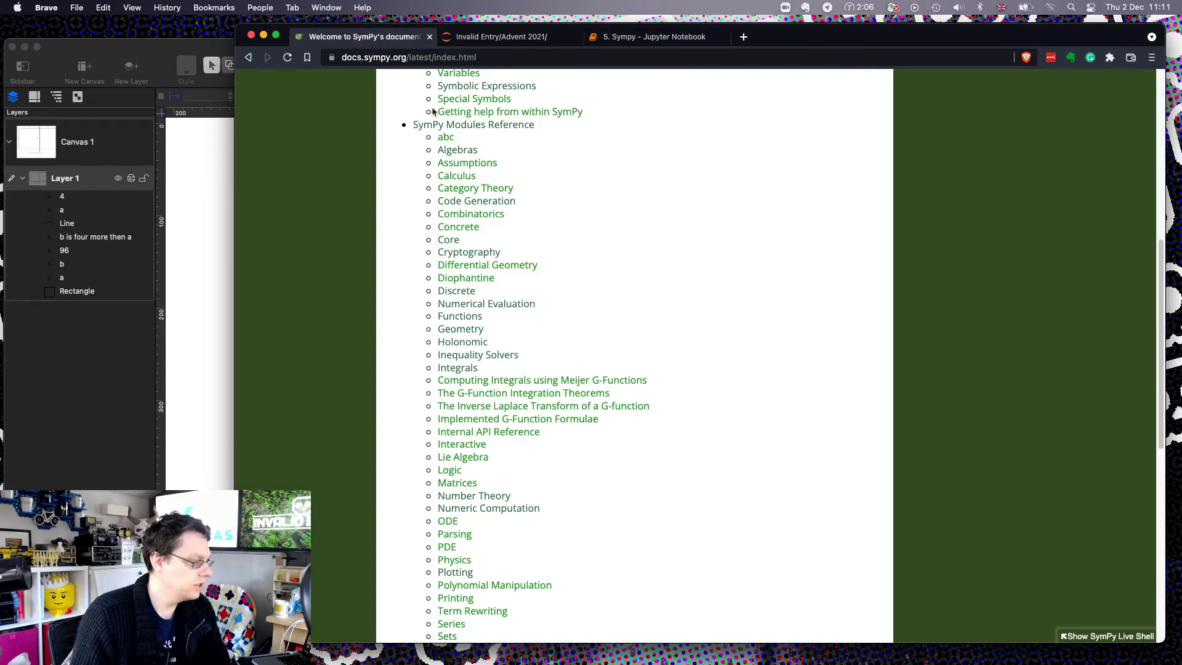
mouse_move(462, 341)
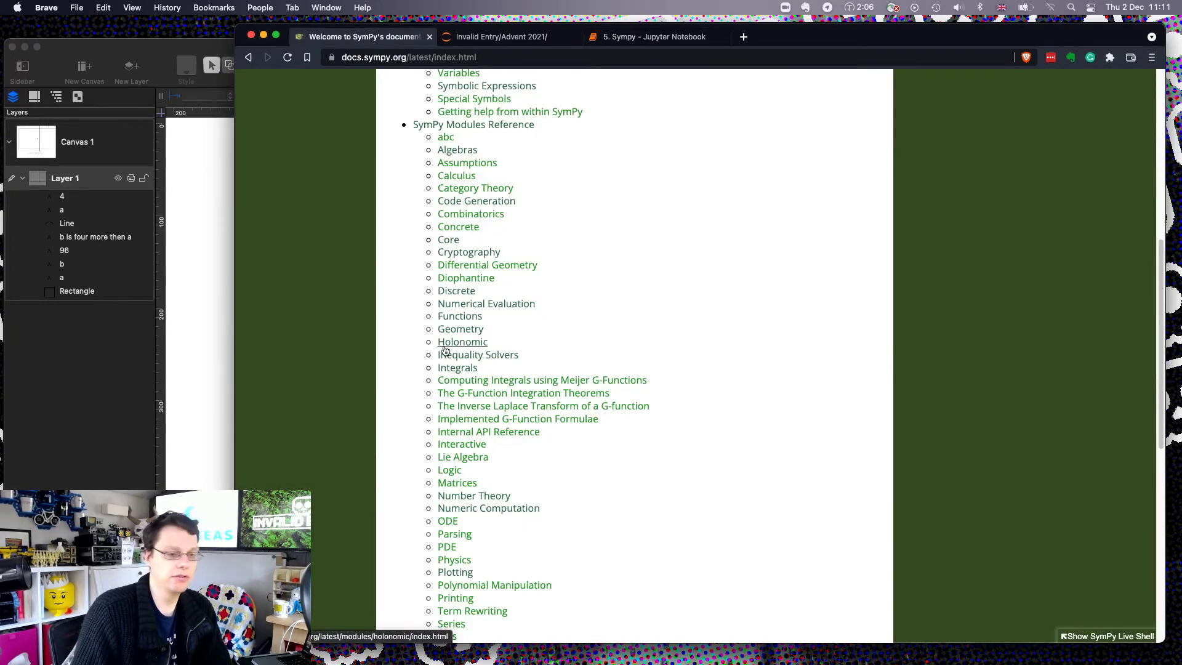
mouse_move(594, 481)
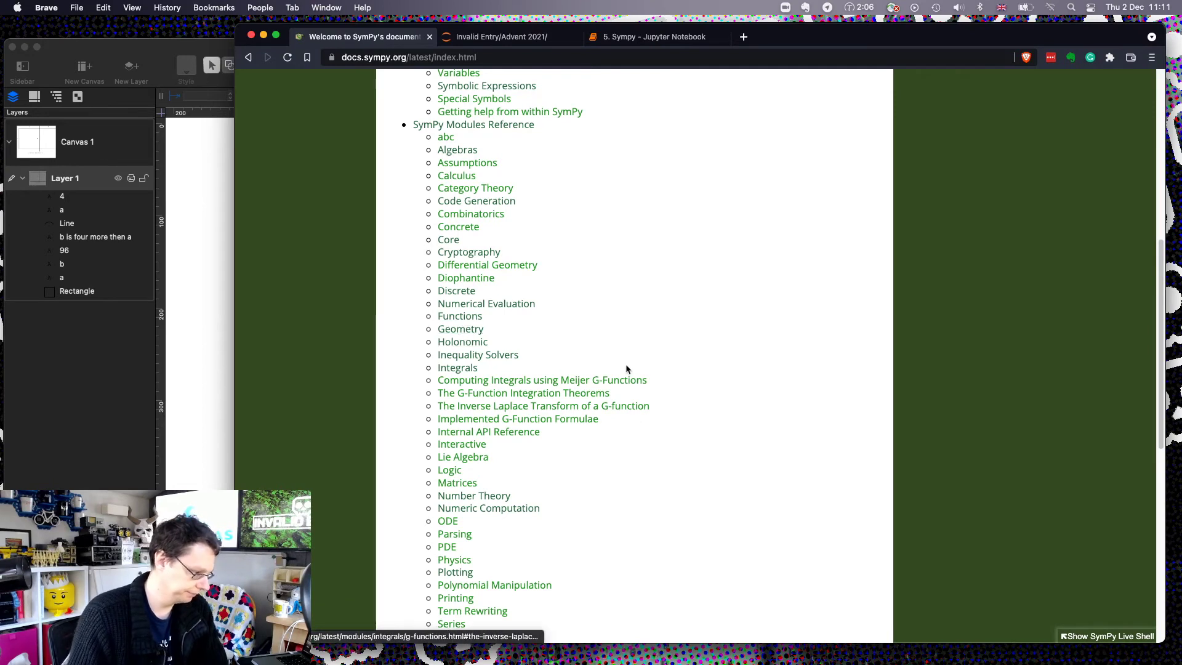
mouse_move(489, 508)
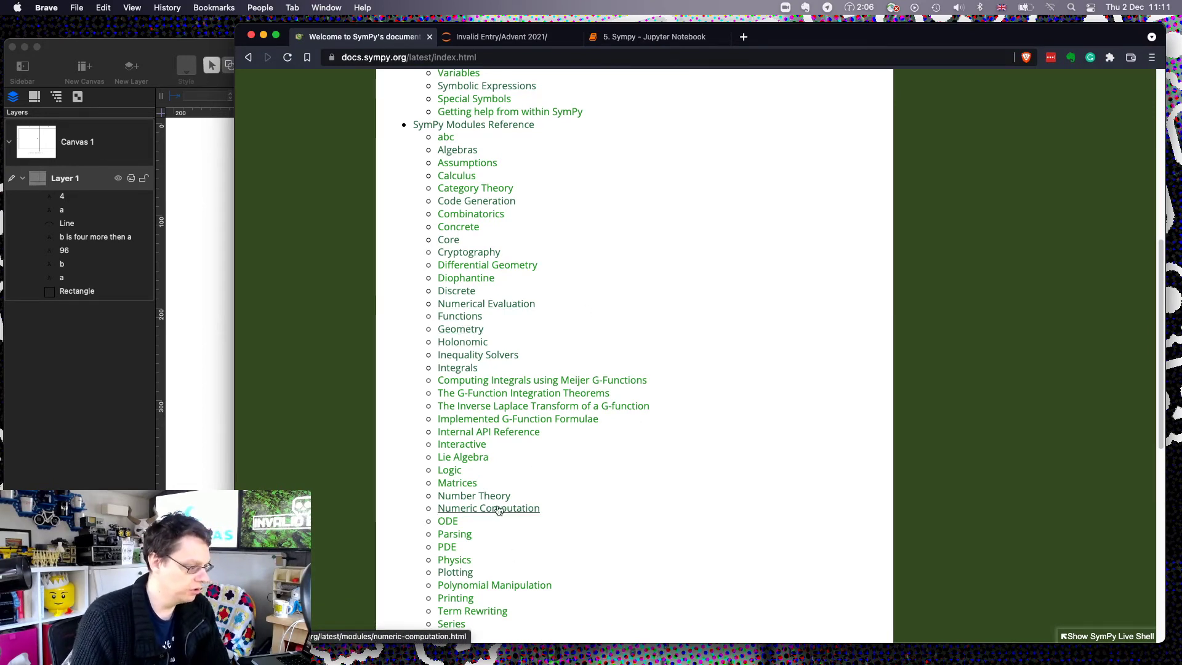
mouse_move(466, 277)
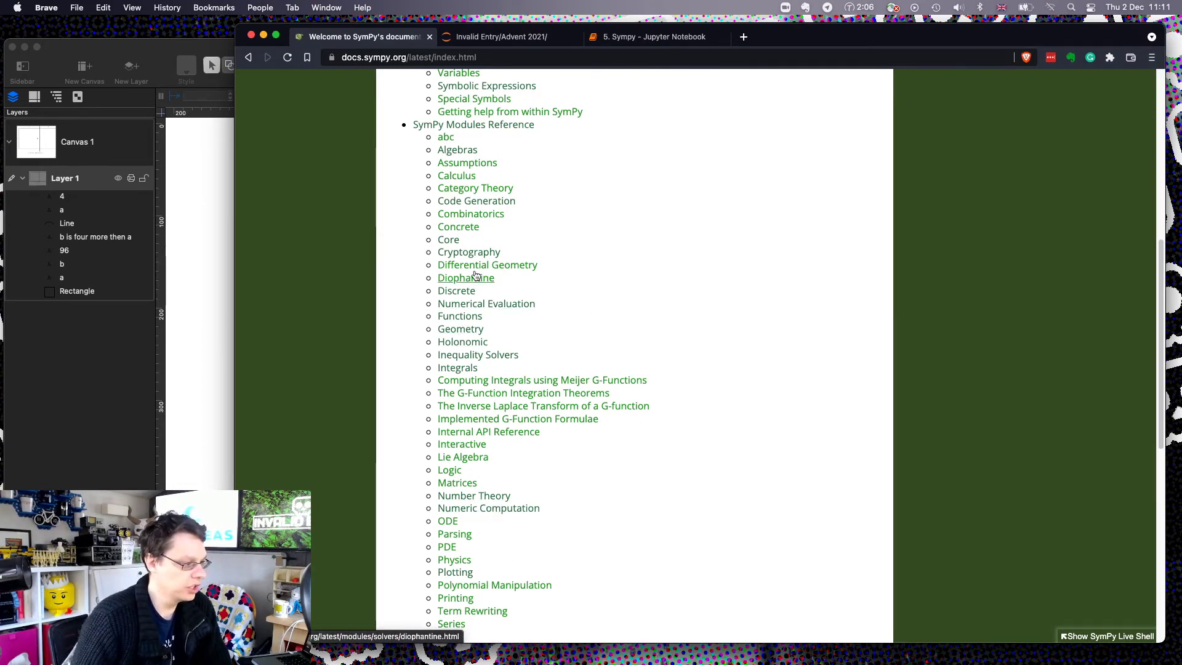
mouse_move(468, 256)
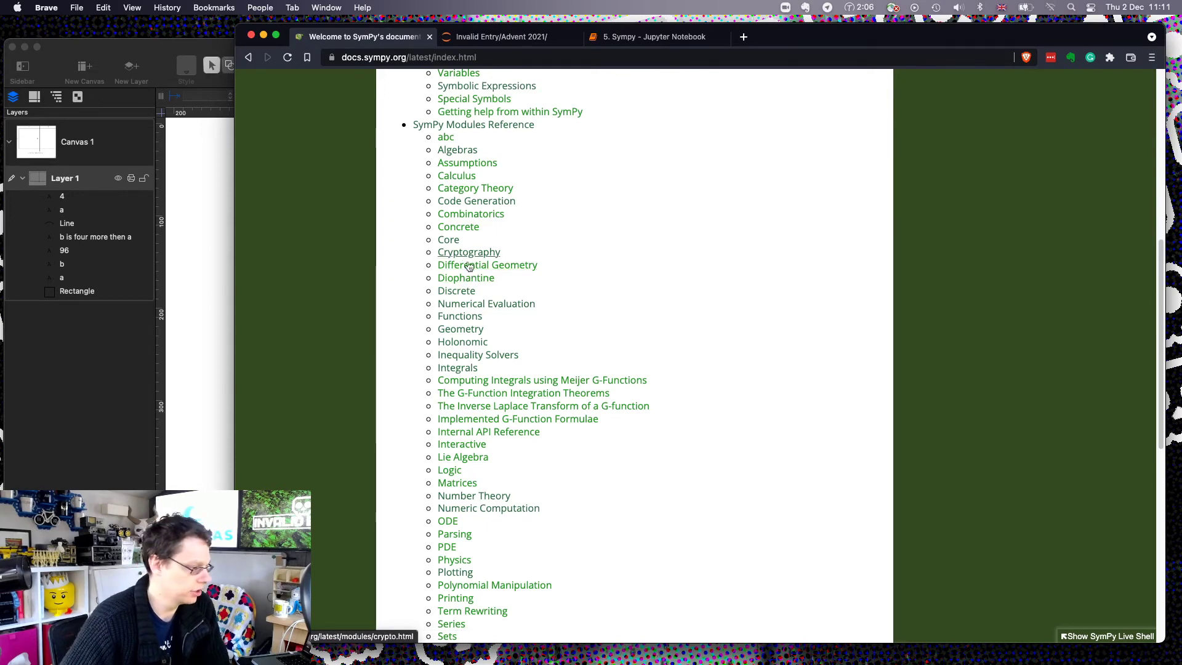
scroll("up", 3)
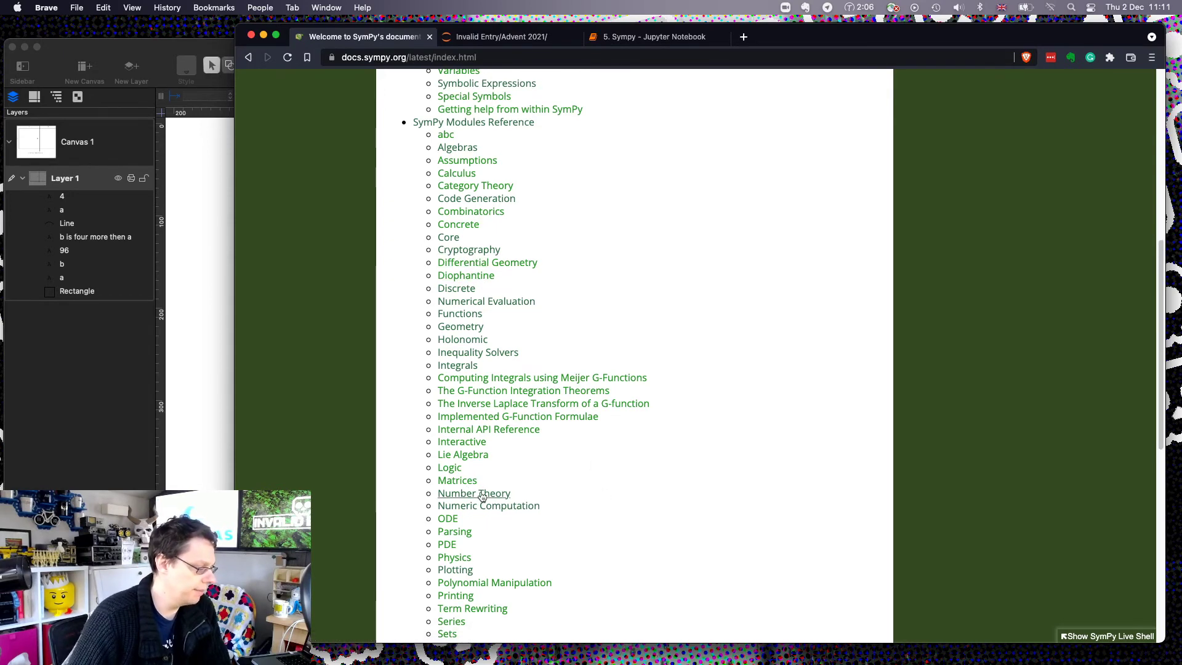
scroll("down", 3)
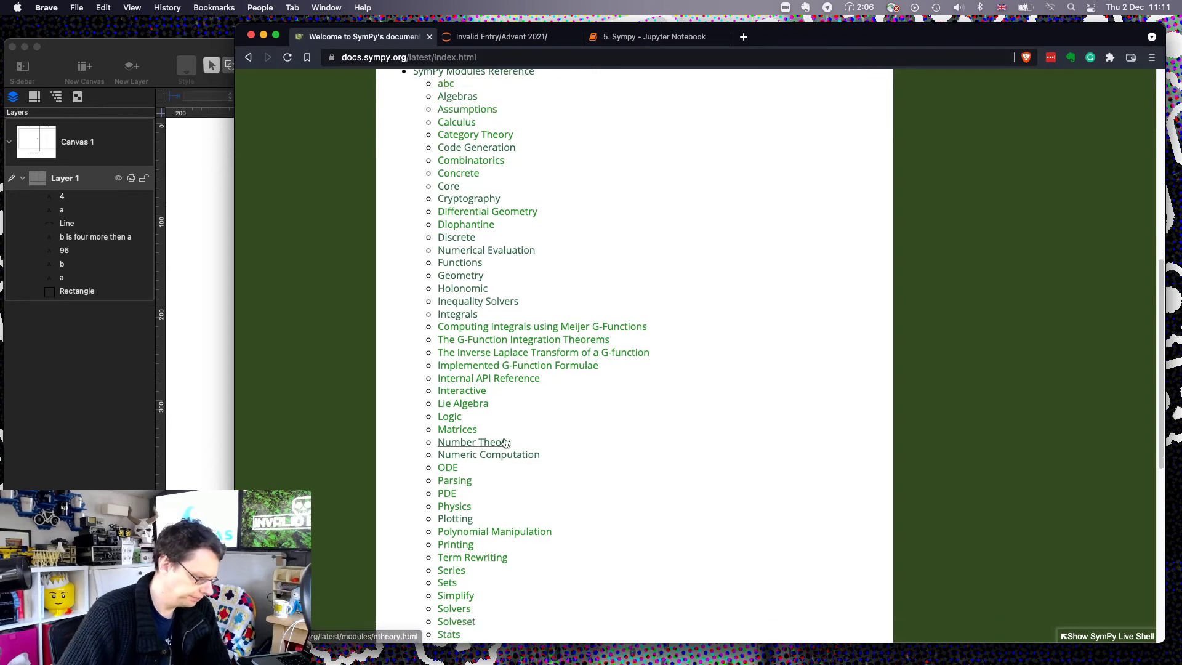
scroll("down", 3)
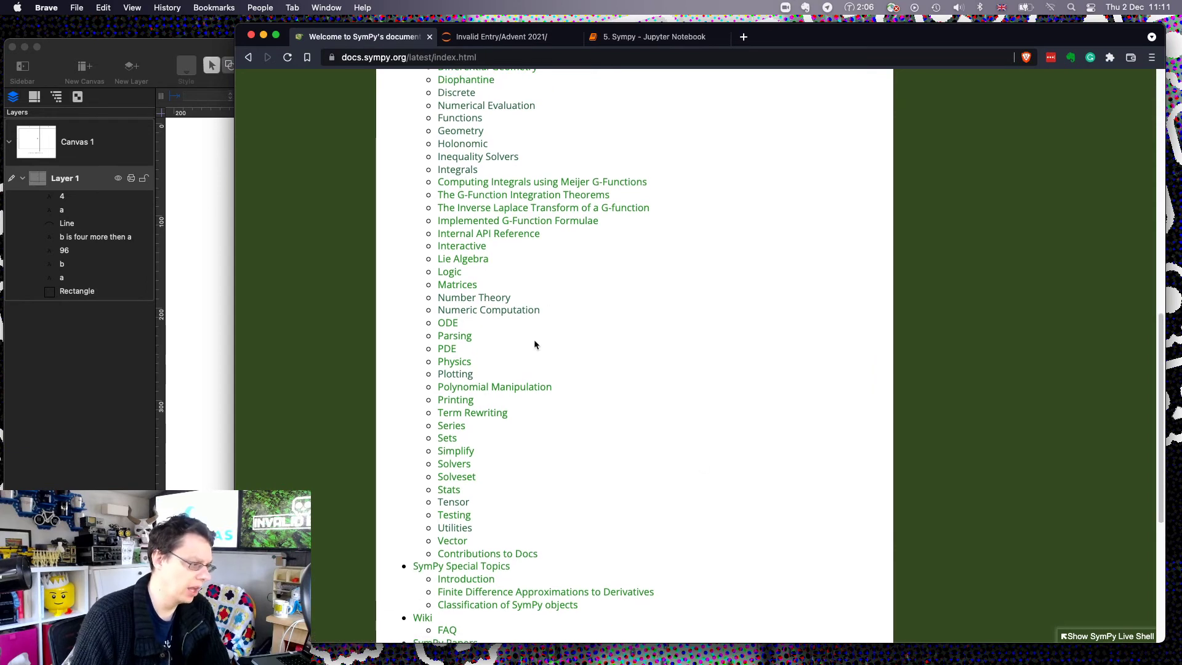
scroll("up", 3)
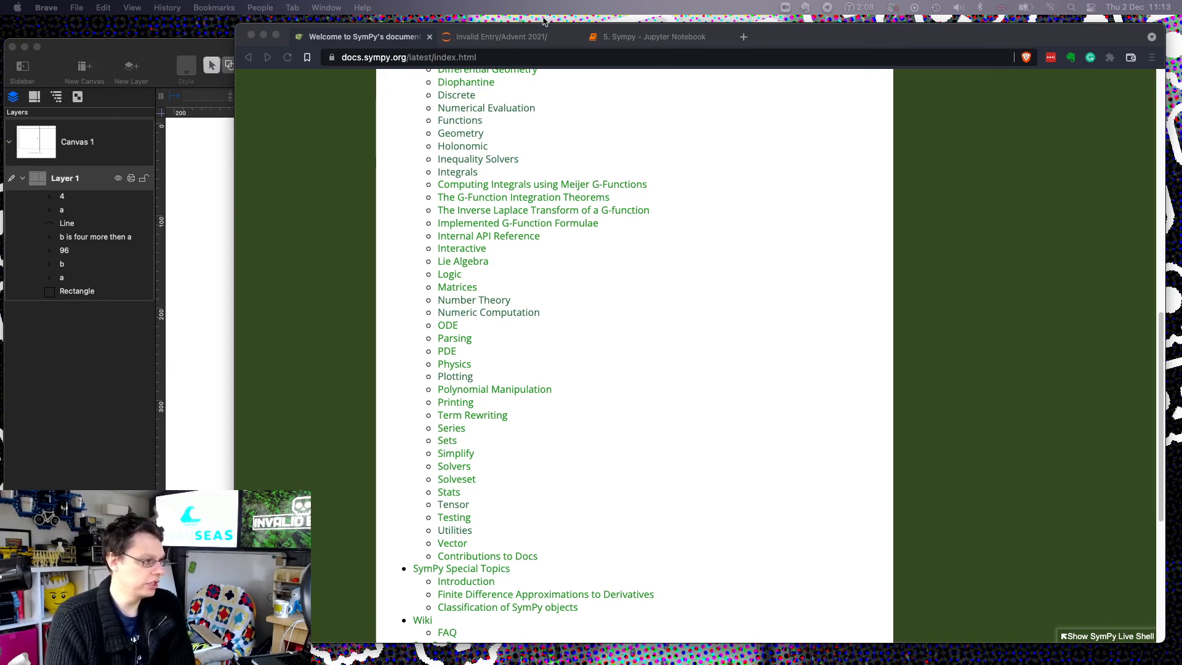
left_click(655, 36)
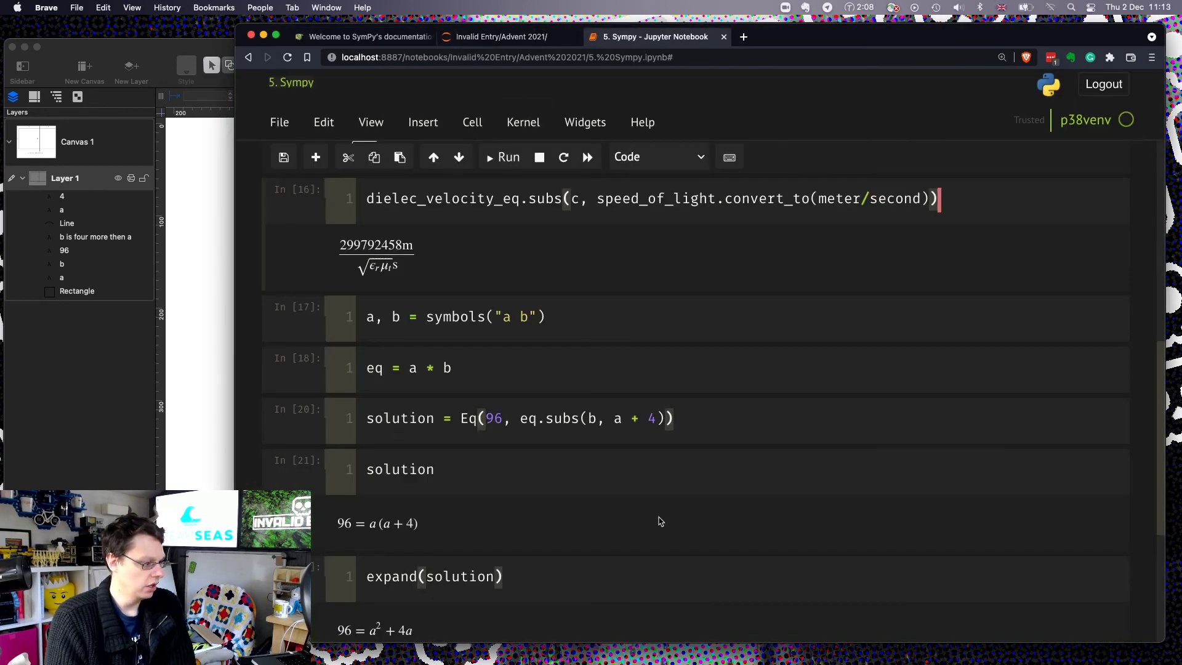
left_click(501, 36)
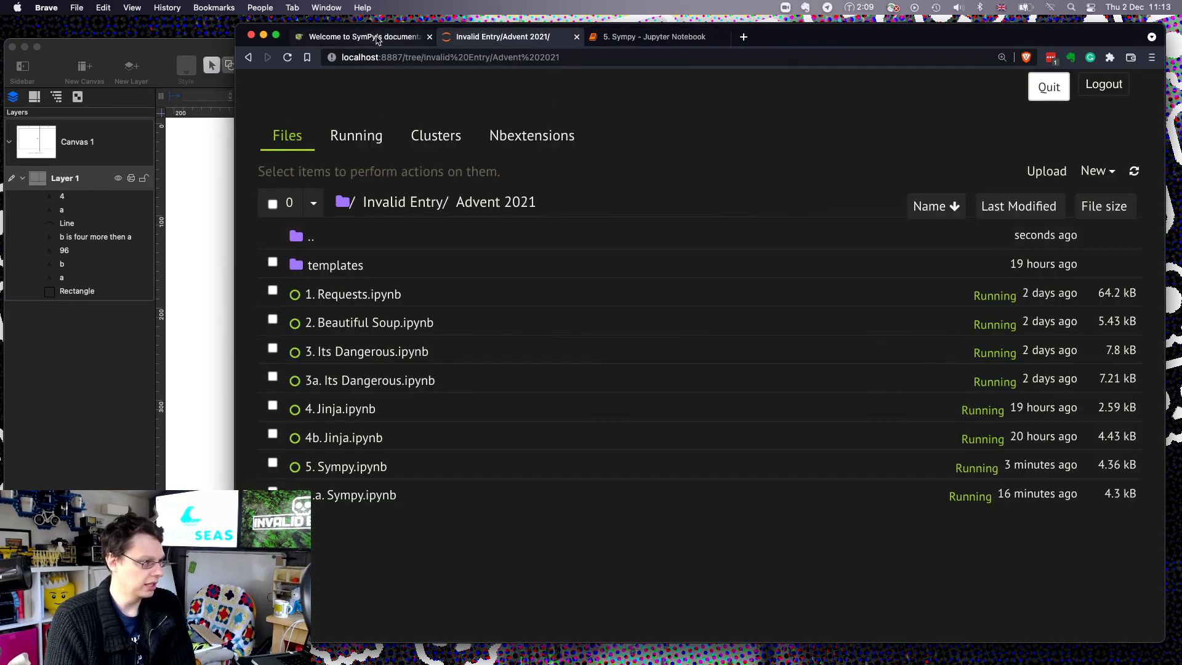
left_click(364, 36)
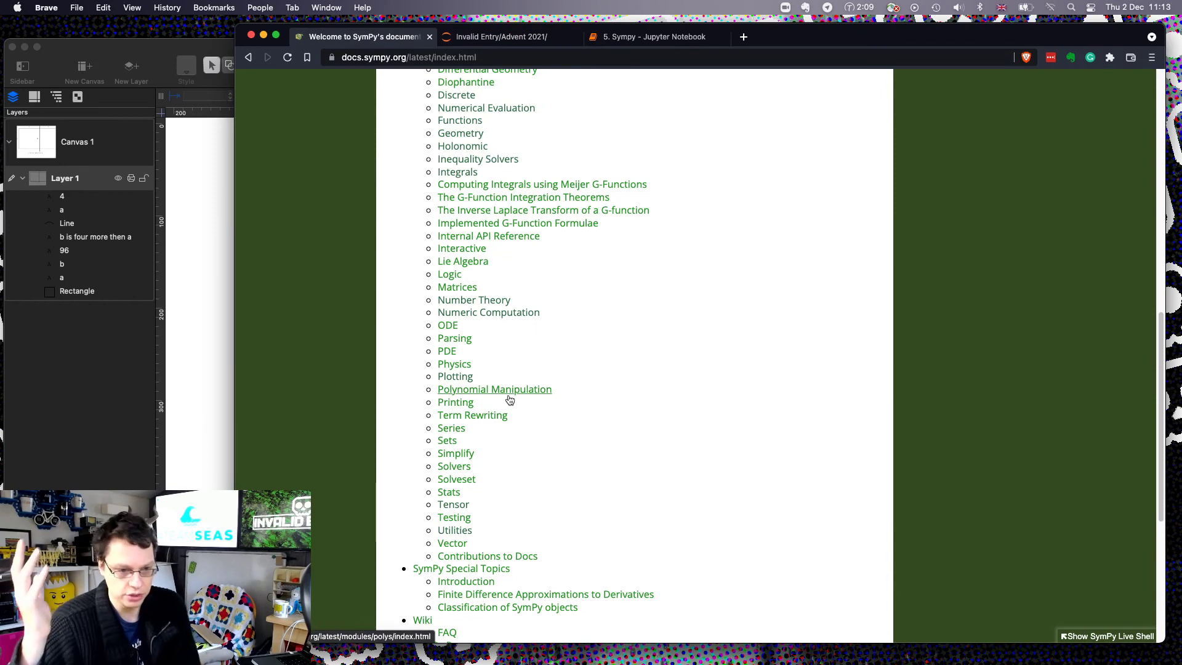